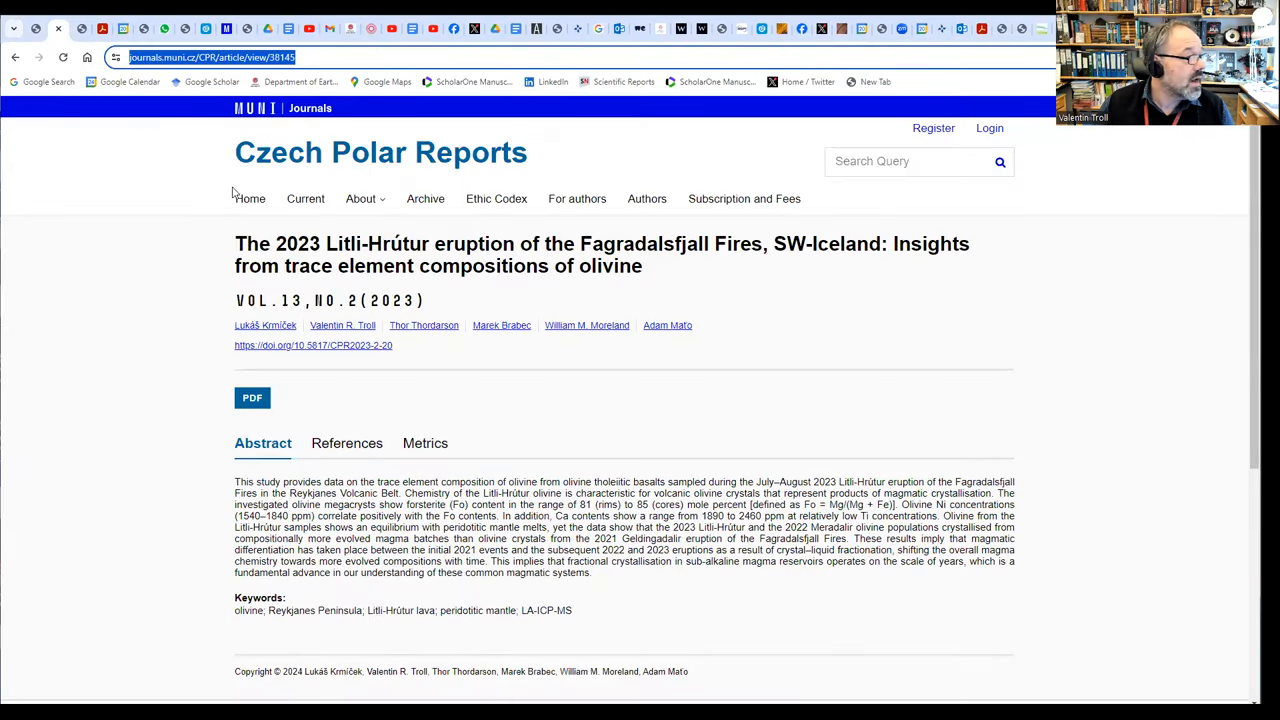
{"action": "mouse_move", "coordinate": [290, 324]}
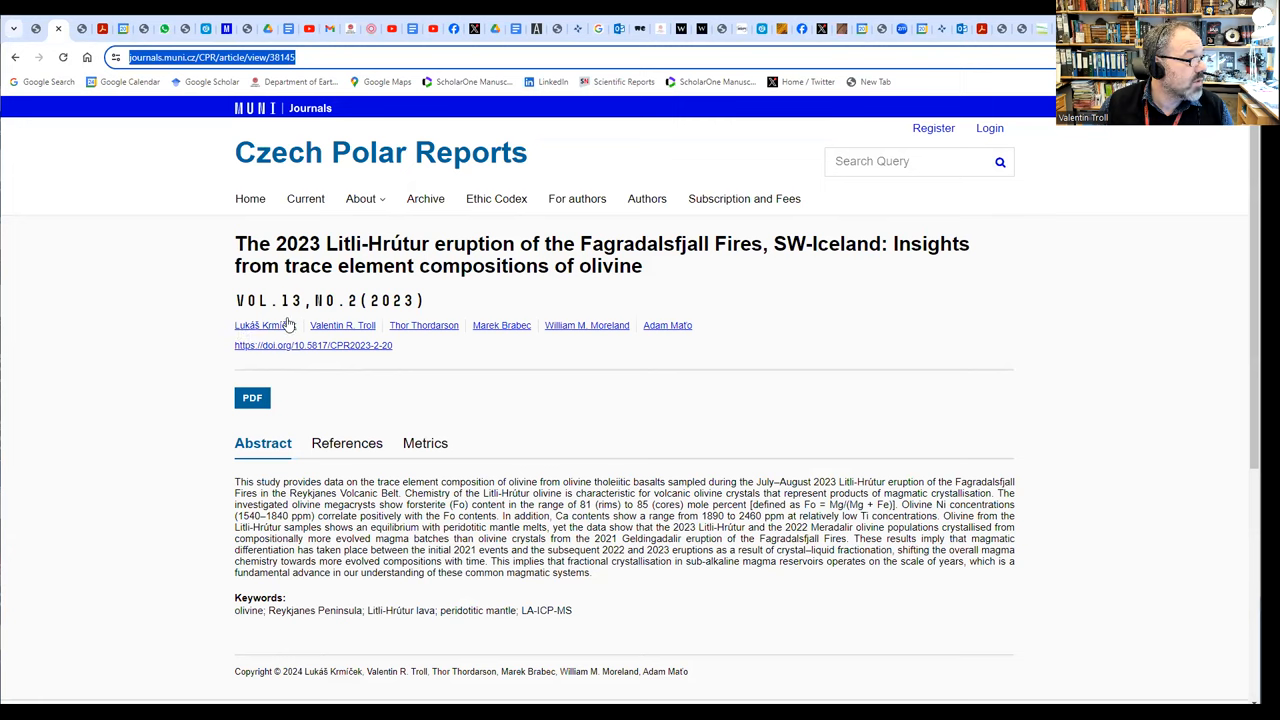
{"action": "mouse_move", "coordinate": [432, 344]}
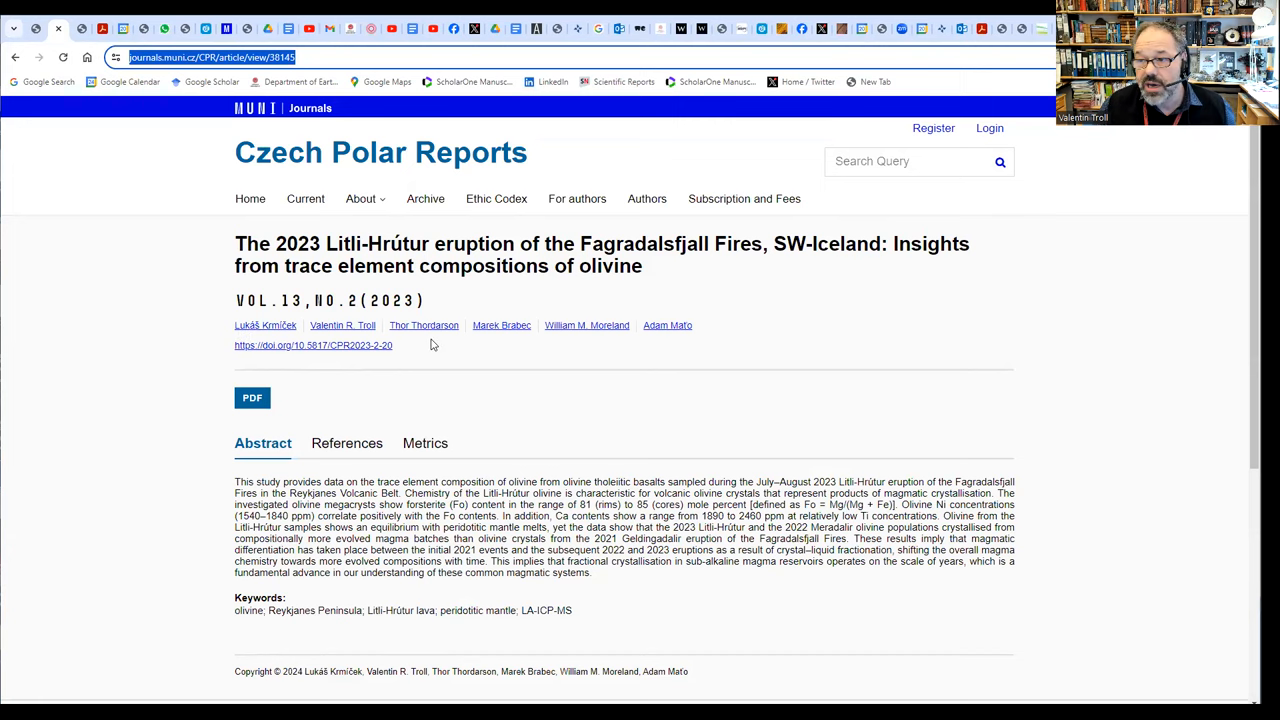
{"action": "mouse_move", "coordinate": [424, 324]}
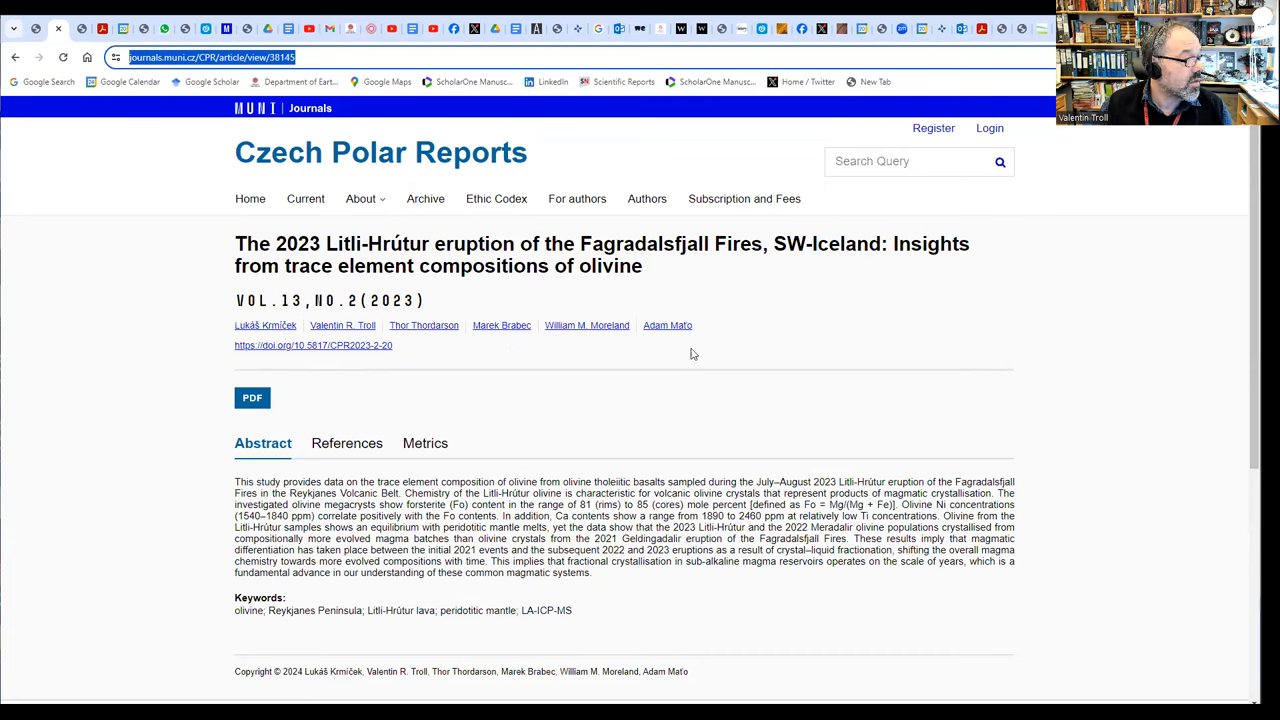
{"action": "mouse_move", "coordinate": [534, 390]}
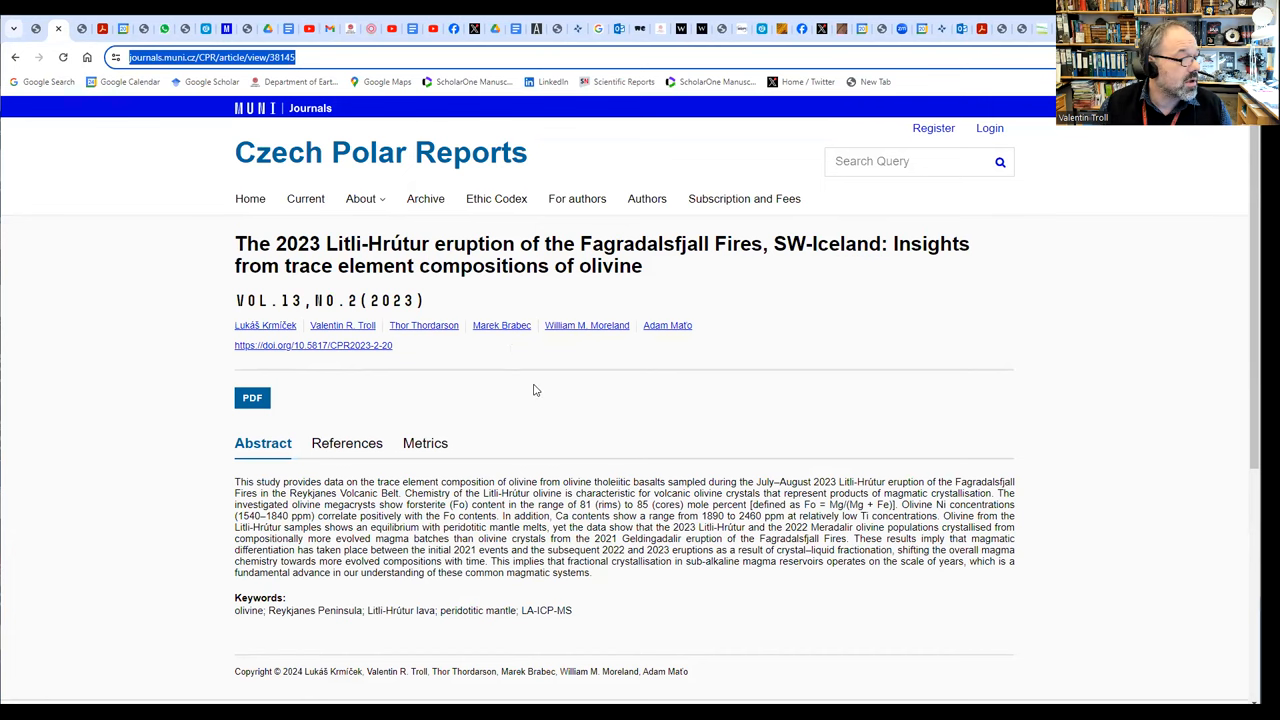
{"action": "mouse_move", "coordinate": [544, 364]}
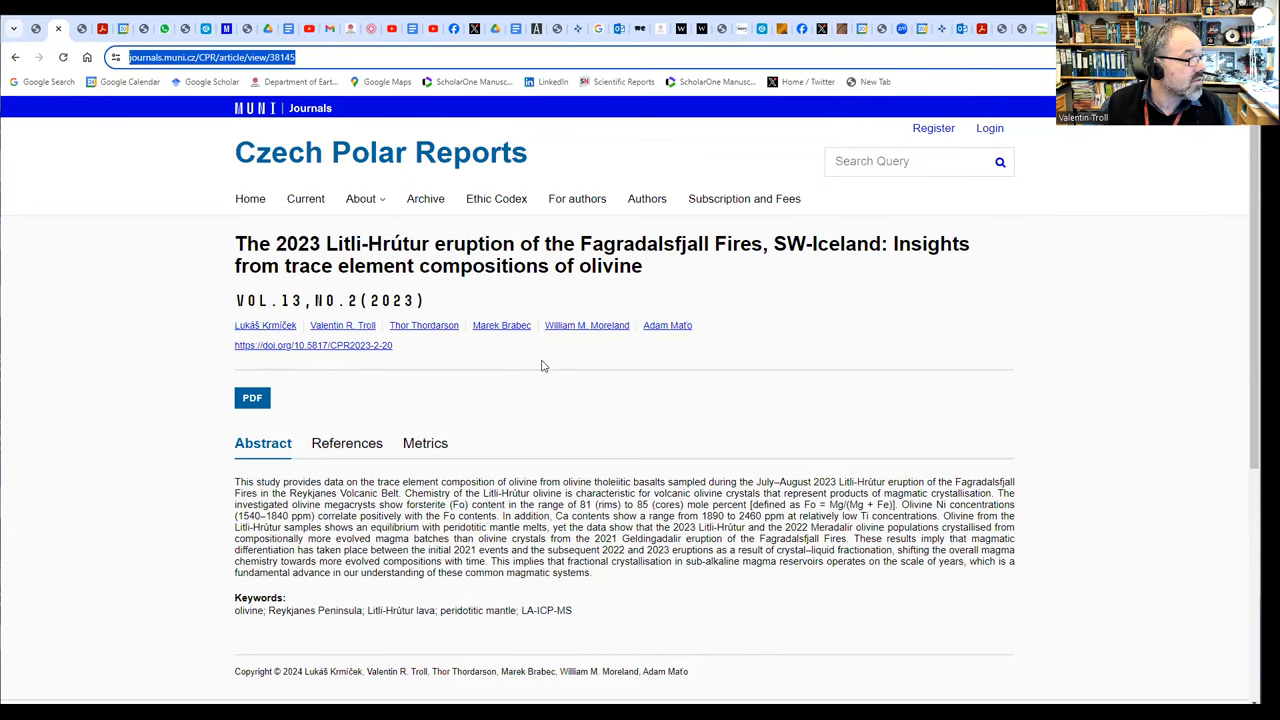
{"action": "mouse_move", "coordinate": [728, 284]}
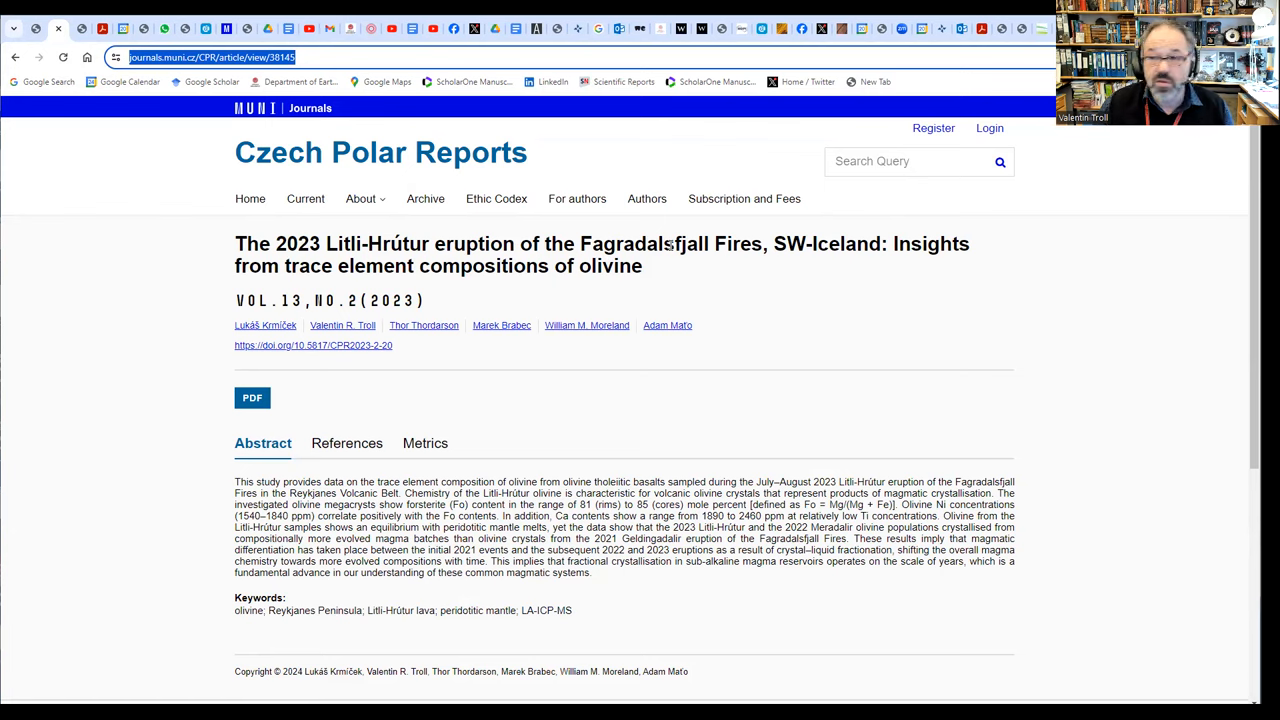
{"action": "mouse_move", "coordinate": [840, 222]}
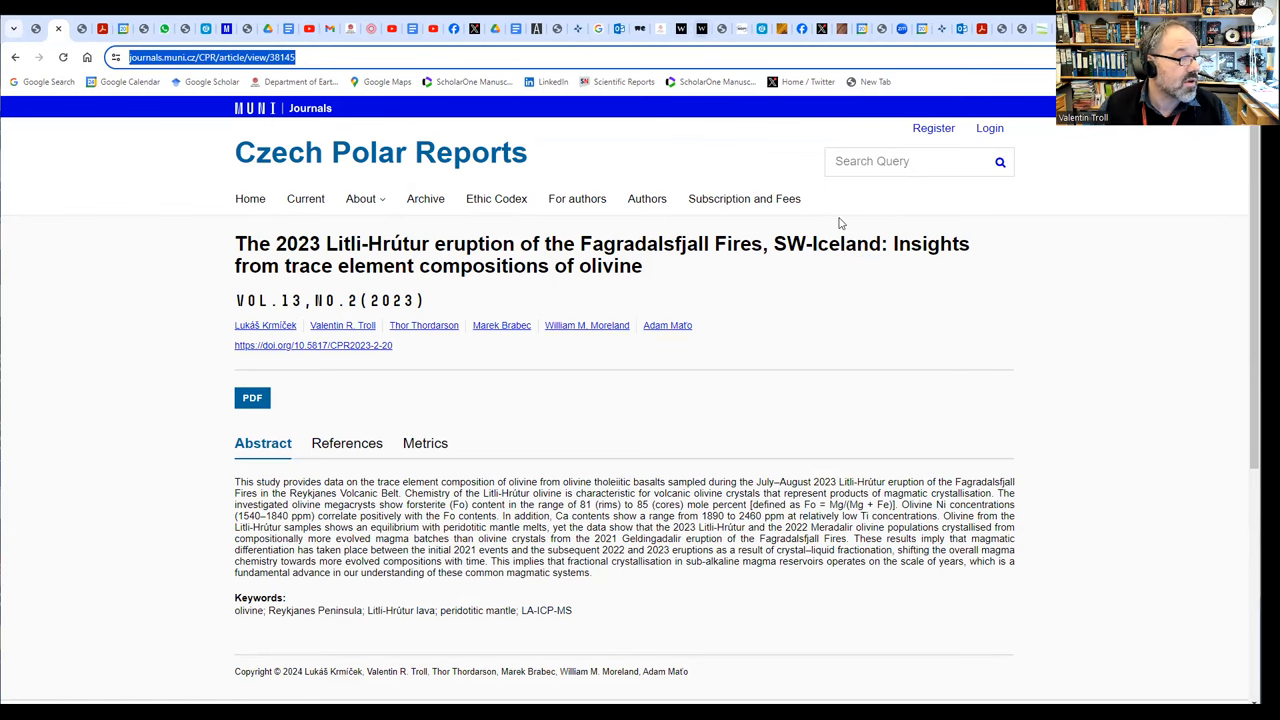
{"action": "mouse_move", "coordinate": [838, 262]}
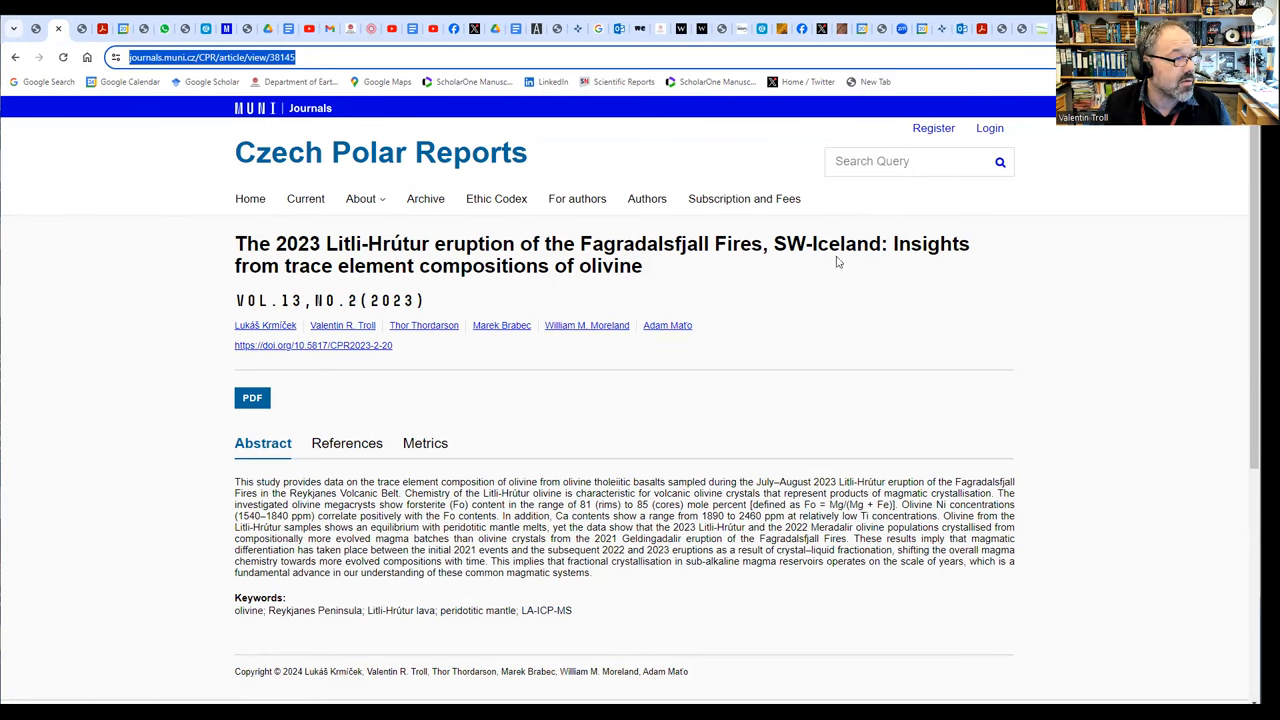
{"action": "mouse_move", "coordinate": [1066, 278]}
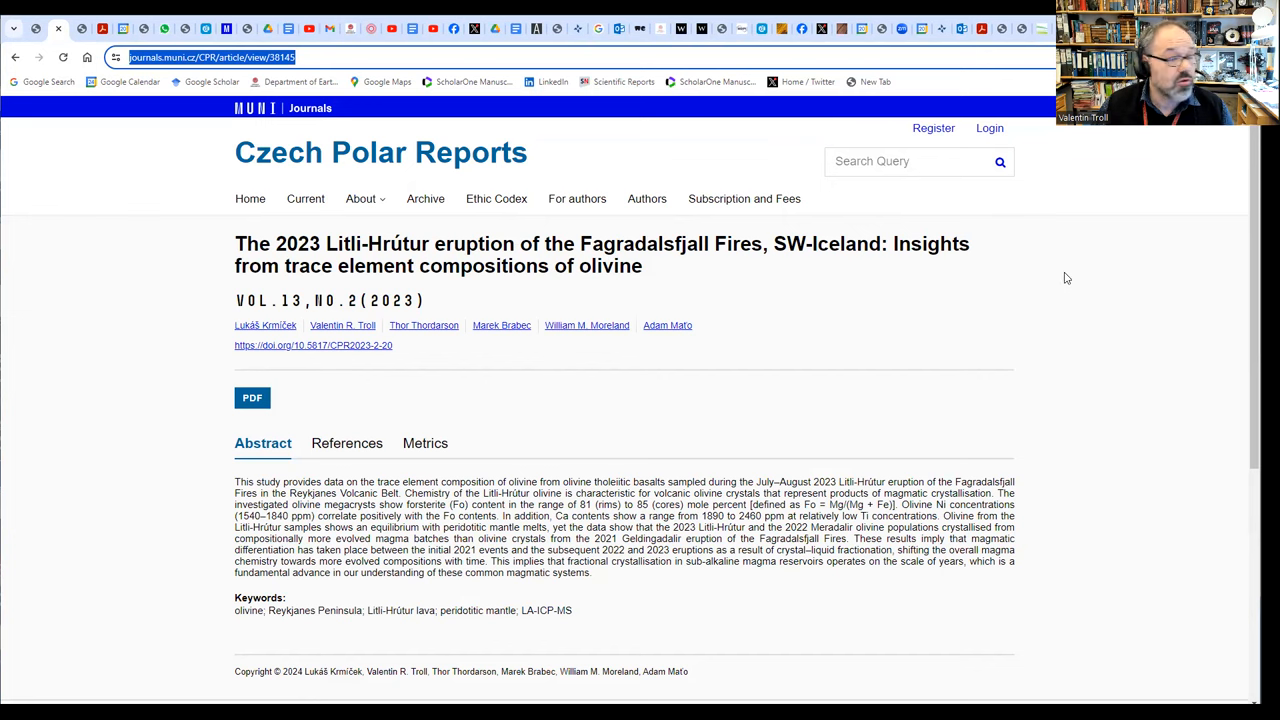
{"action": "mouse_move", "coordinate": [1016, 248]}
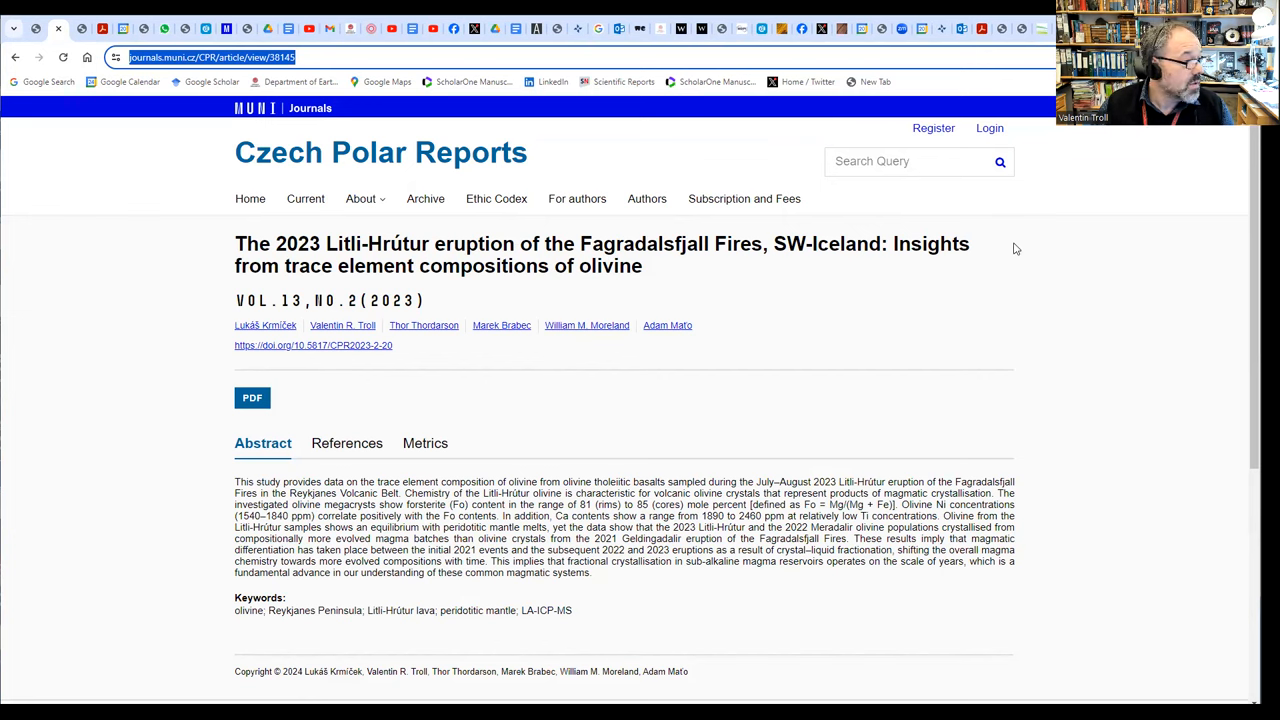
{"action": "mouse_move", "coordinate": [1048, 246]}
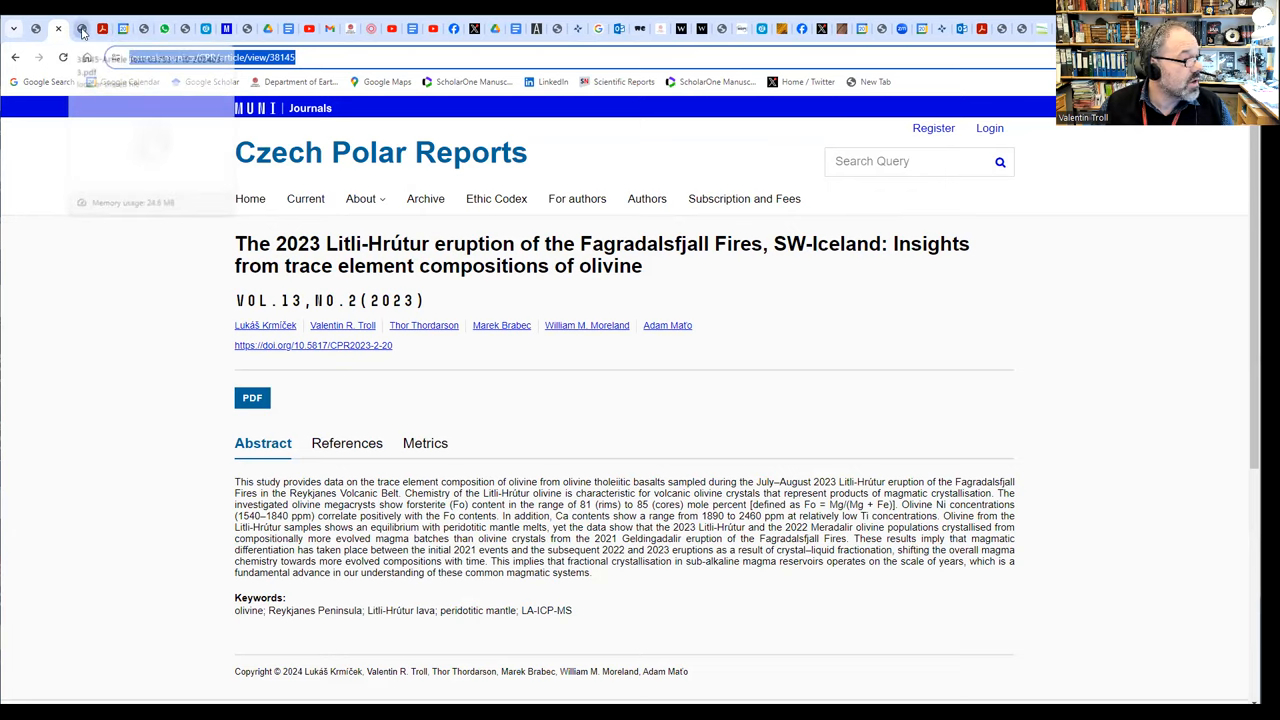
Show page 2 of the downloaded article with the Fig. 1 Fagradalsfjall location map zoomed in three levels.
{"action": "left_click", "coordinate": [252, 396]}
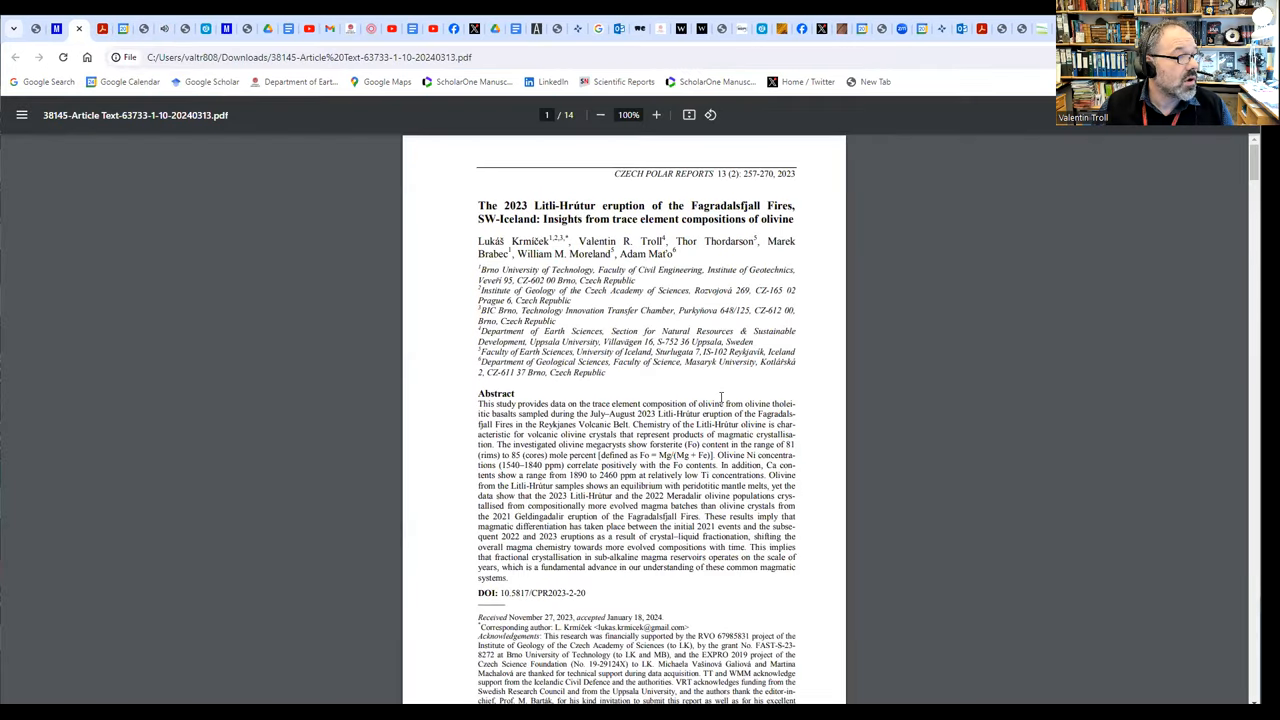
{"action": "mouse_move", "coordinate": [724, 392]}
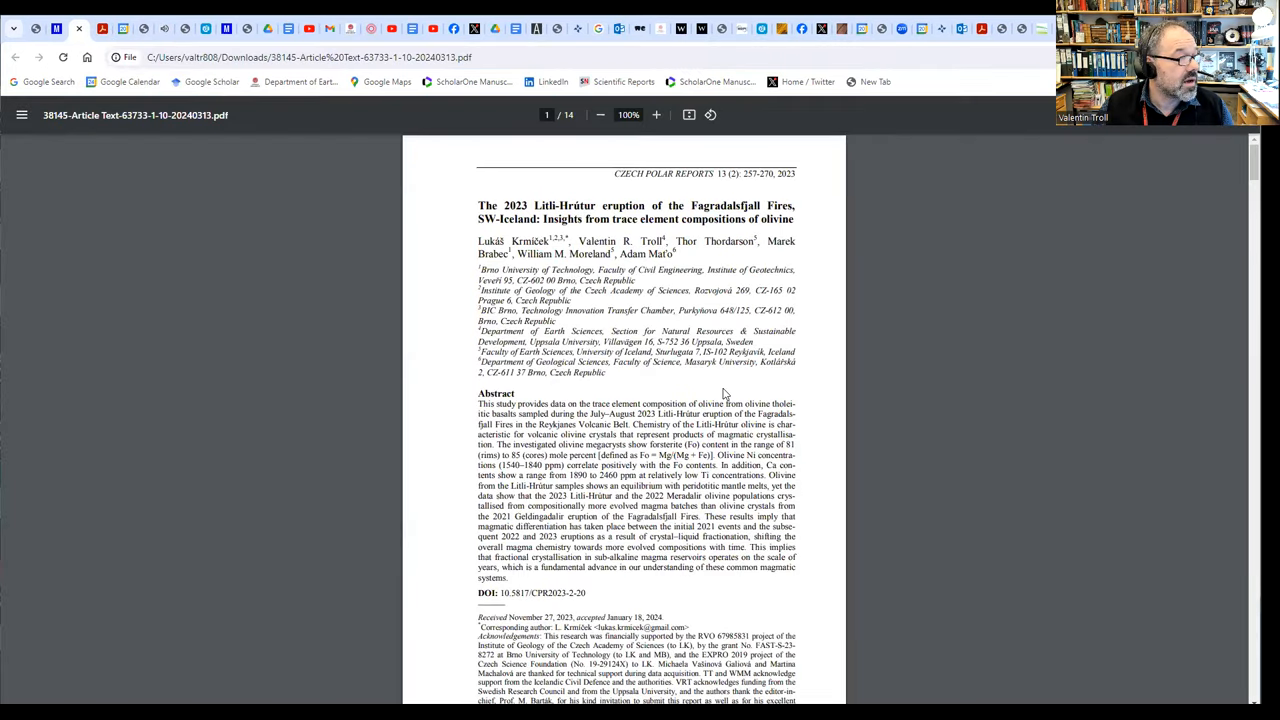
{"action": "scroll", "scroll_direction": "down", "scroll_amount": 3}
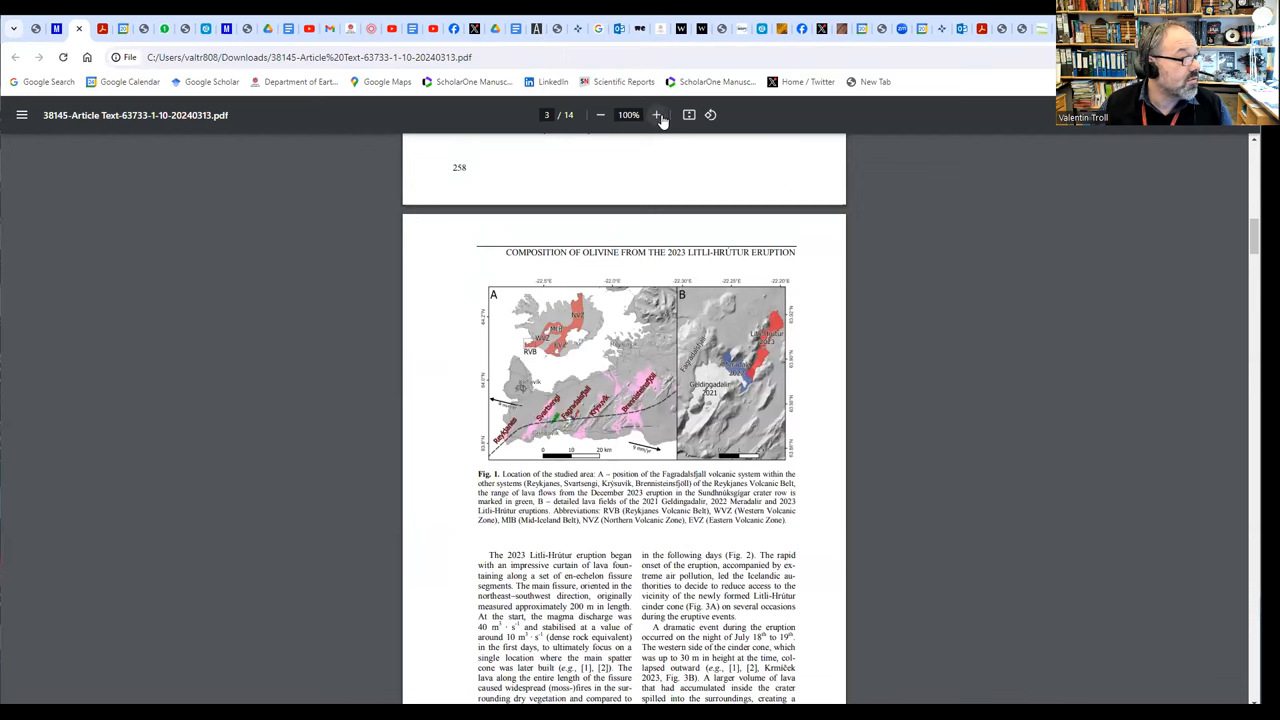
{"action": "left_click", "coordinate": [656, 114]}
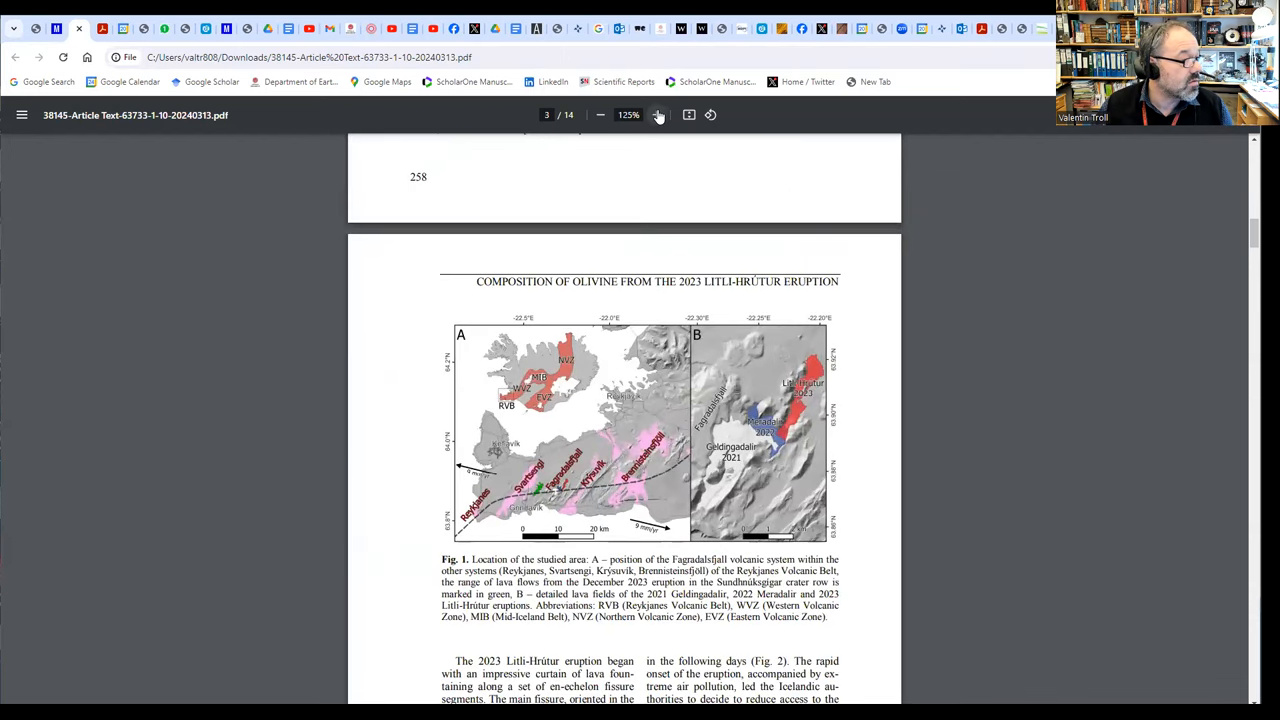
{"action": "left_click", "coordinate": [656, 114]}
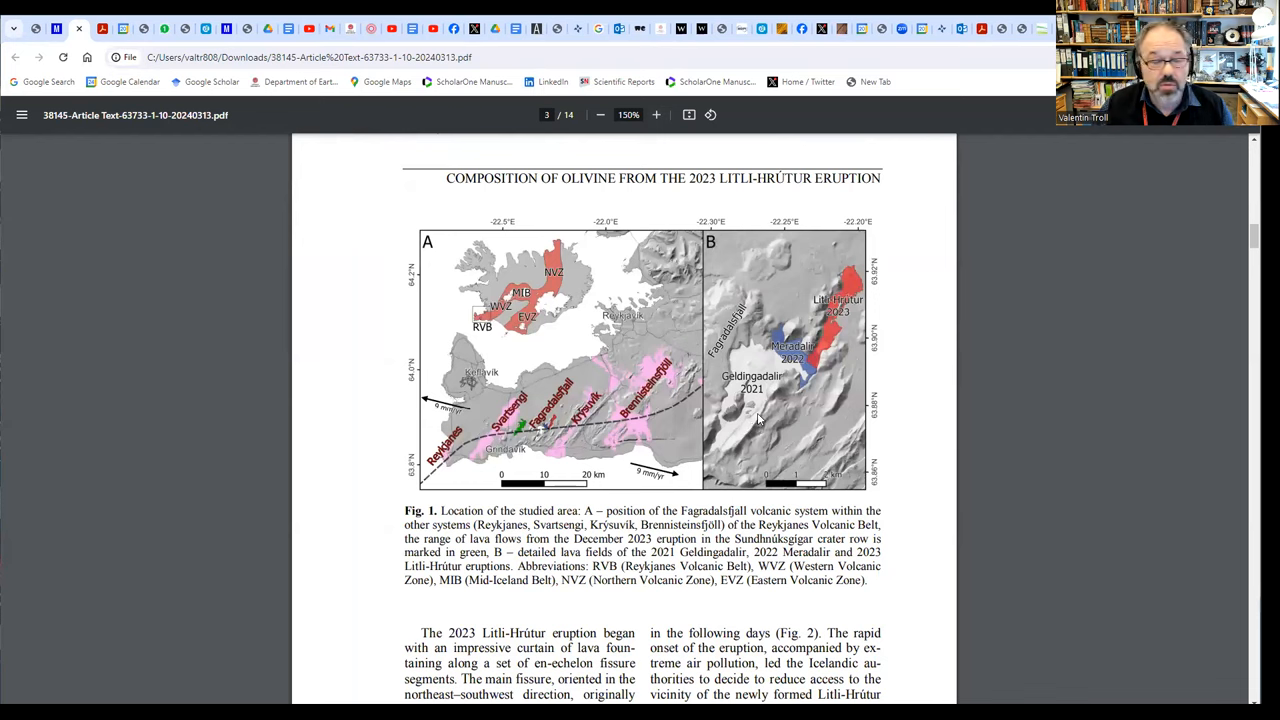
{"action": "mouse_move", "coordinate": [810, 376]}
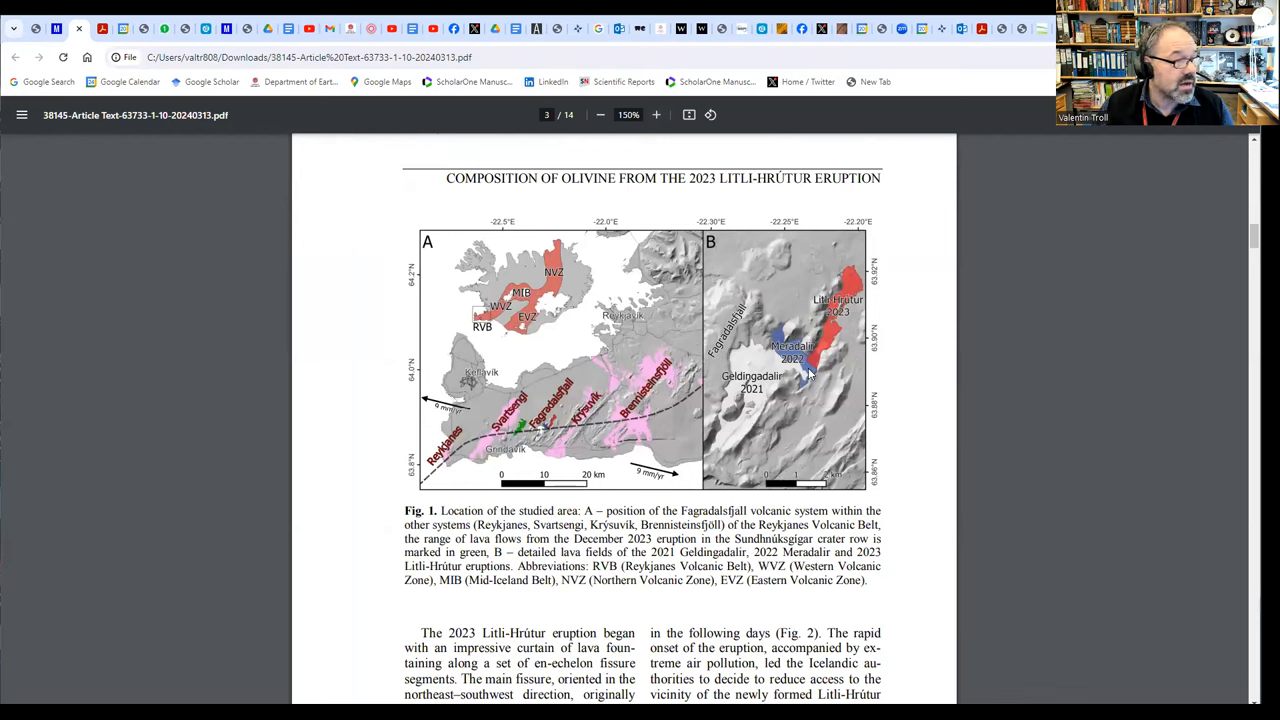
{"action": "mouse_move", "coordinate": [844, 332]}
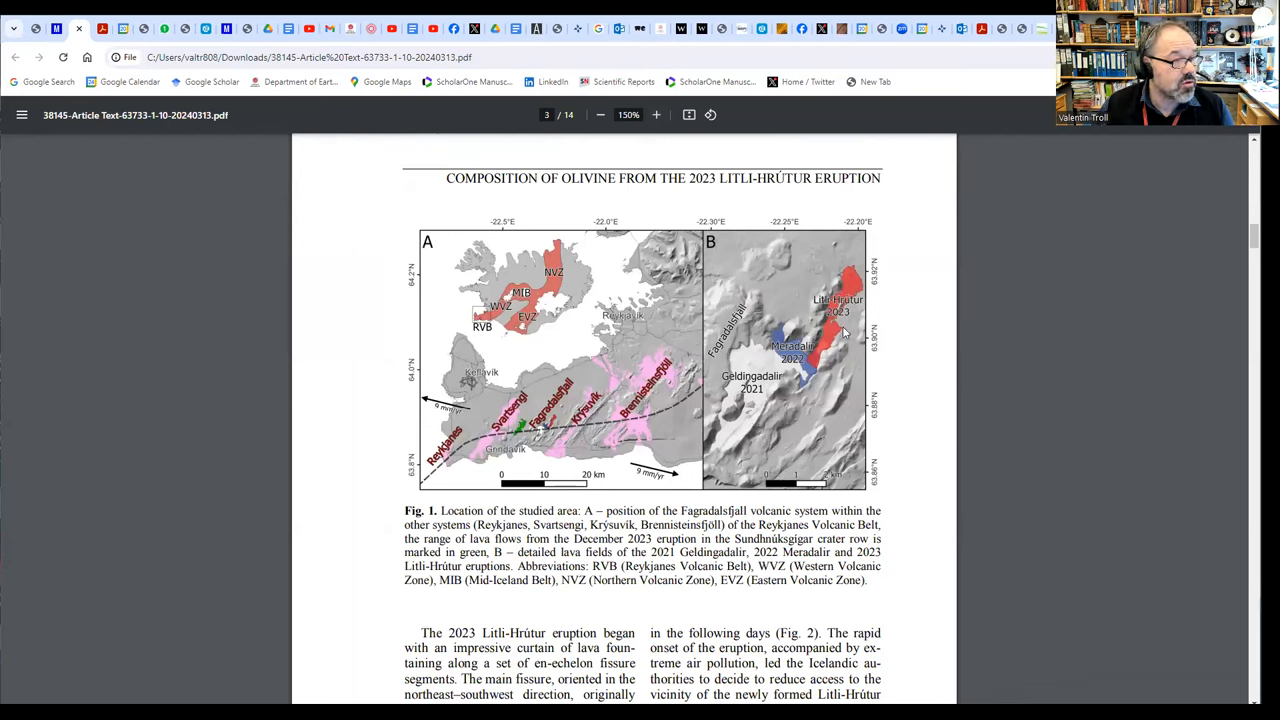
{"action": "mouse_move", "coordinate": [528, 456]}
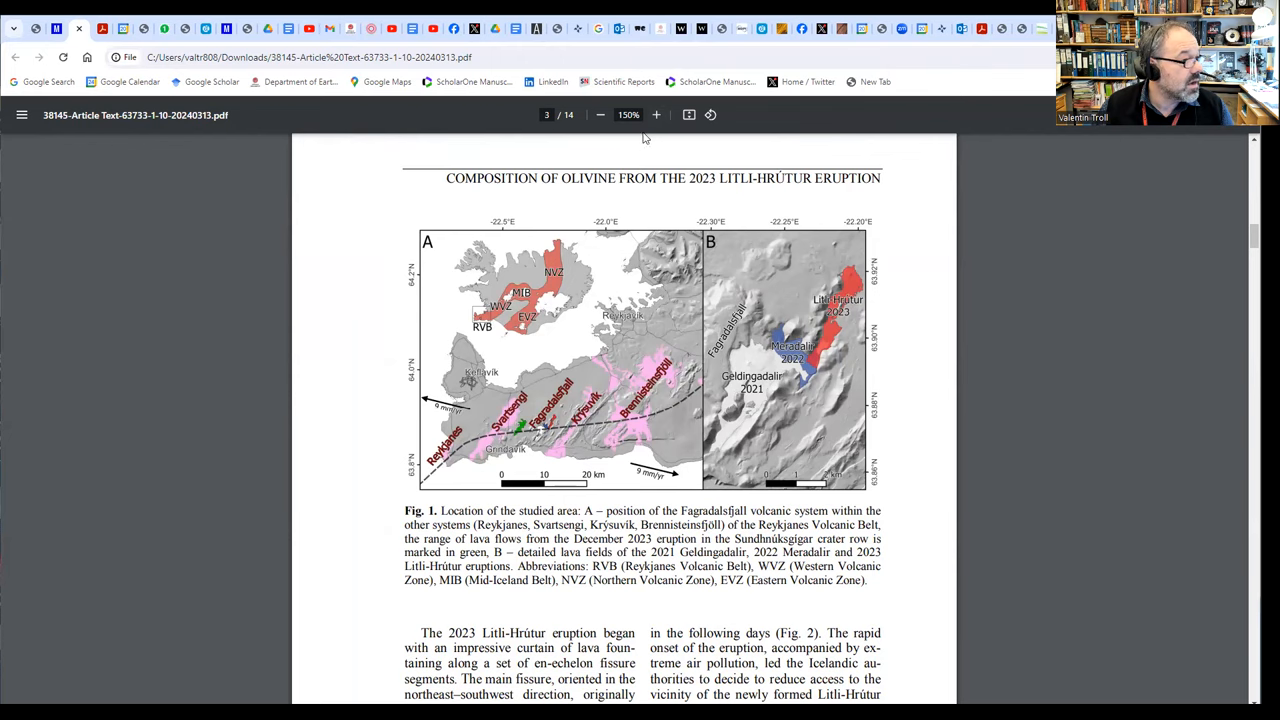
{"action": "left_click", "coordinate": [656, 114]}
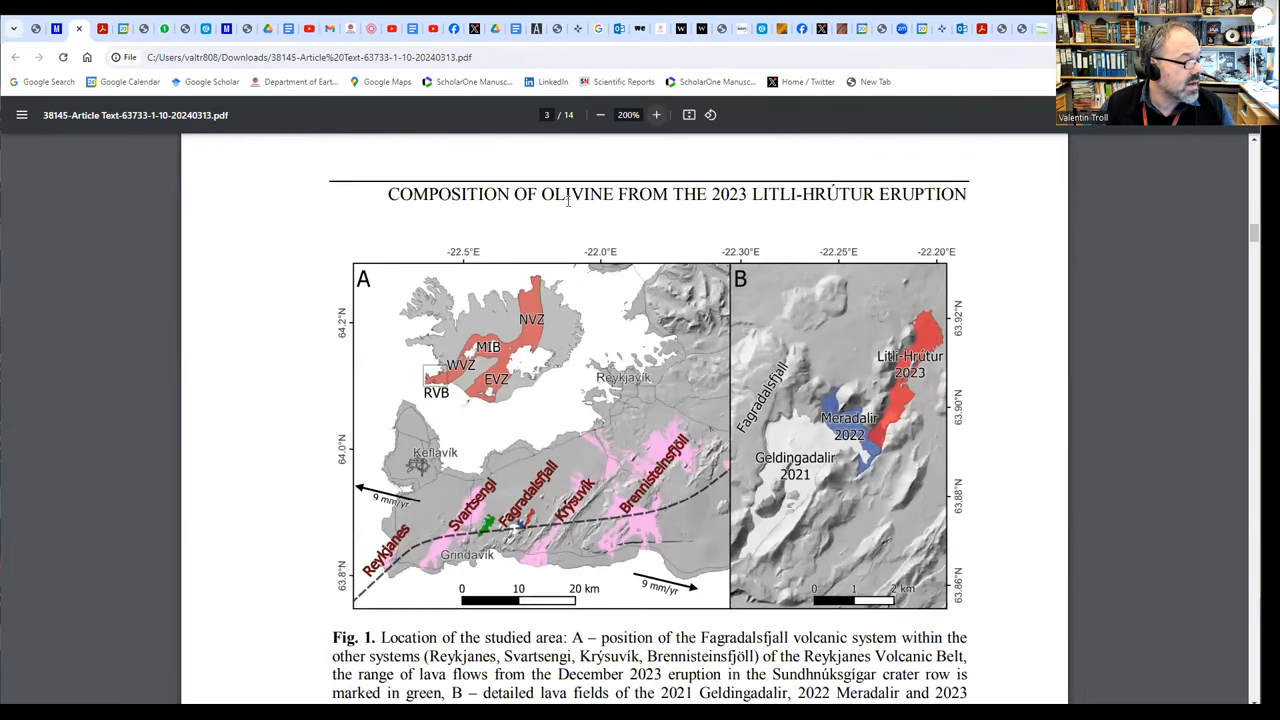
{"action": "mouse_move", "coordinate": [648, 384]}
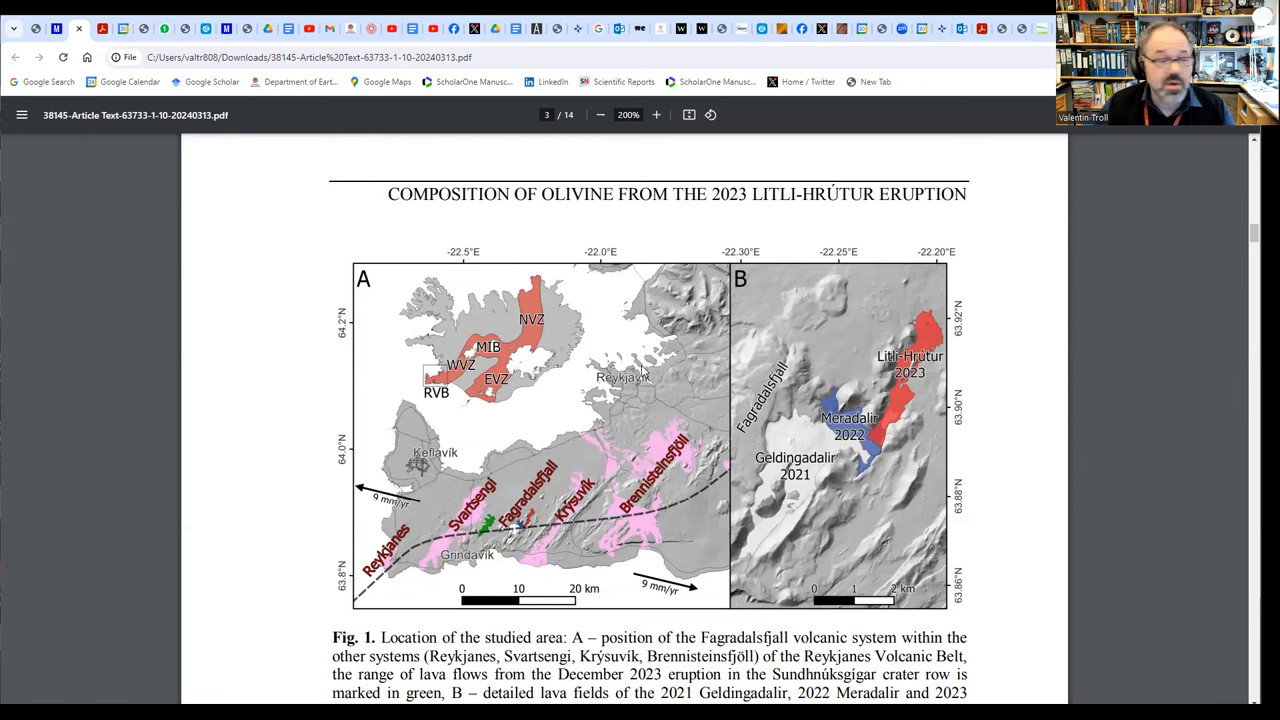
{"action": "mouse_move", "coordinate": [656, 348]}
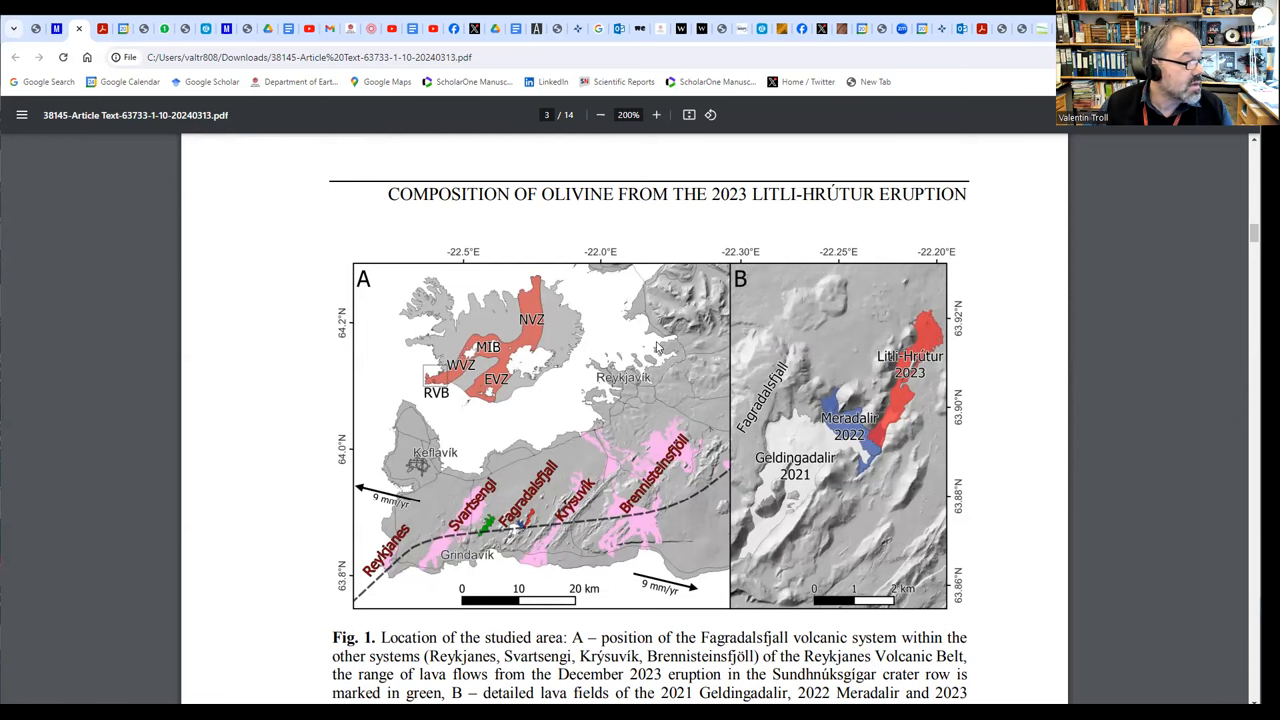
Scroll past Fig. 2 and its caption to the Fig. 3 spatter-cone field photos on page 5.
{"action": "scroll", "scroll_direction": "down", "scroll_amount": 3}
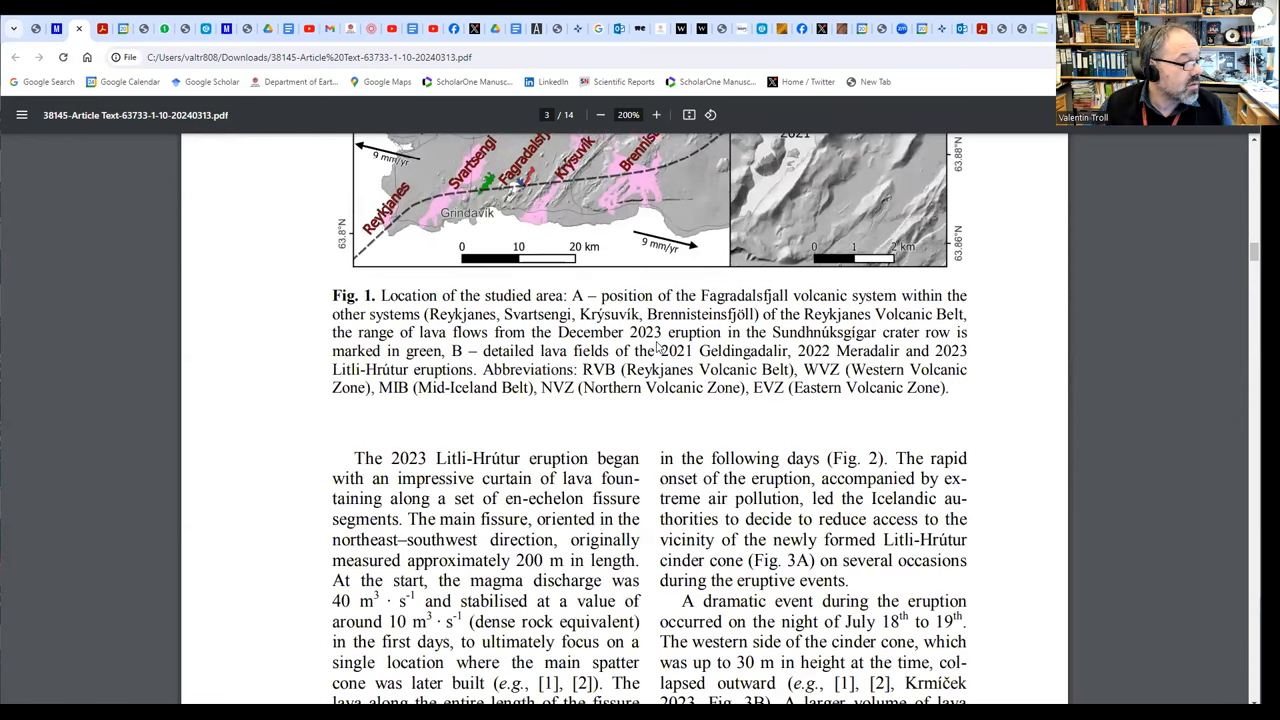
{"action": "scroll", "scroll_direction": "down", "scroll_amount": 3}
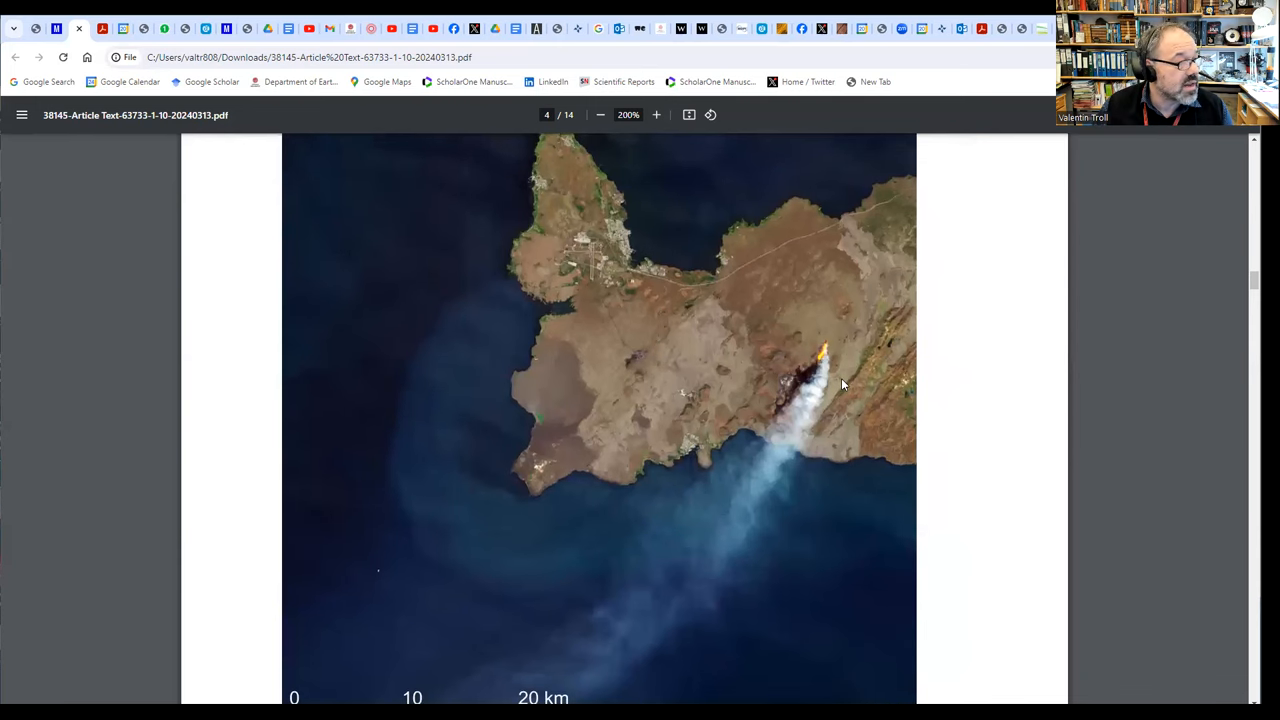
{"action": "mouse_move", "coordinate": [850, 378]}
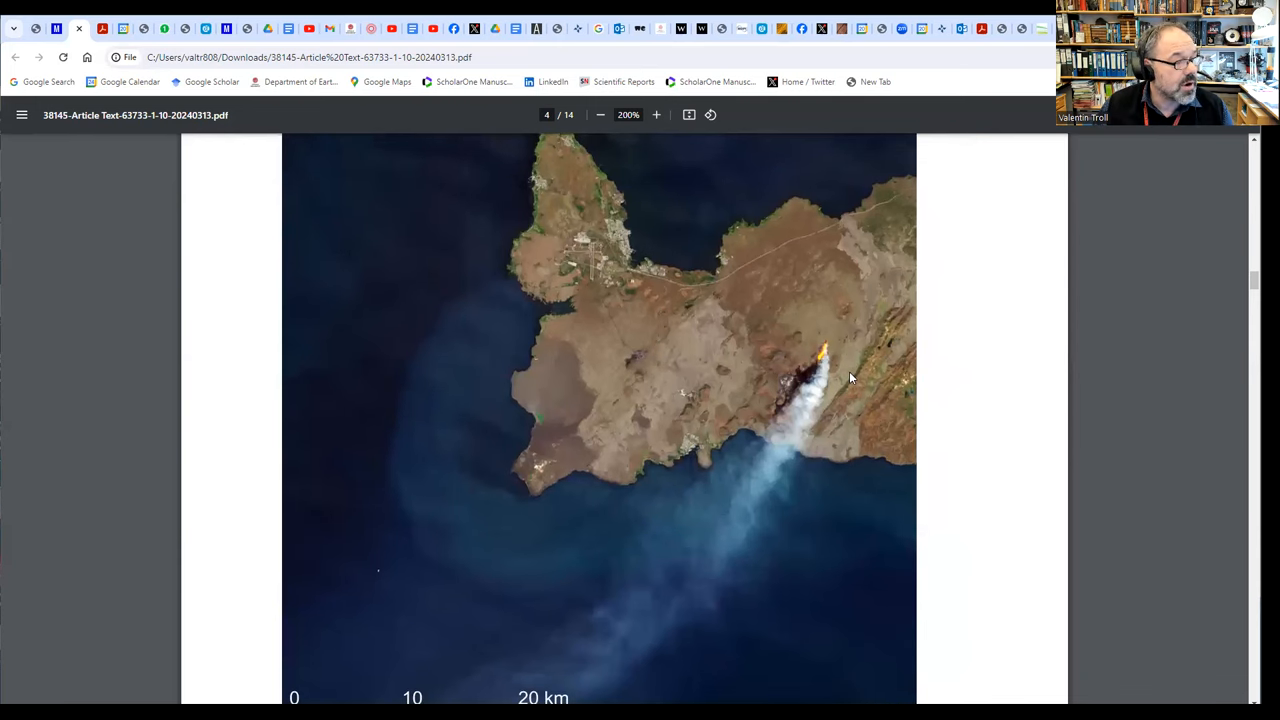
{"action": "mouse_move", "coordinate": [824, 352]}
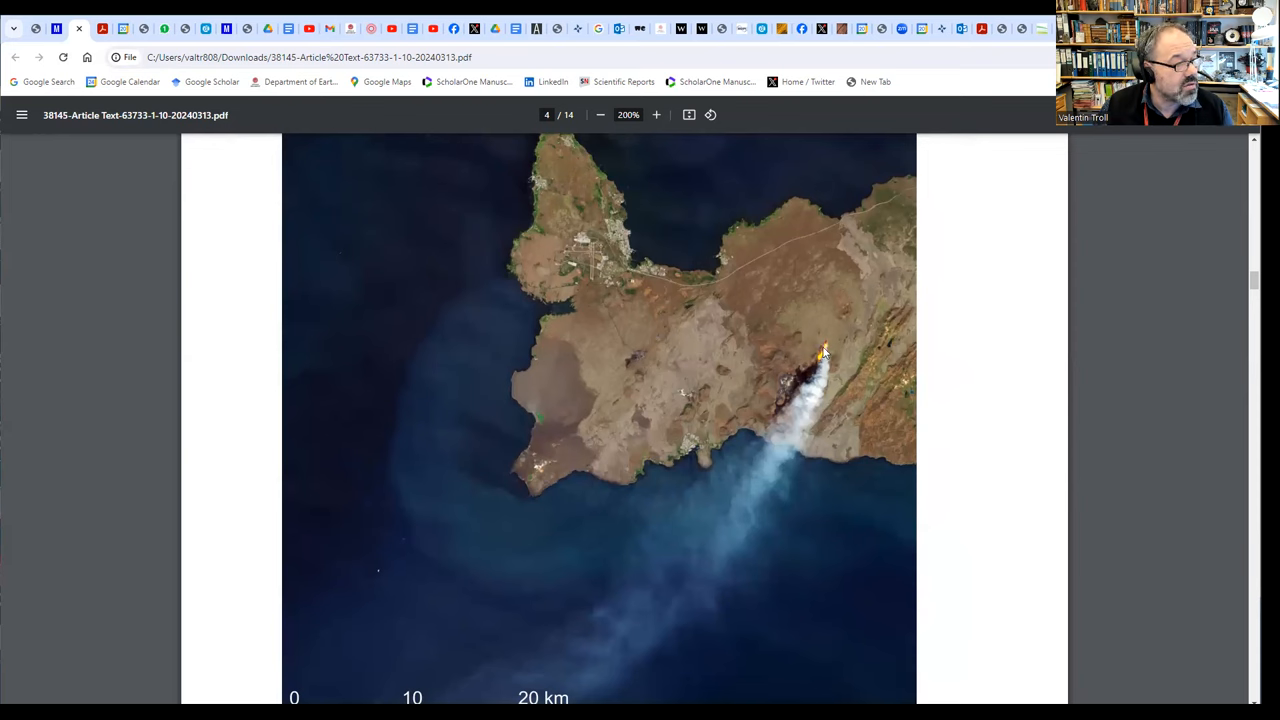
{"action": "mouse_move", "coordinate": [690, 652]}
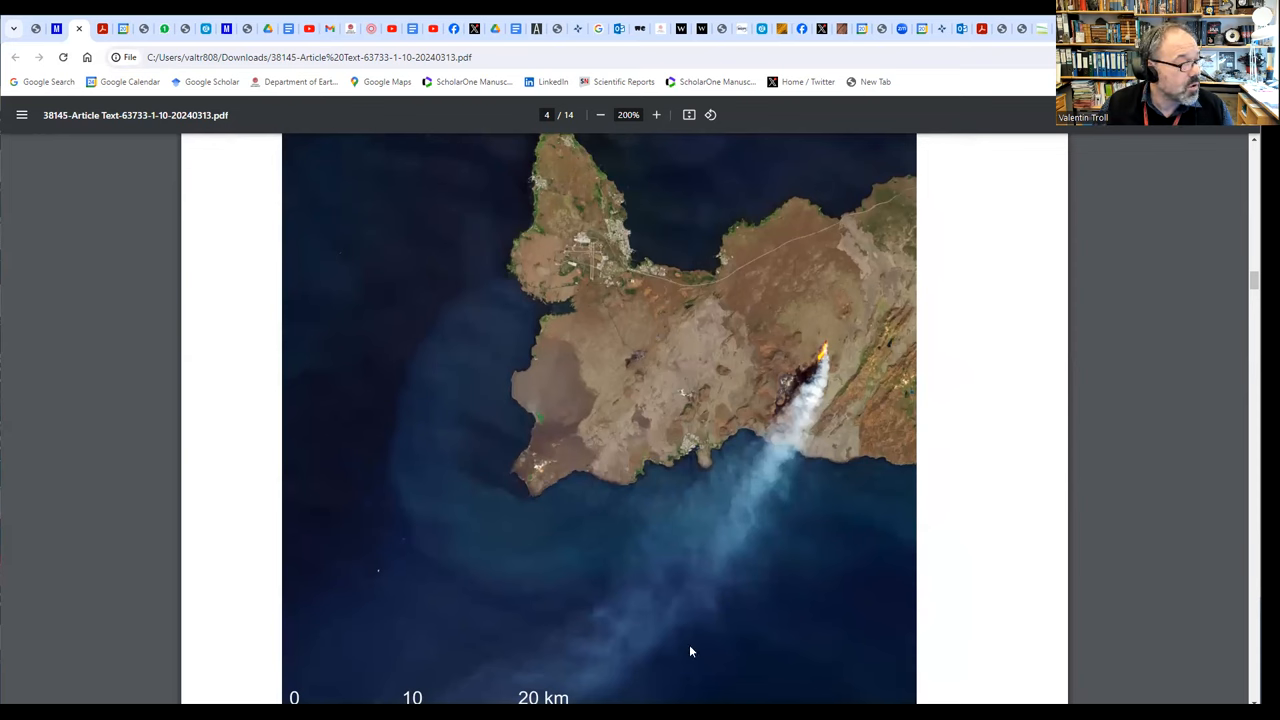
{"action": "mouse_move", "coordinate": [596, 218]}
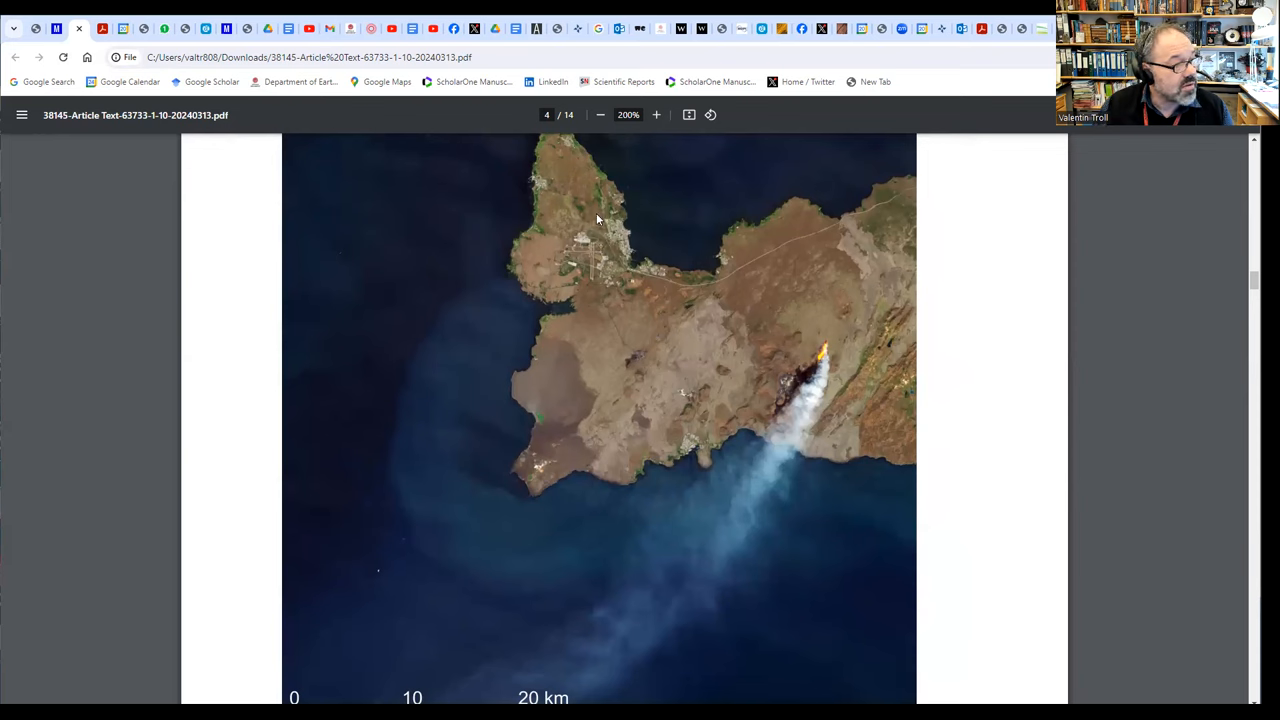
{"action": "mouse_move", "coordinate": [842, 370]}
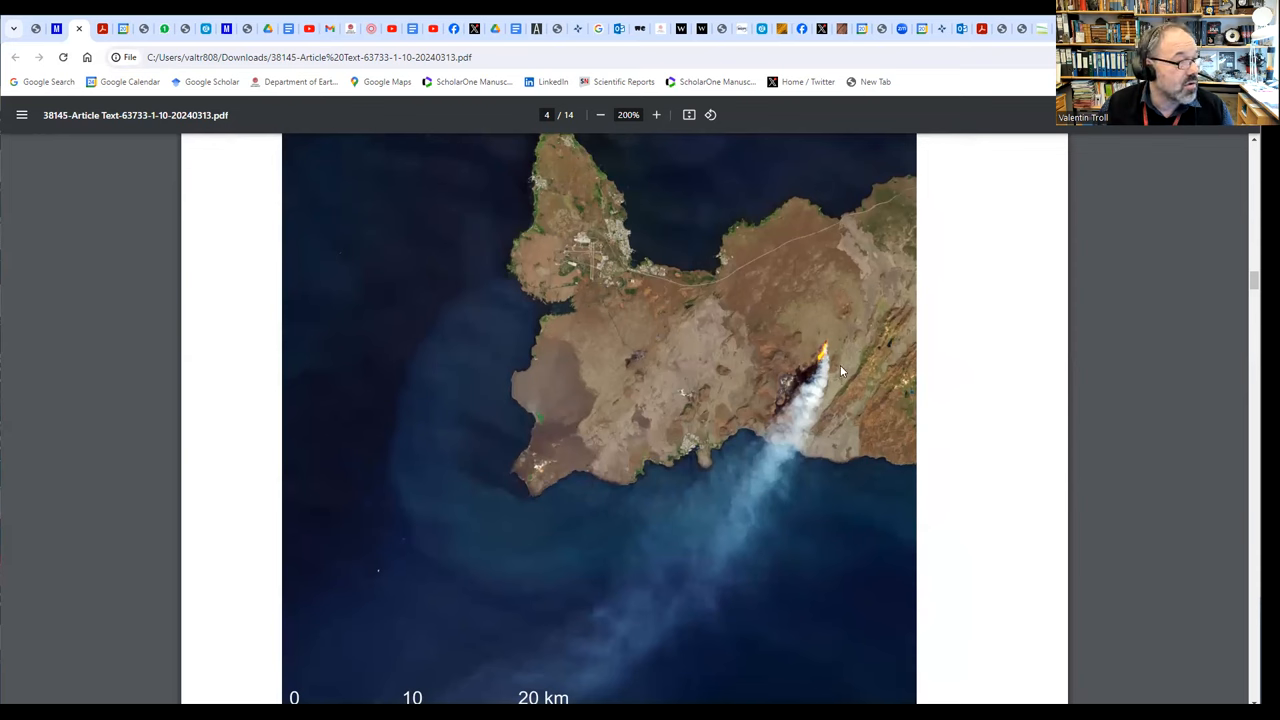
{"action": "mouse_move", "coordinate": [950, 362]}
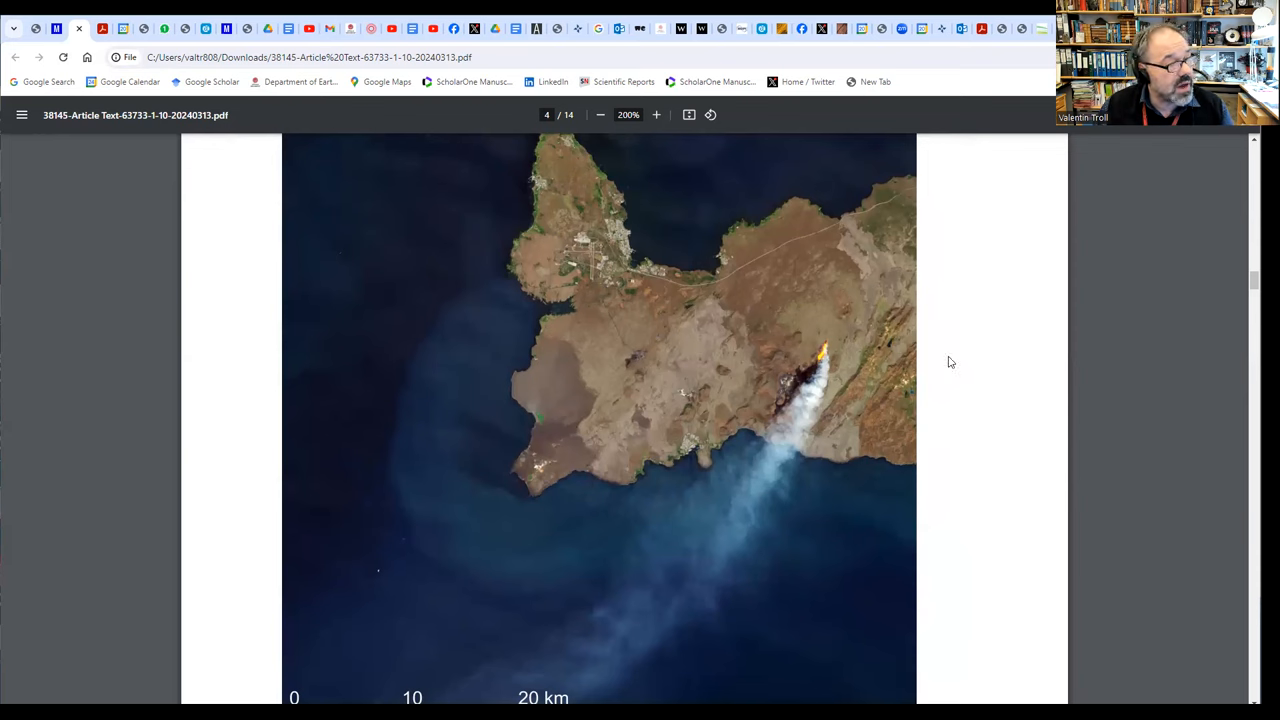
{"action": "mouse_move", "coordinate": [1060, 524]}
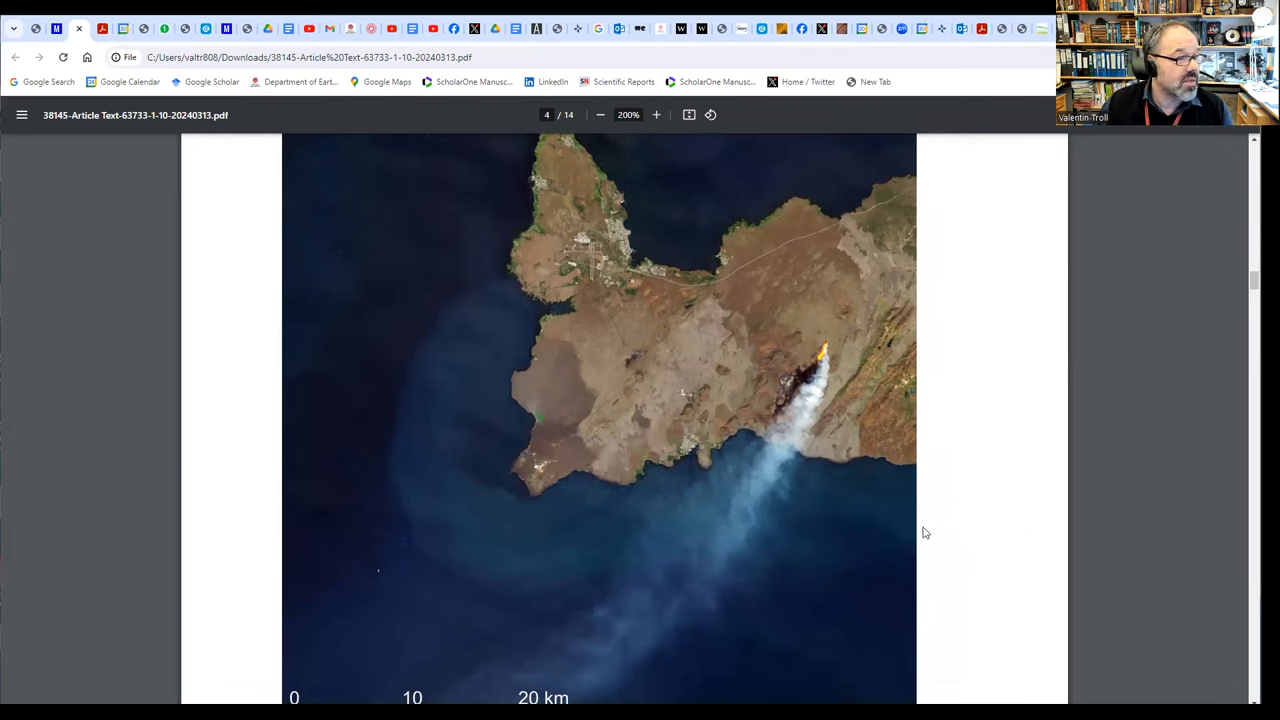
{"action": "mouse_move", "coordinate": [1032, 350]}
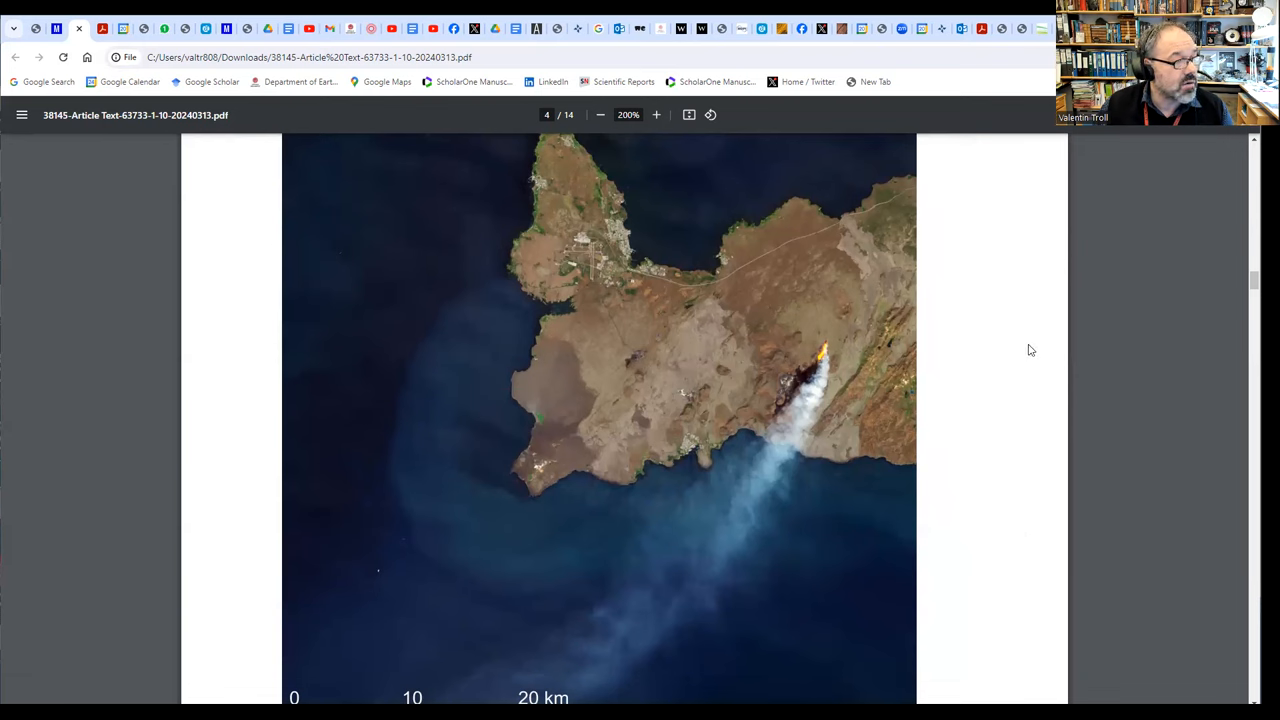
{"action": "mouse_move", "coordinate": [838, 486]}
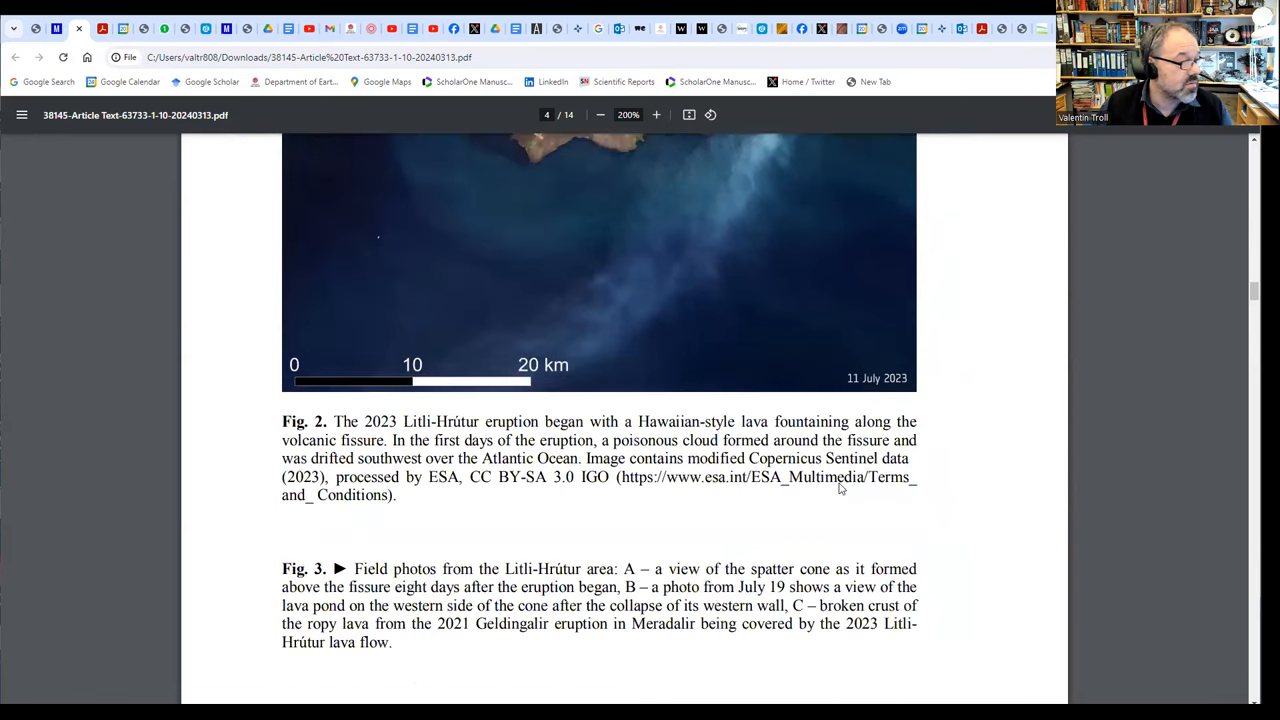
{"action": "scroll", "scroll_direction": "down", "scroll_amount": 3}
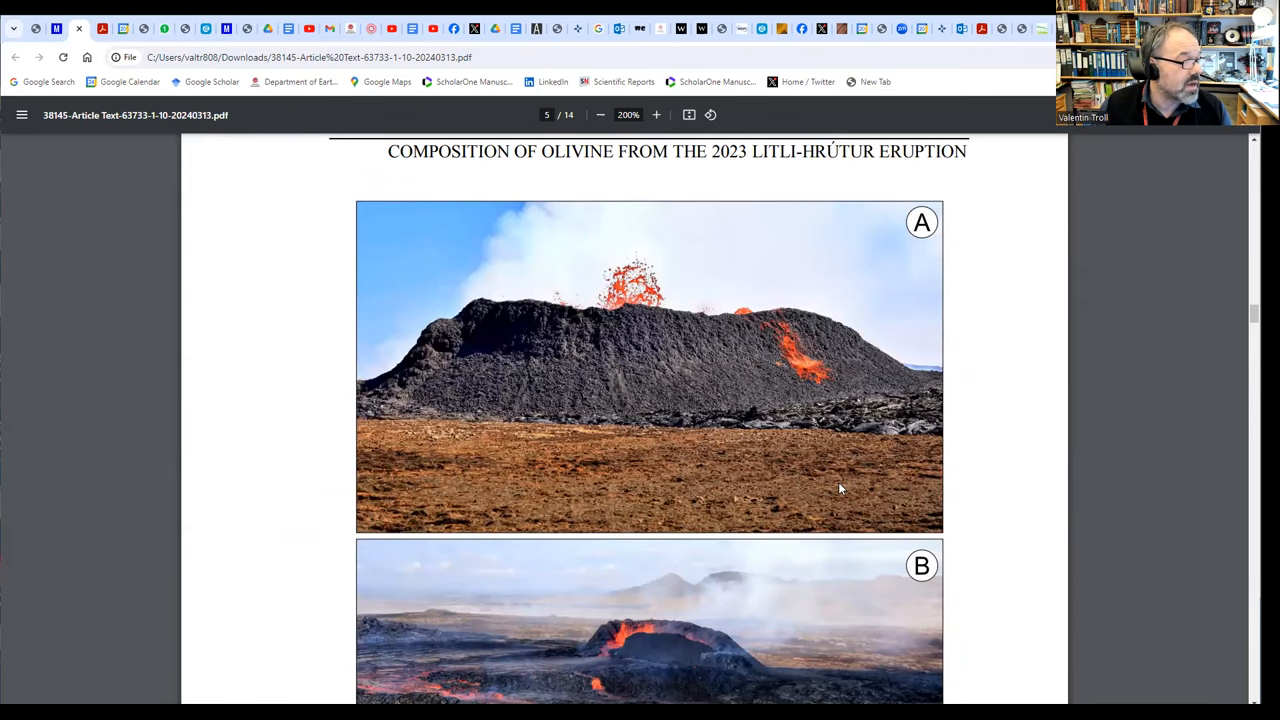
{"action": "scroll", "scroll_direction": "down", "scroll_amount": 3}
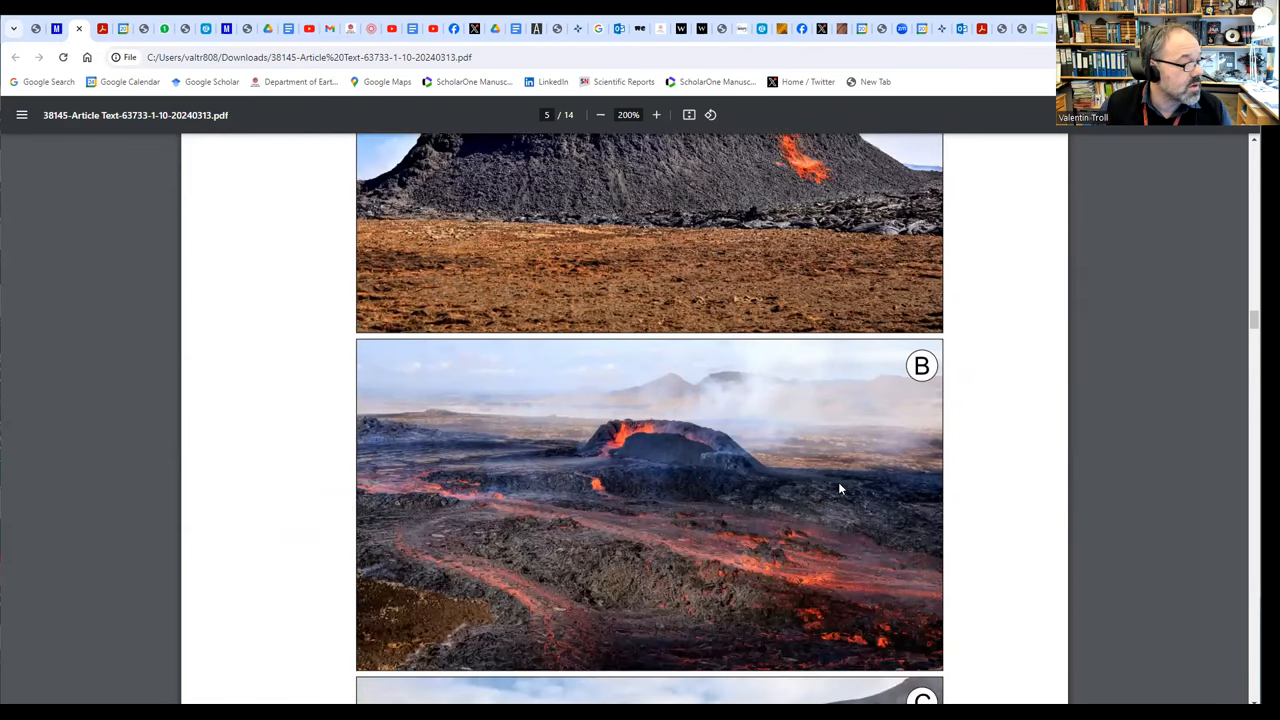
{"action": "scroll", "scroll_direction": "down", "scroll_amount": 3}
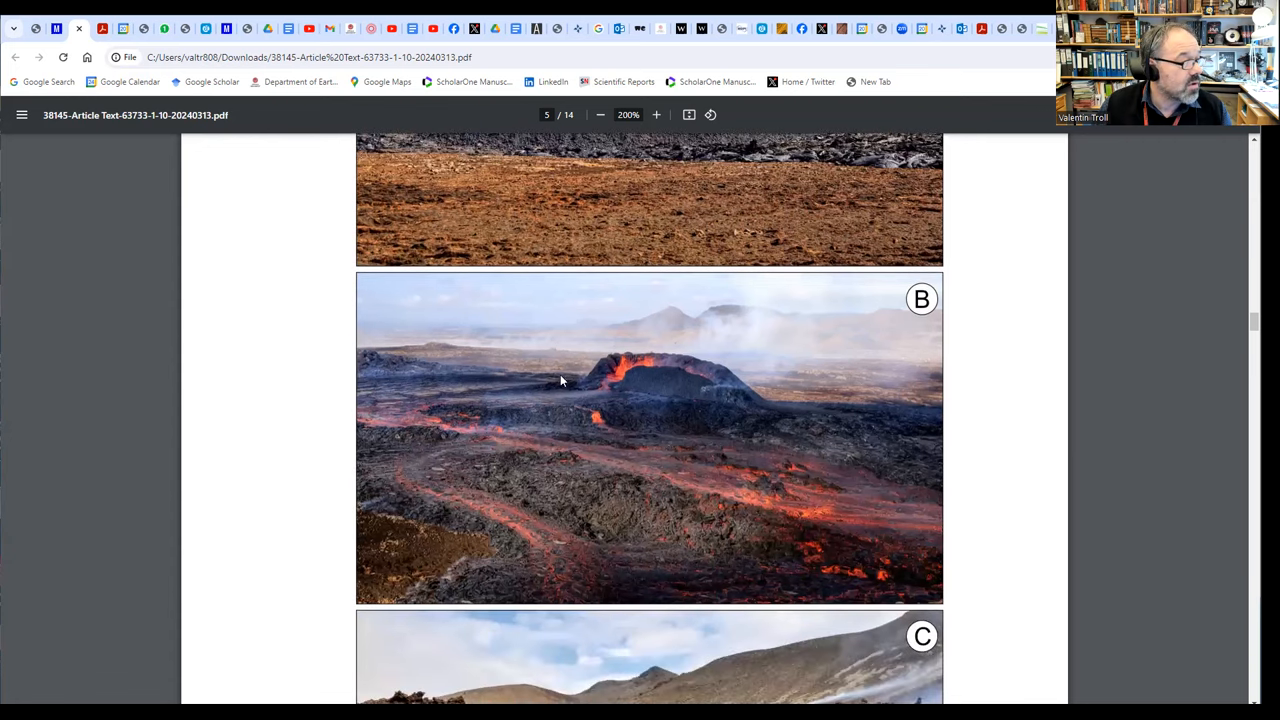
{"action": "mouse_move", "coordinate": [558, 498]}
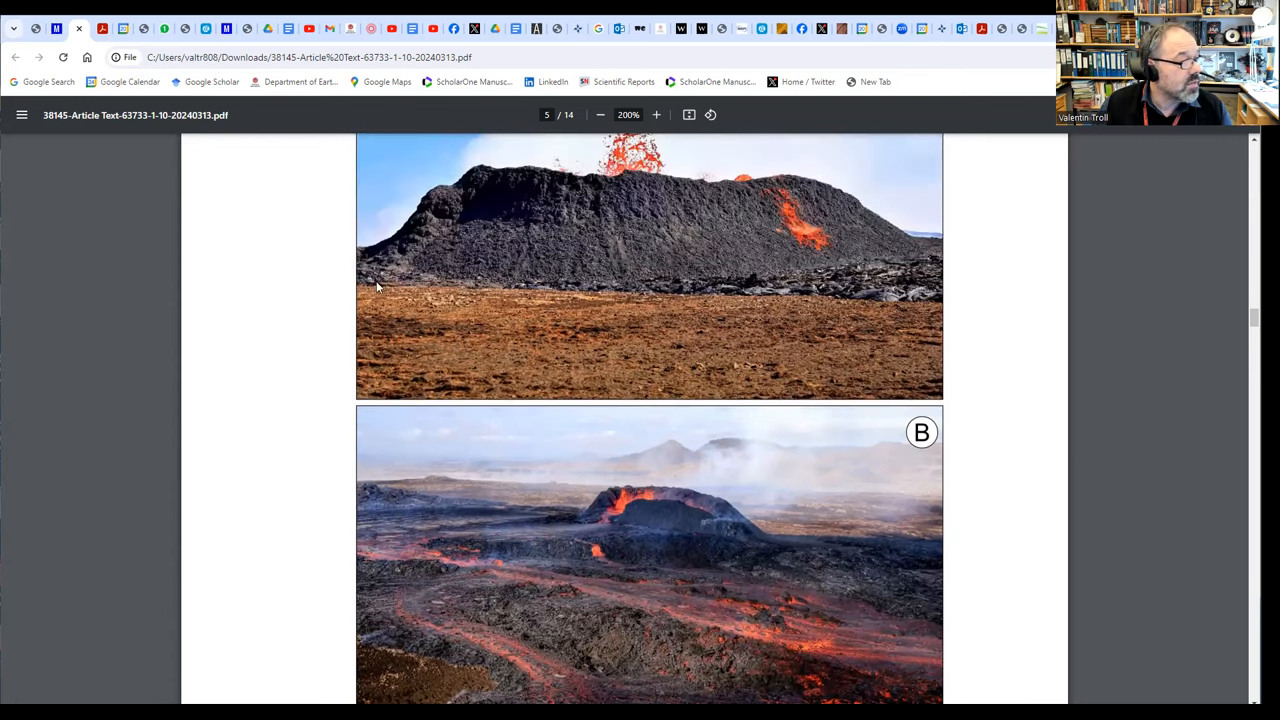
{"action": "mouse_move", "coordinate": [430, 408]}
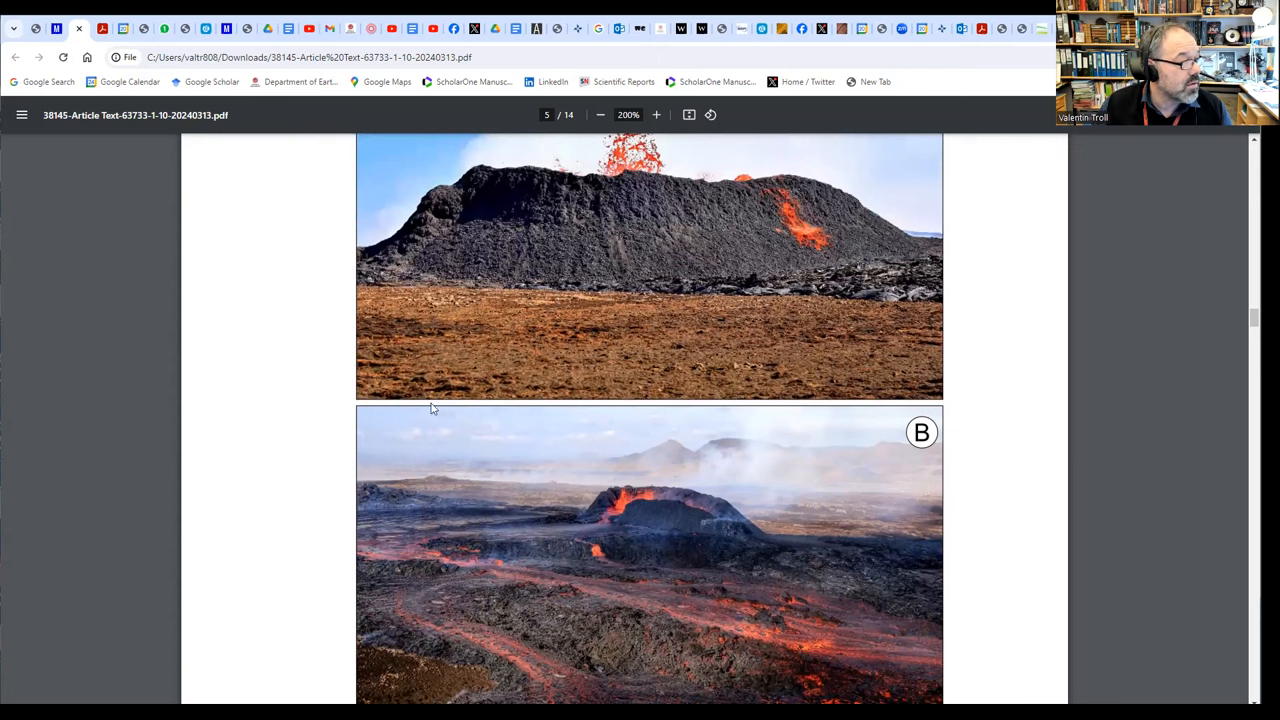
{"action": "mouse_move", "coordinate": [630, 164]}
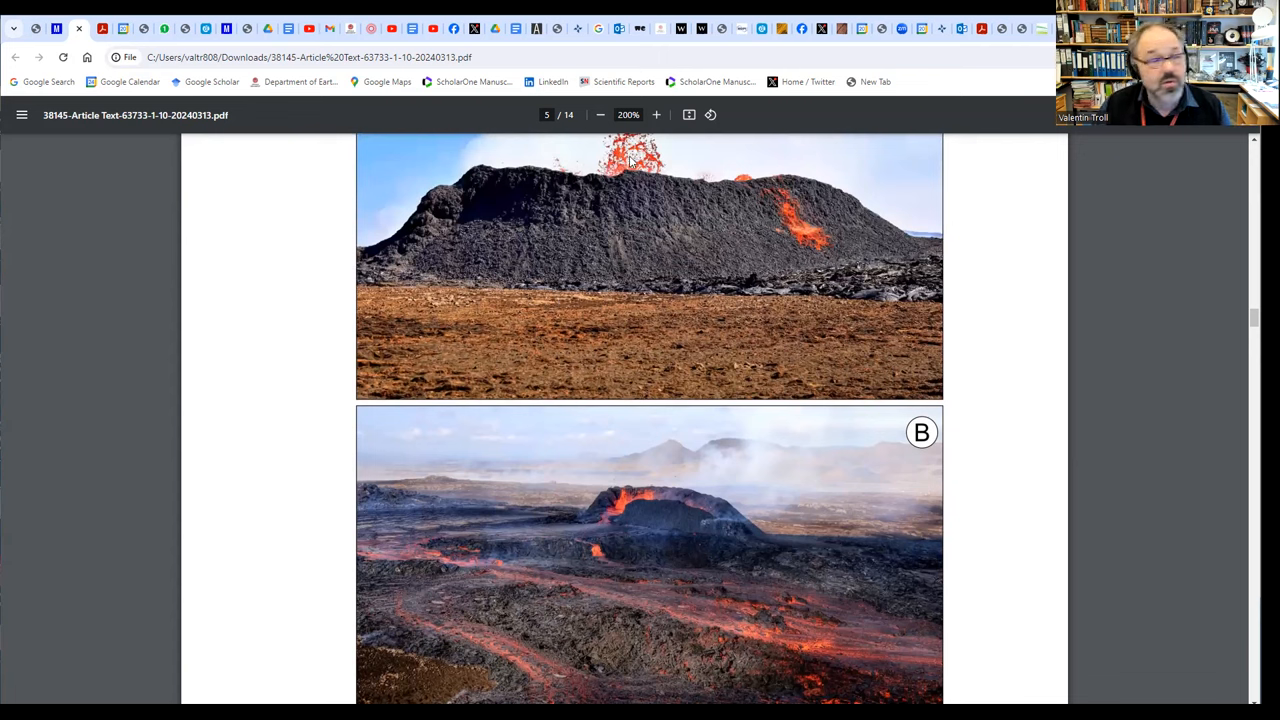
{"action": "mouse_move", "coordinate": [704, 358]}
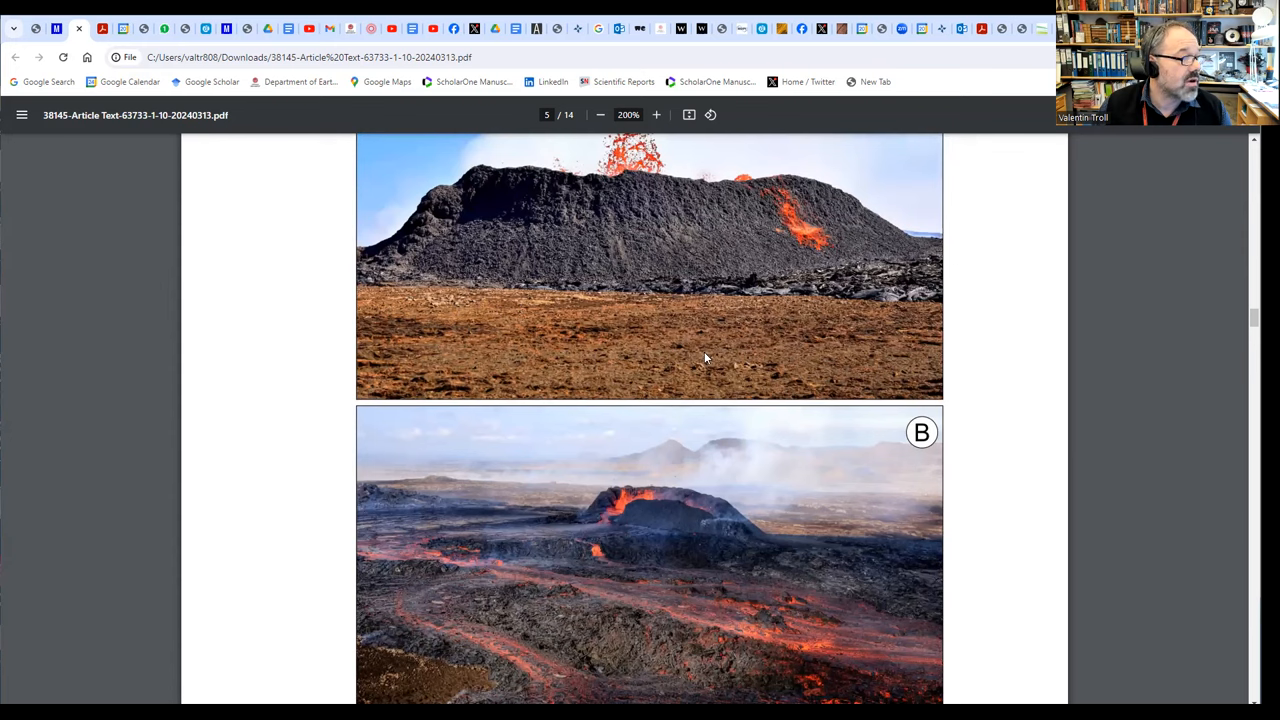
{"action": "mouse_move", "coordinate": [810, 242]}
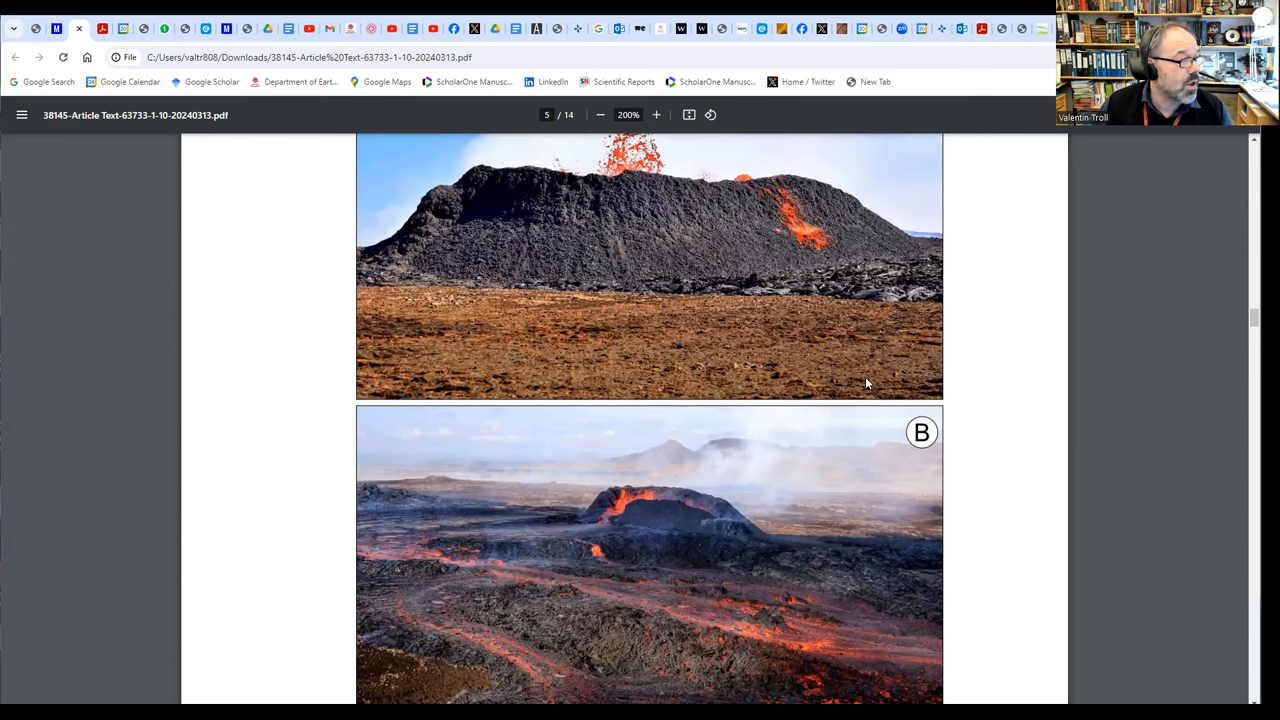
{"action": "scroll", "scroll_direction": "down", "scroll_amount": 3}
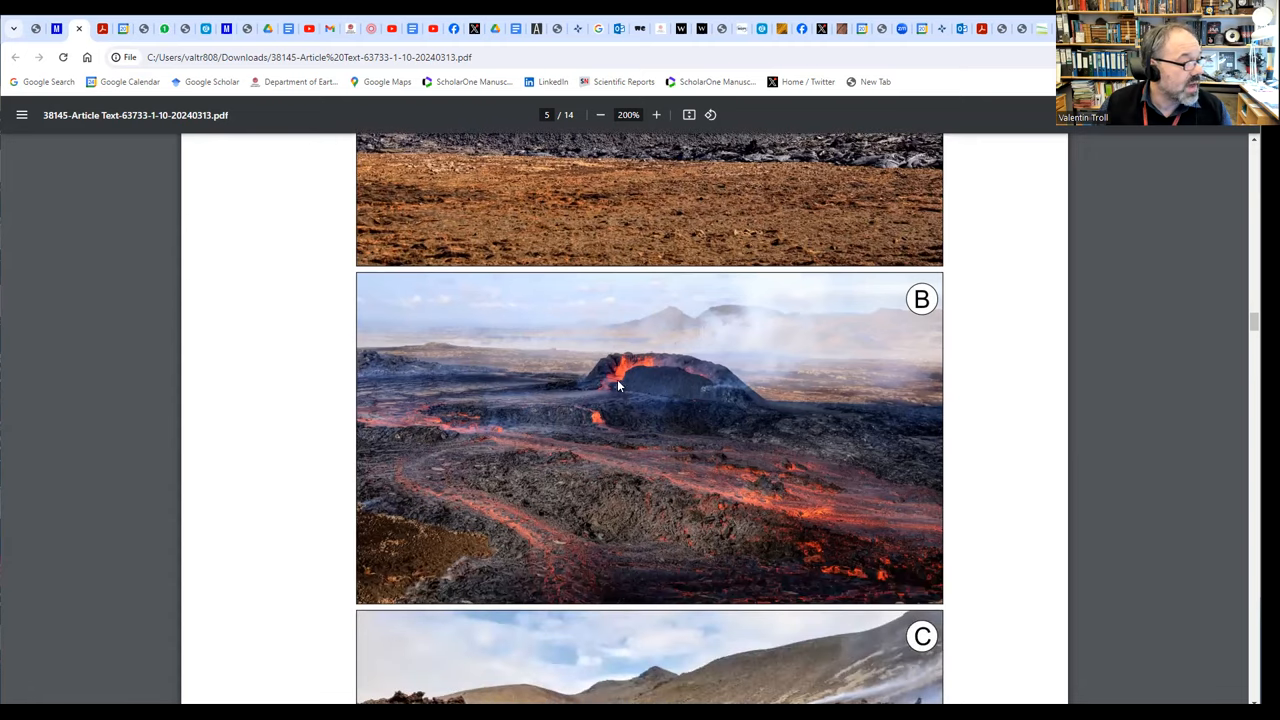
{"action": "mouse_move", "coordinate": [604, 388]}
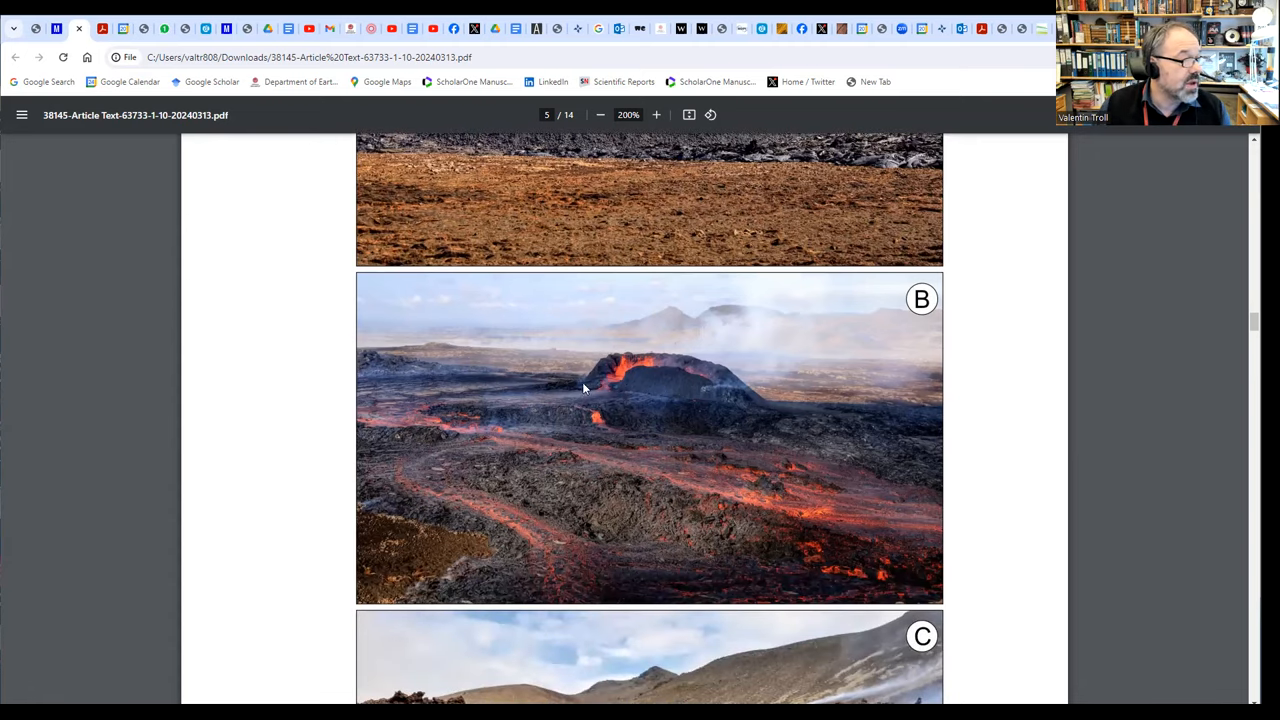
{"action": "mouse_move", "coordinate": [332, 468]}
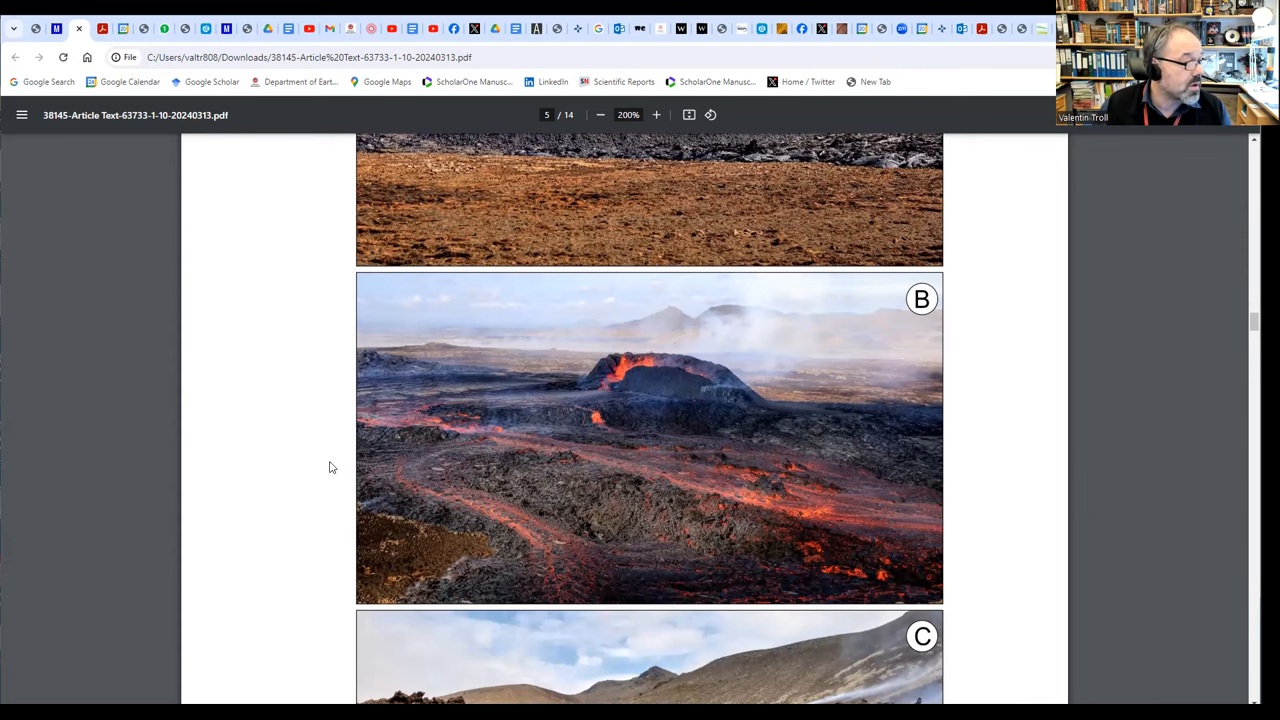
{"action": "mouse_move", "coordinate": [510, 448]}
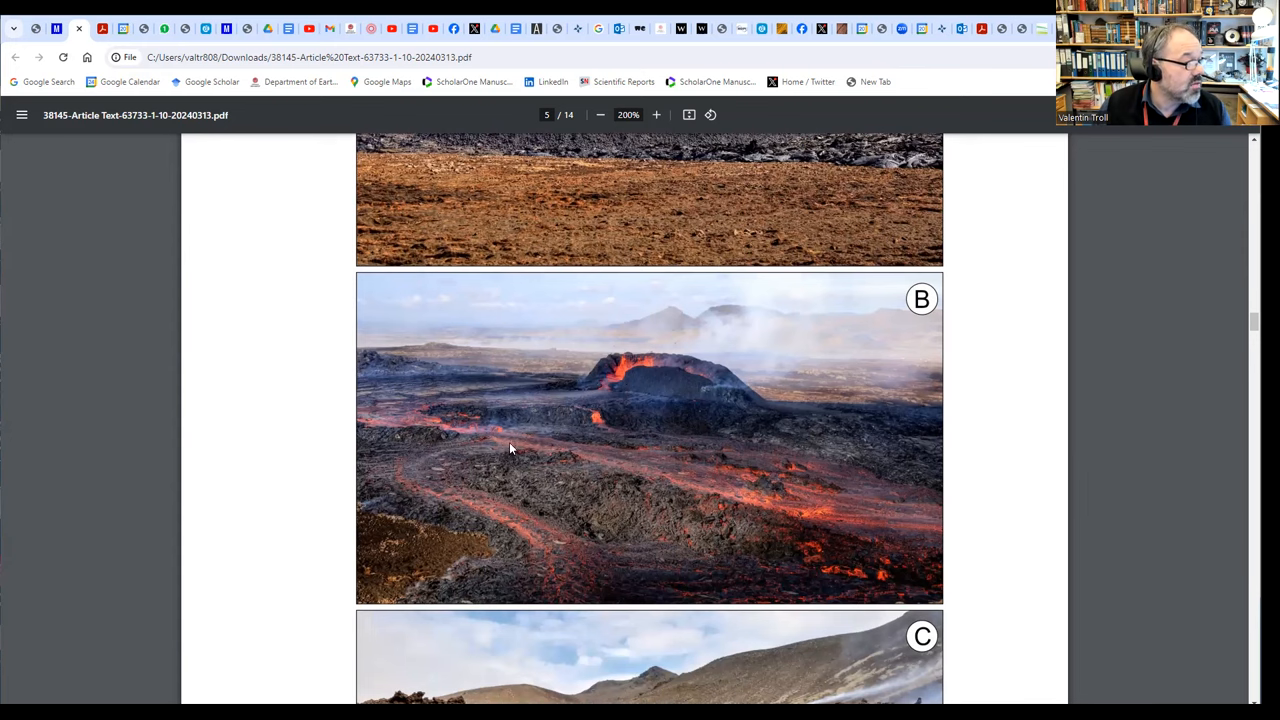
{"action": "mouse_move", "coordinate": [570, 378]}
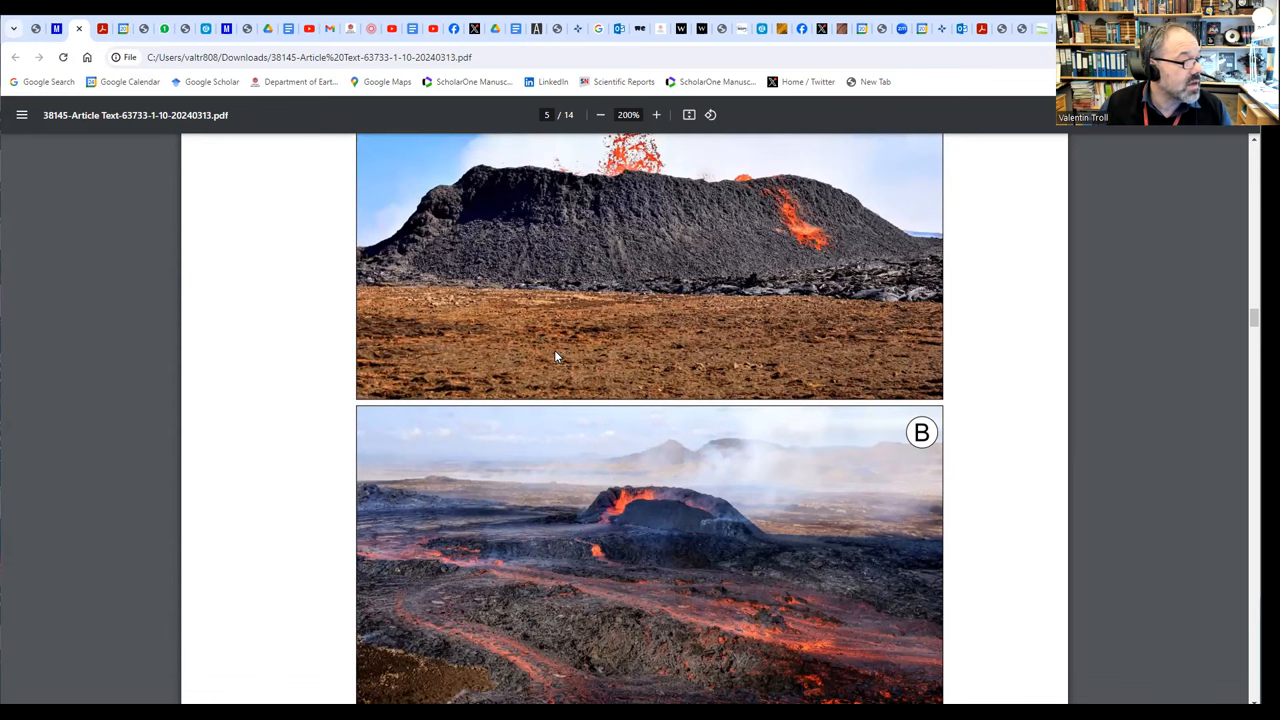
{"action": "scroll", "scroll_direction": "down", "scroll_amount": 3}
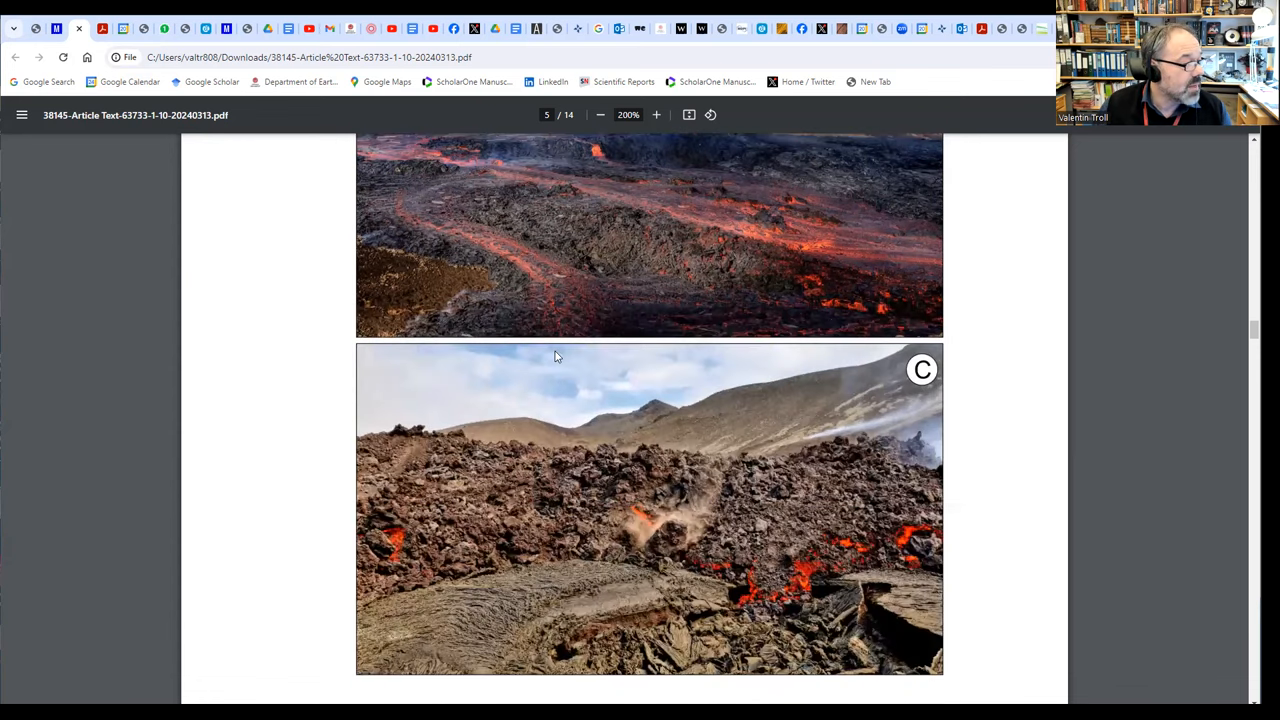
{"action": "scroll", "scroll_direction": "down", "scroll_amount": 3}
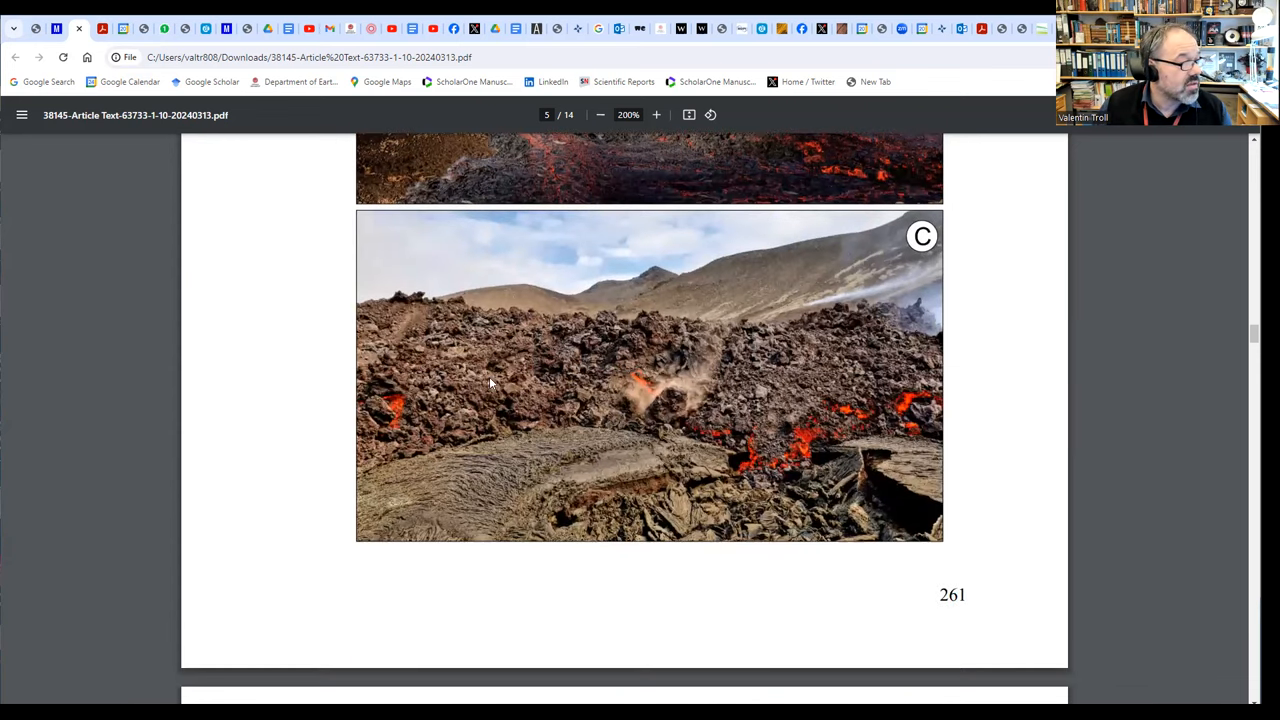
{"action": "mouse_move", "coordinate": [848, 396]}
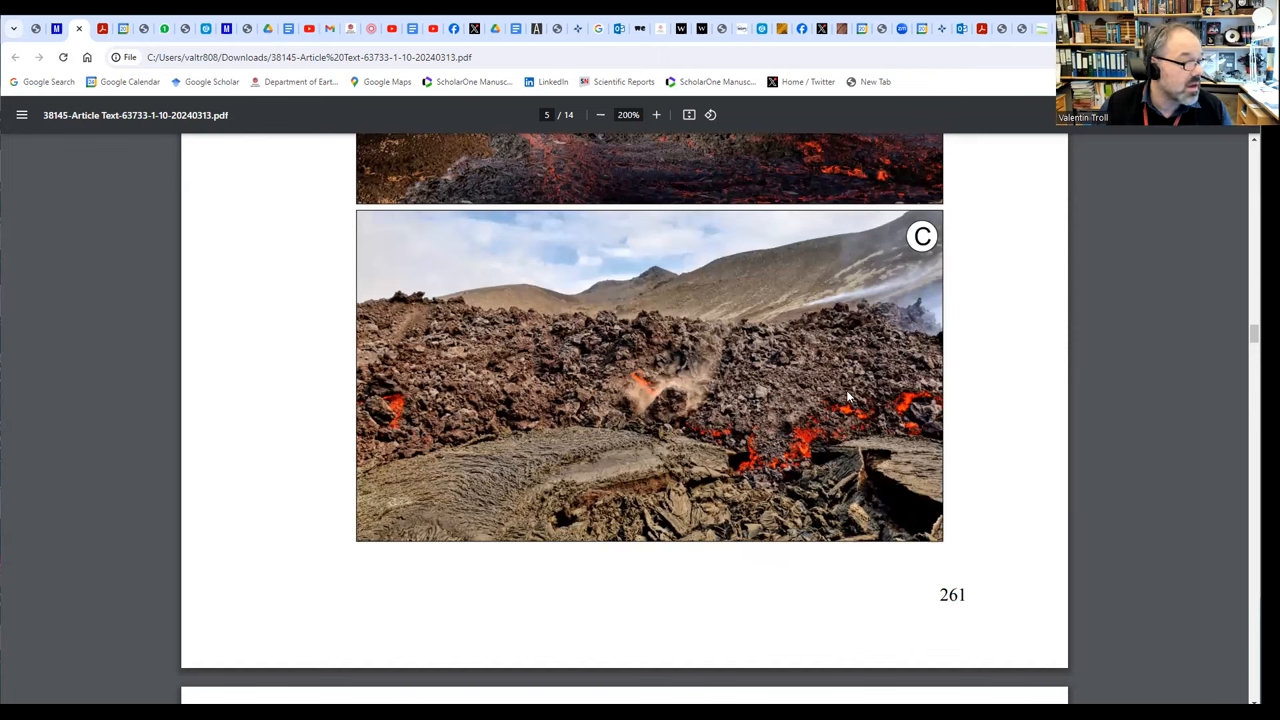
{"action": "mouse_move", "coordinate": [624, 490]}
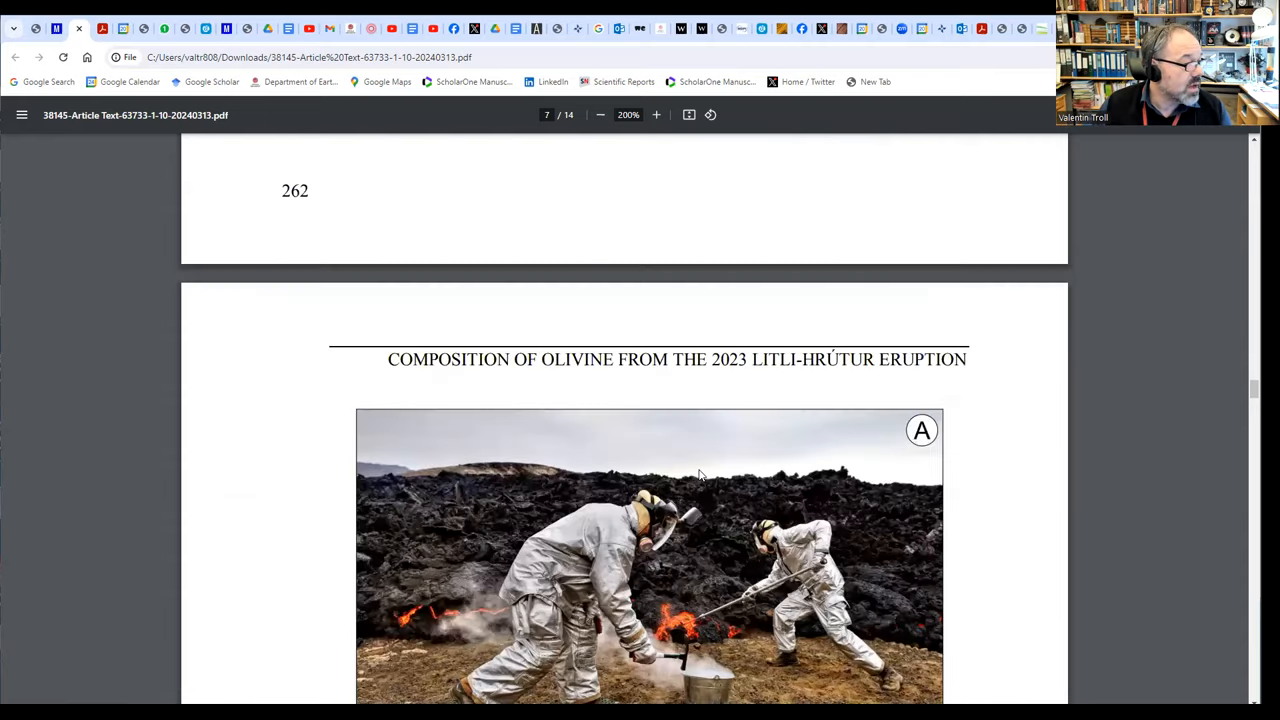
Scroll down page 7 until panel B, the field worker on cooled lava, is fully visible.
{"action": "scroll", "scroll_direction": "down", "scroll_amount": 3}
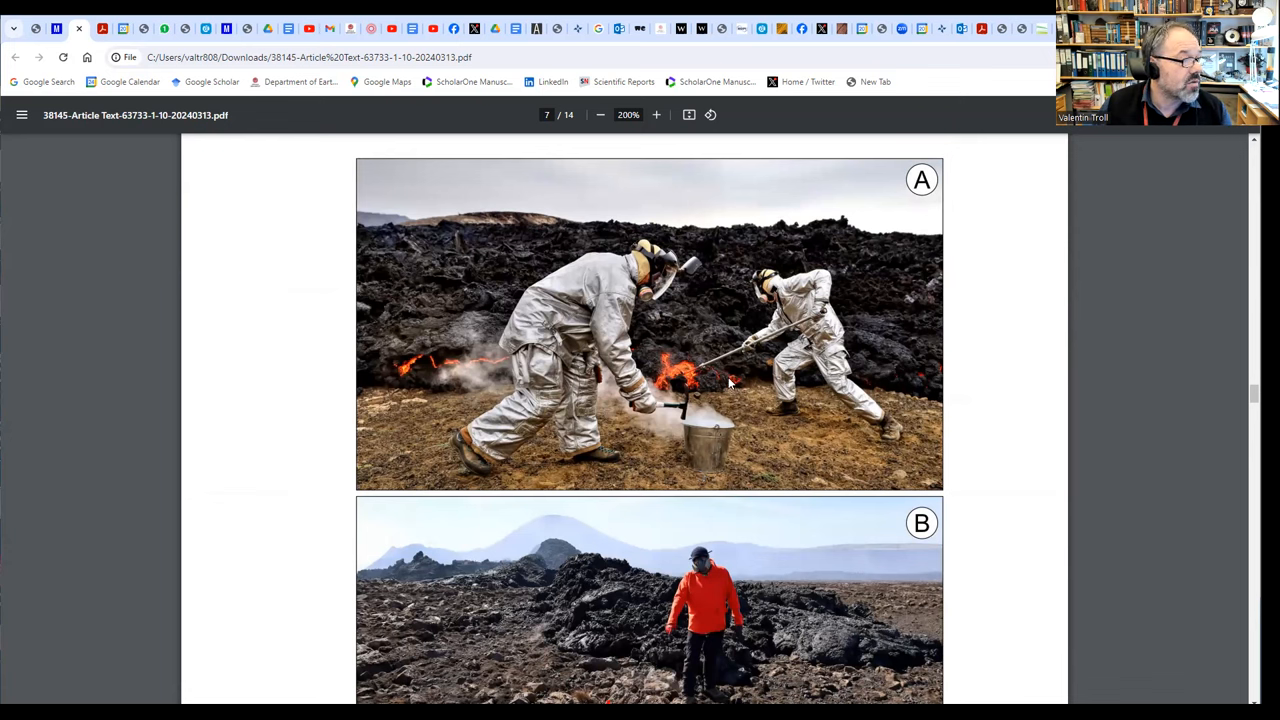
{"action": "mouse_move", "coordinate": [788, 504]}
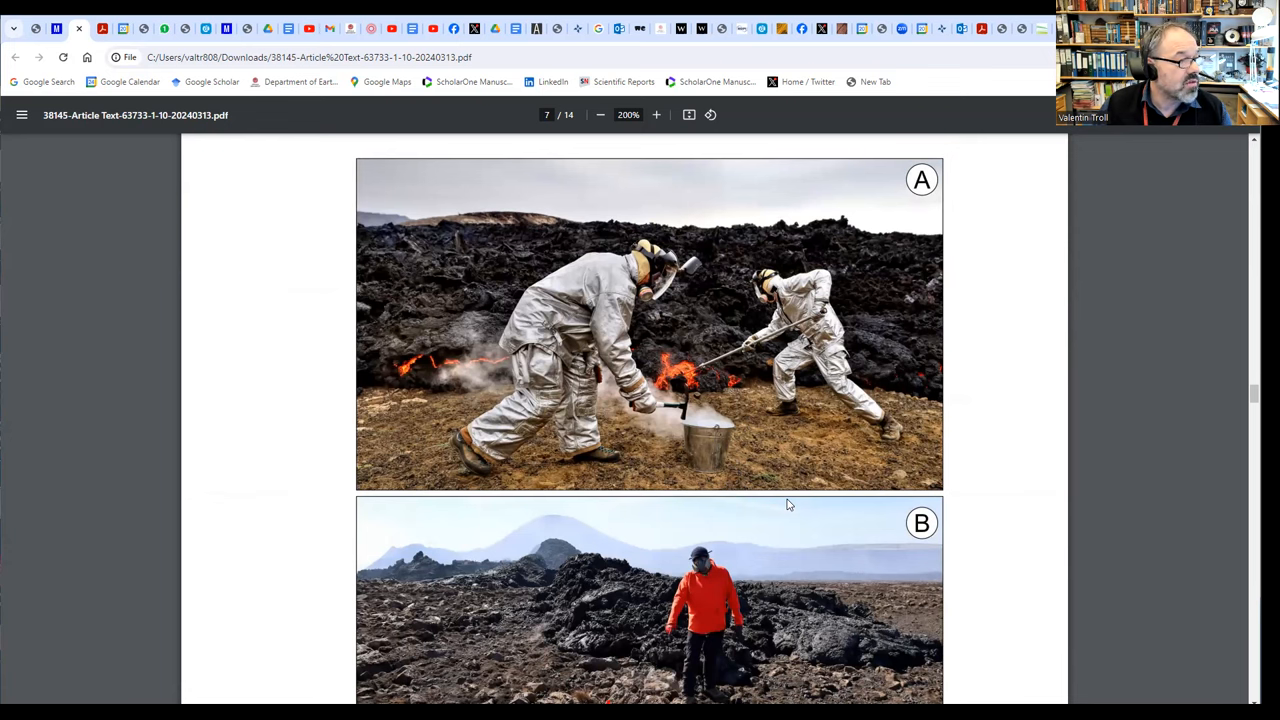
{"action": "scroll", "scroll_direction": "down", "scroll_amount": 3}
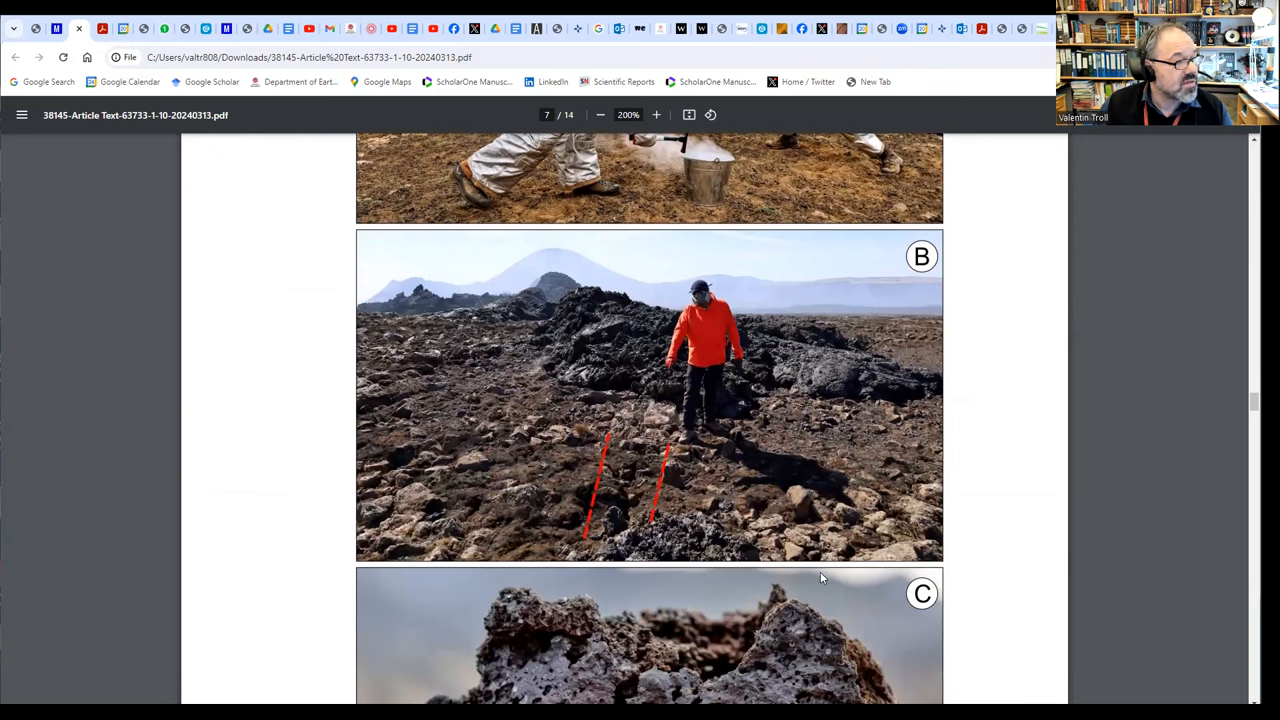
{"action": "mouse_move", "coordinate": [656, 564]}
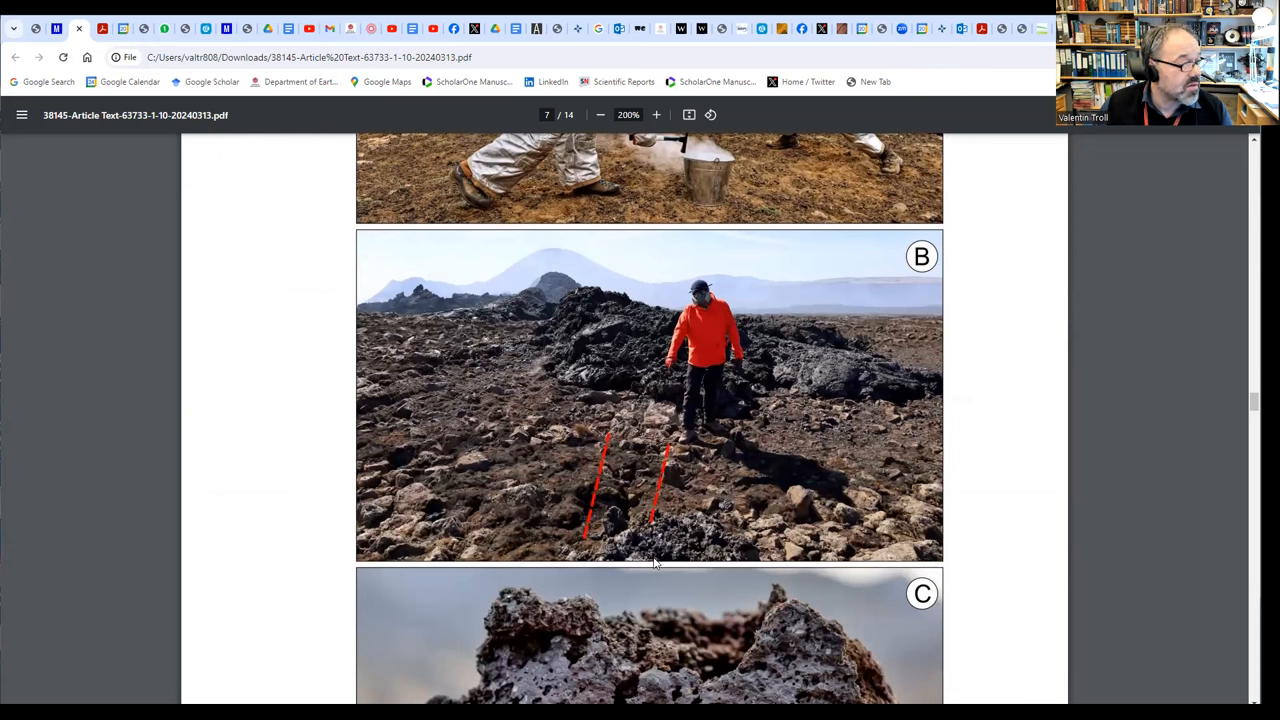
{"action": "mouse_move", "coordinate": [636, 418]}
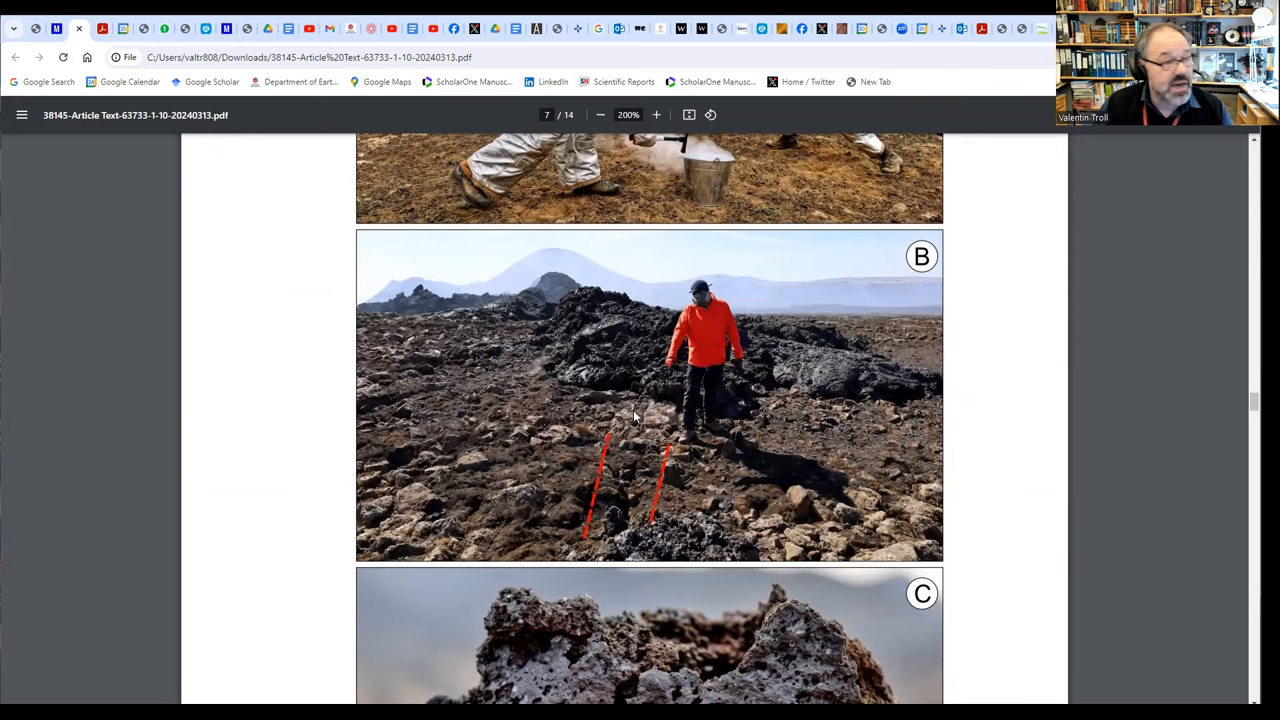
{"action": "mouse_move", "coordinate": [628, 532]}
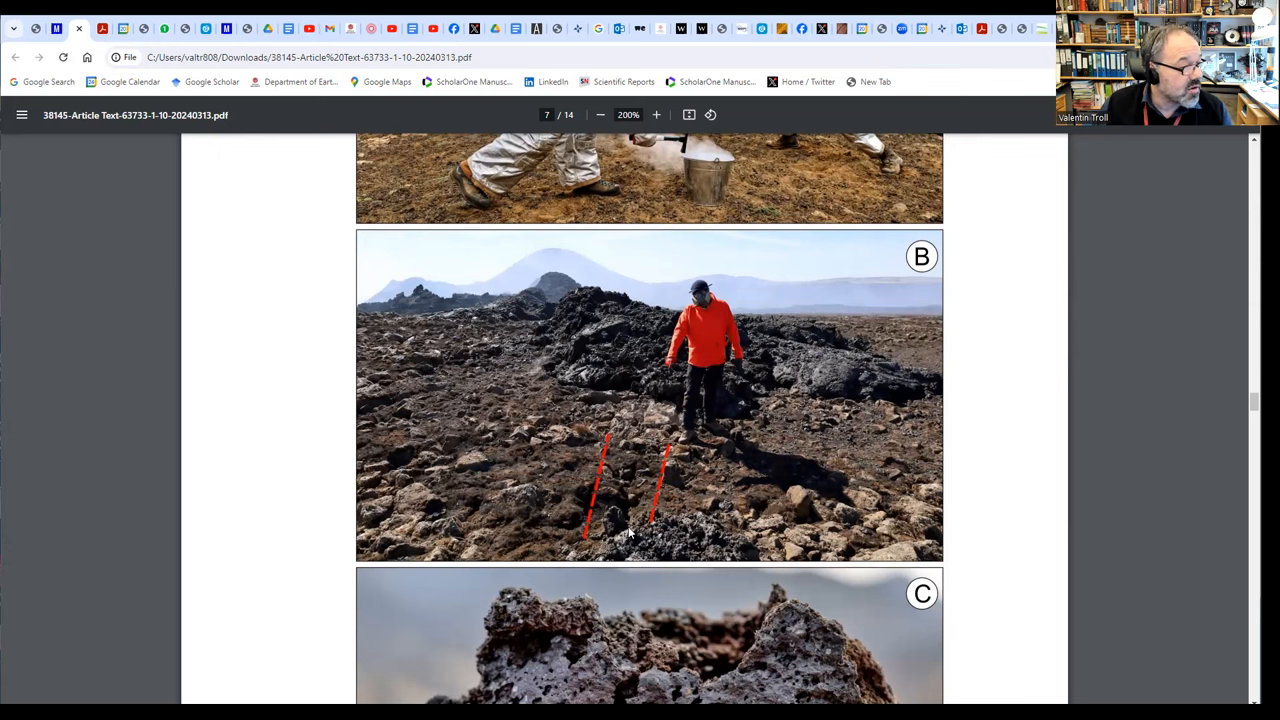
{"action": "mouse_move", "coordinate": [636, 324]}
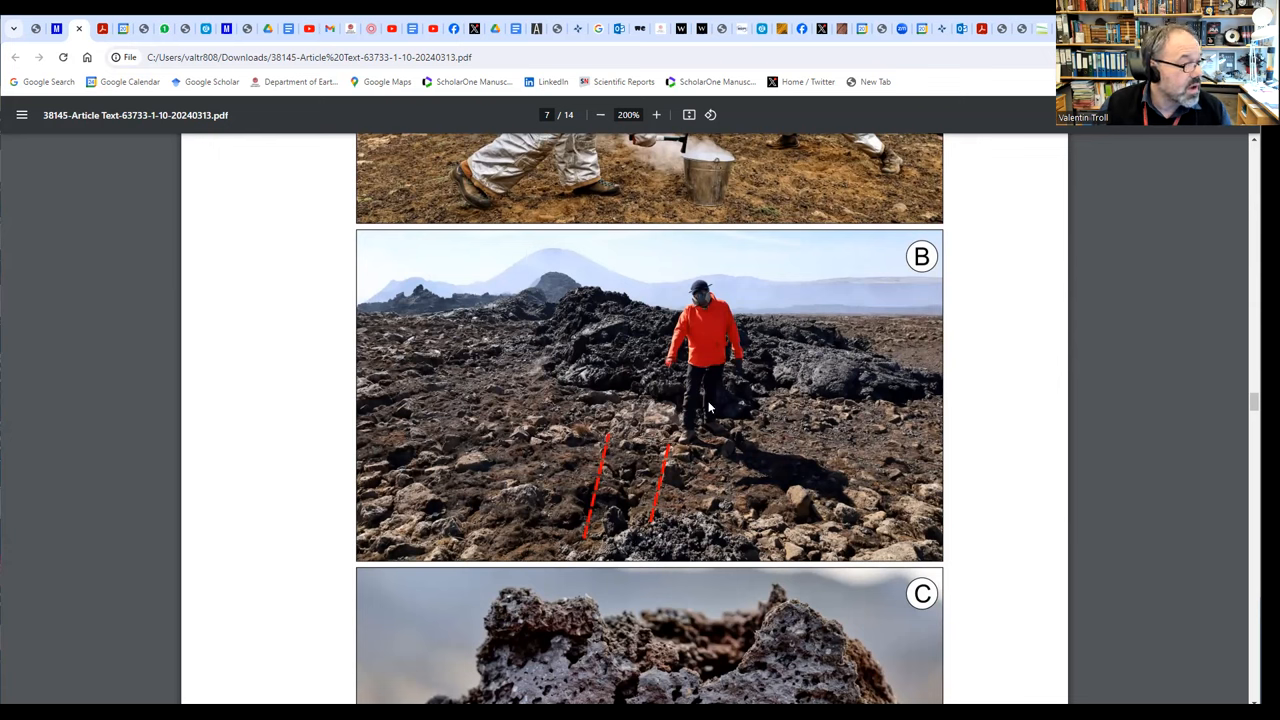
{"action": "mouse_move", "coordinate": [700, 316]}
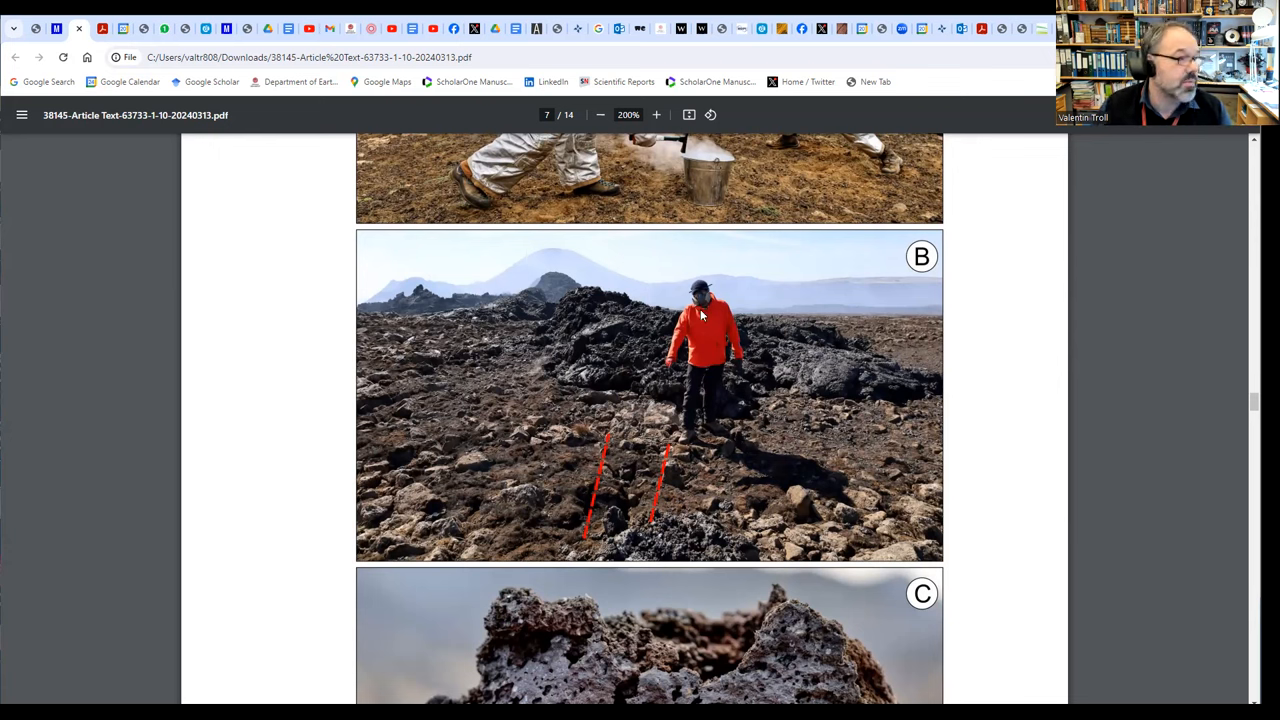
{"action": "mouse_move", "coordinate": [538, 368]}
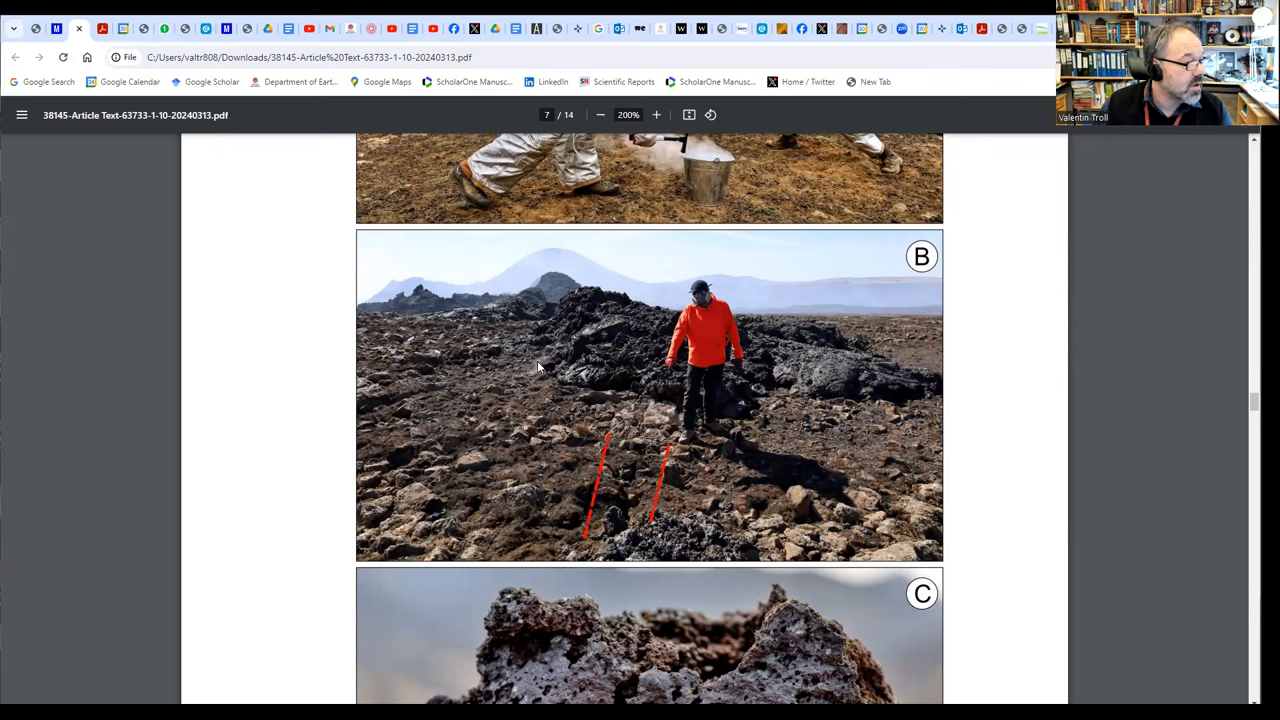
{"action": "mouse_move", "coordinate": [668, 442]}
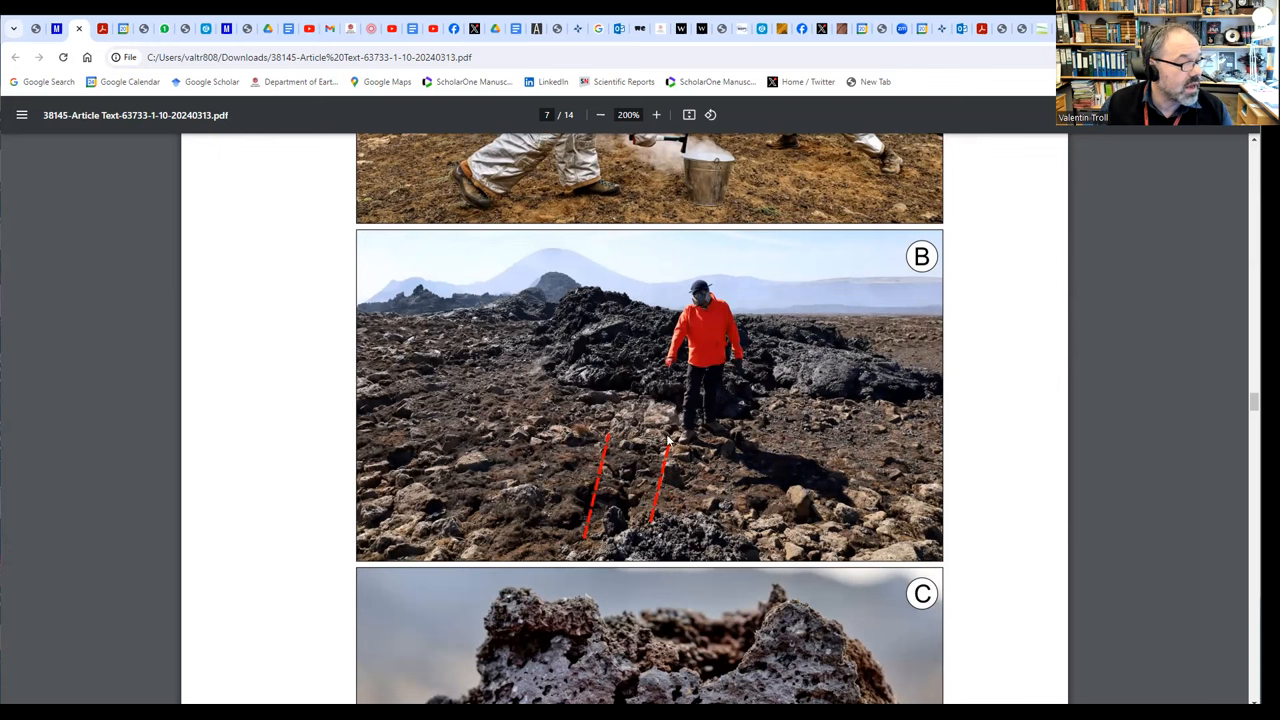
{"action": "mouse_move", "coordinate": [796, 616]}
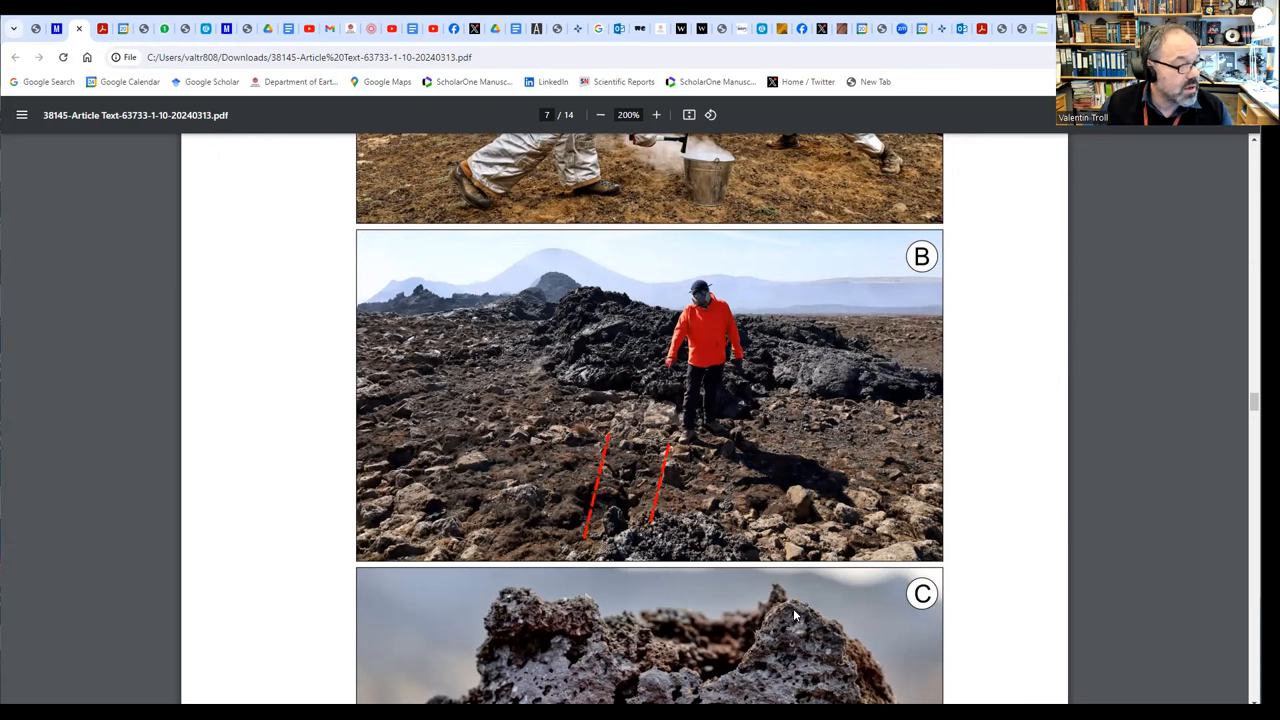
{"action": "mouse_move", "coordinate": [616, 540]}
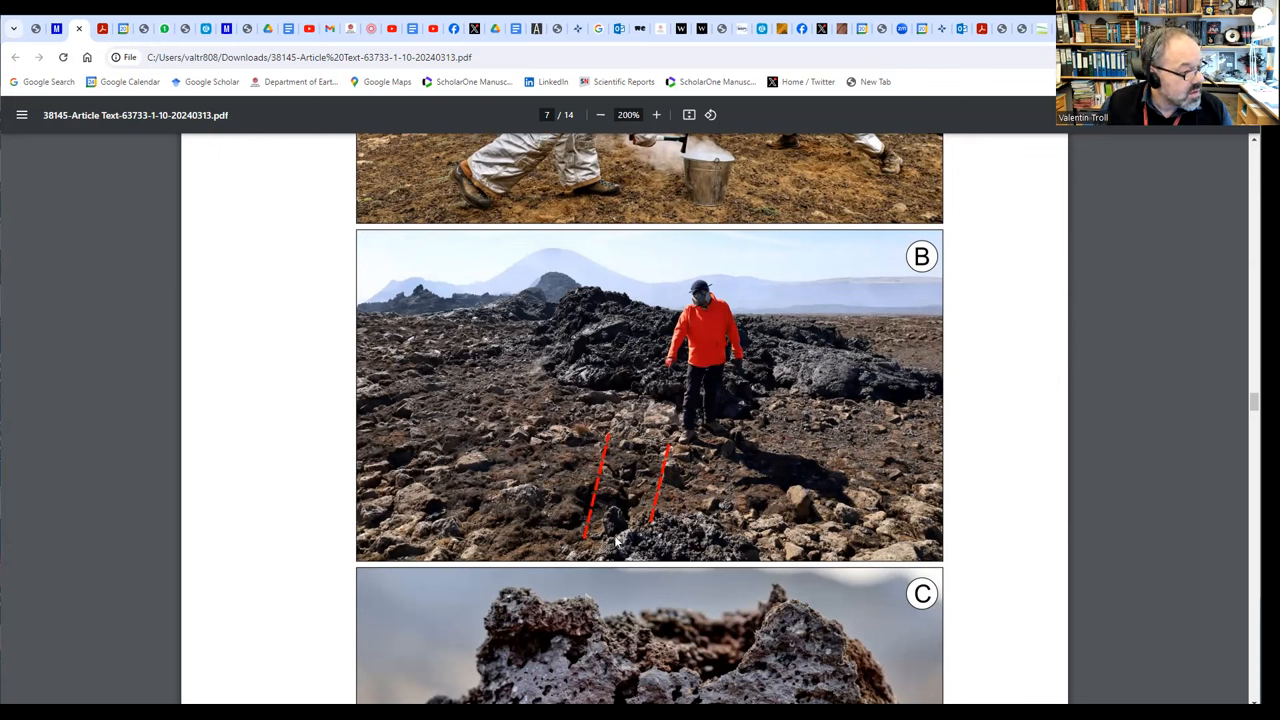
Scroll down past panel C and page number 263 to the labeled olivine–plagioclase backscatter image.
{"action": "scroll", "scroll_direction": "down", "scroll_amount": 3}
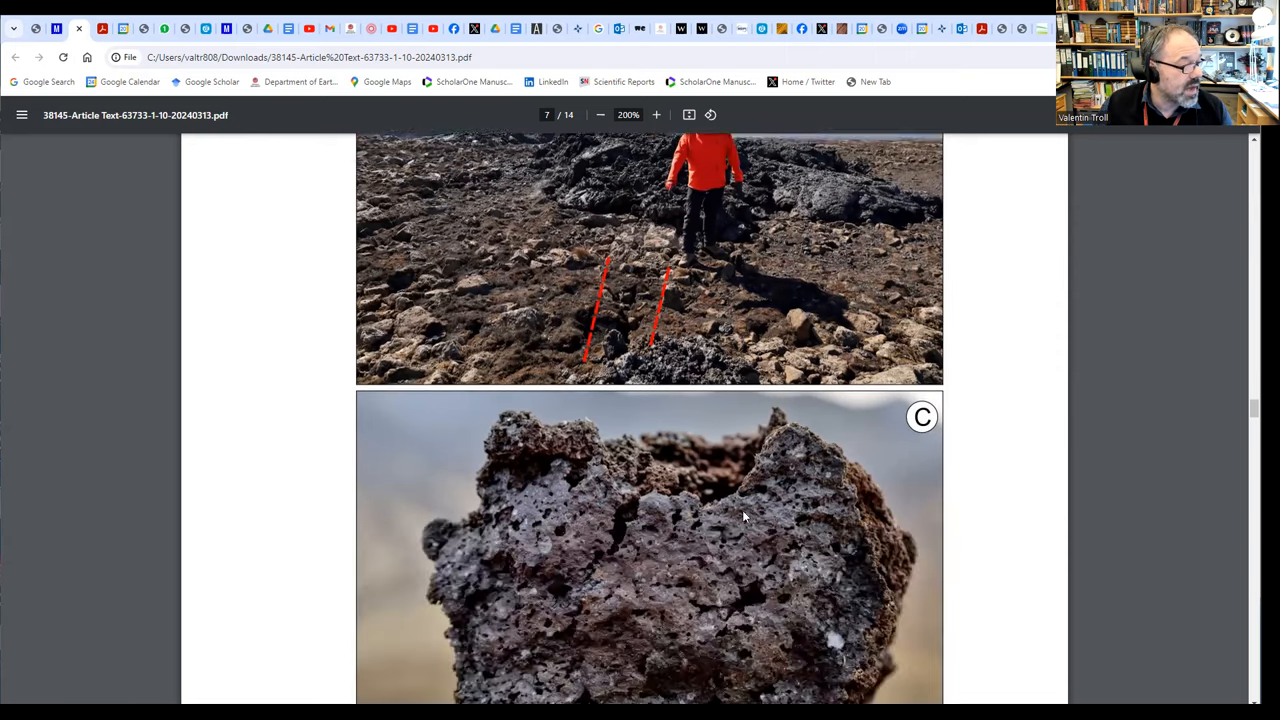
{"action": "scroll", "scroll_direction": "down", "scroll_amount": 3}
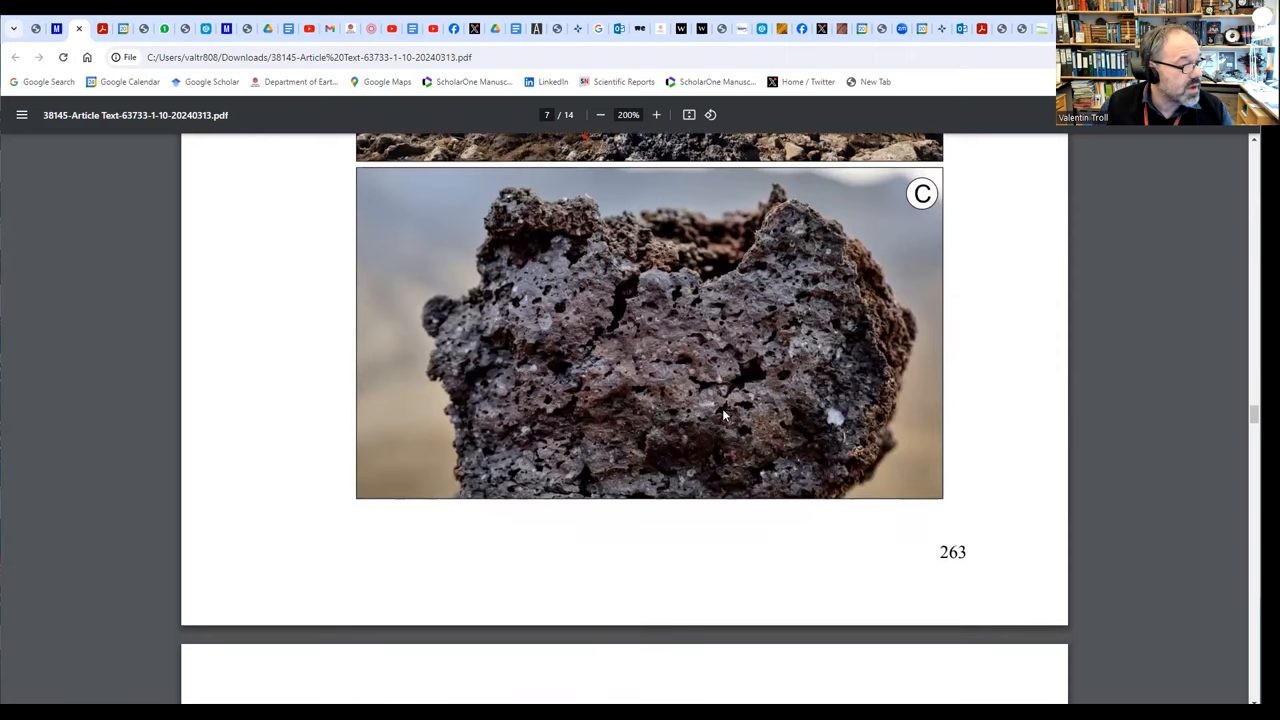
{"action": "mouse_move", "coordinate": [630, 422]}
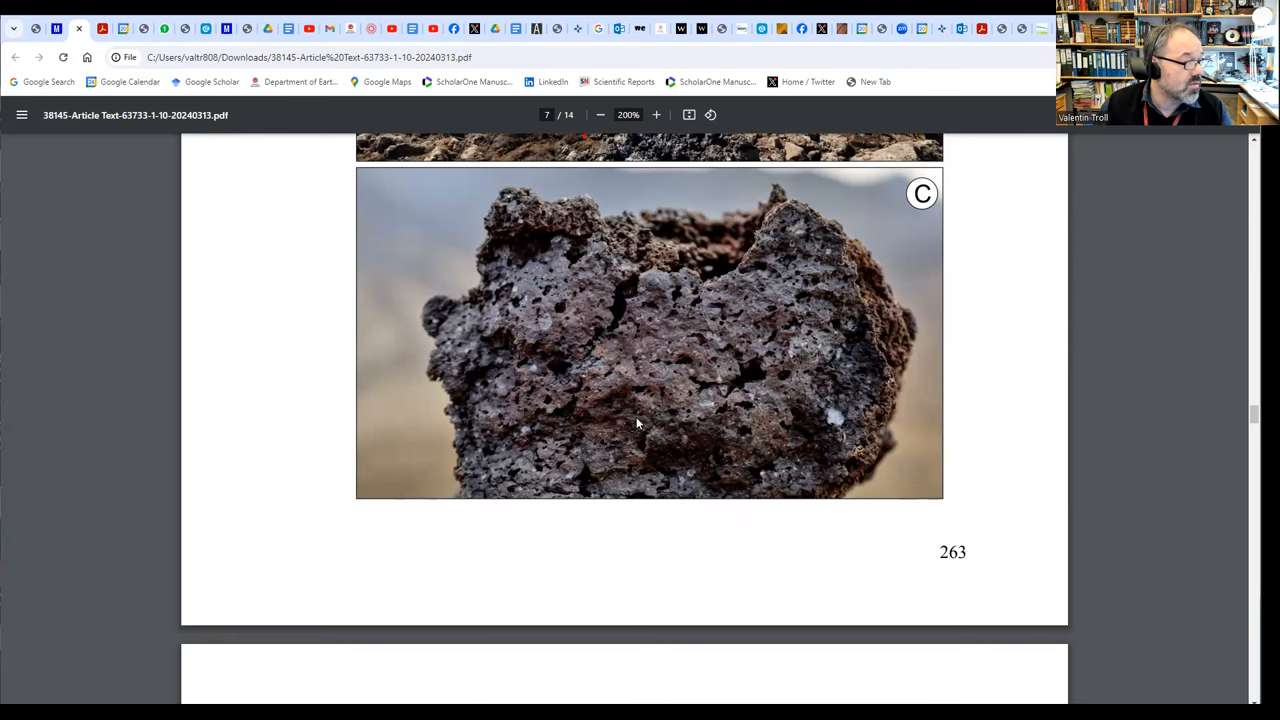
{"action": "scroll", "scroll_direction": "down", "scroll_amount": 3}
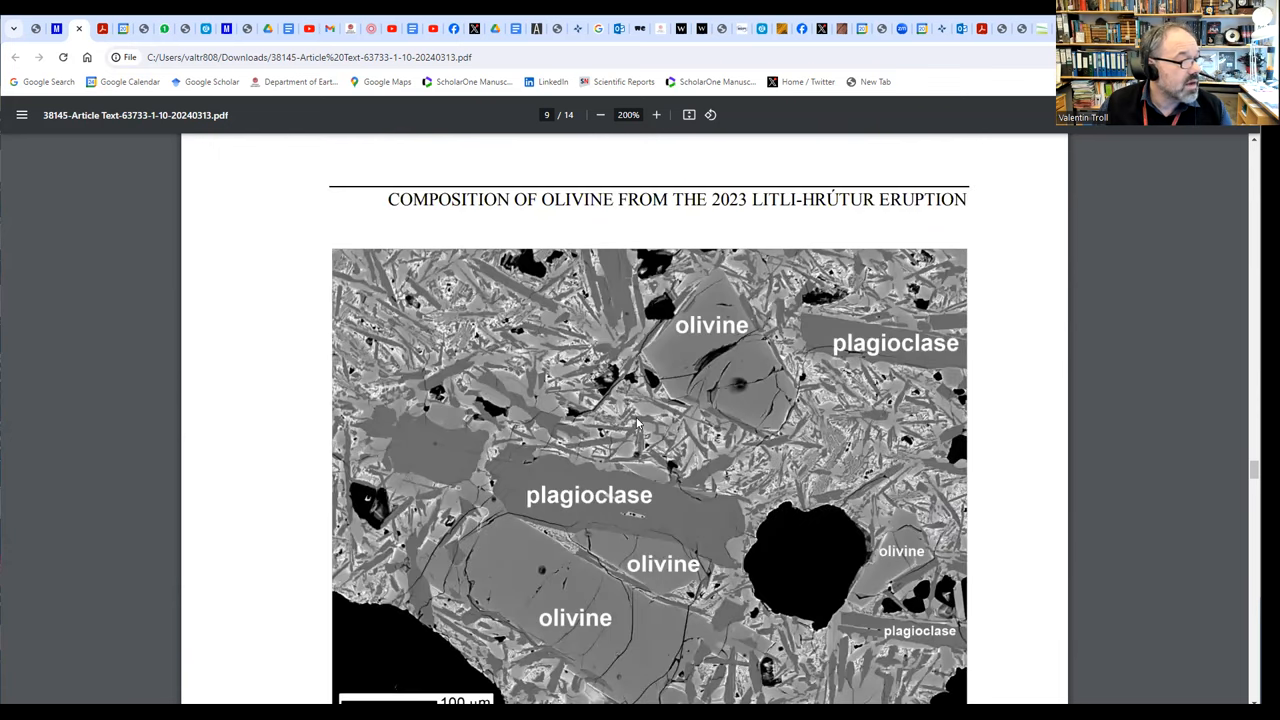
Scroll past Fig. 5 to its caption and the opening paragraphs of the Discussion section.
{"action": "scroll", "scroll_direction": "down", "scroll_amount": 3}
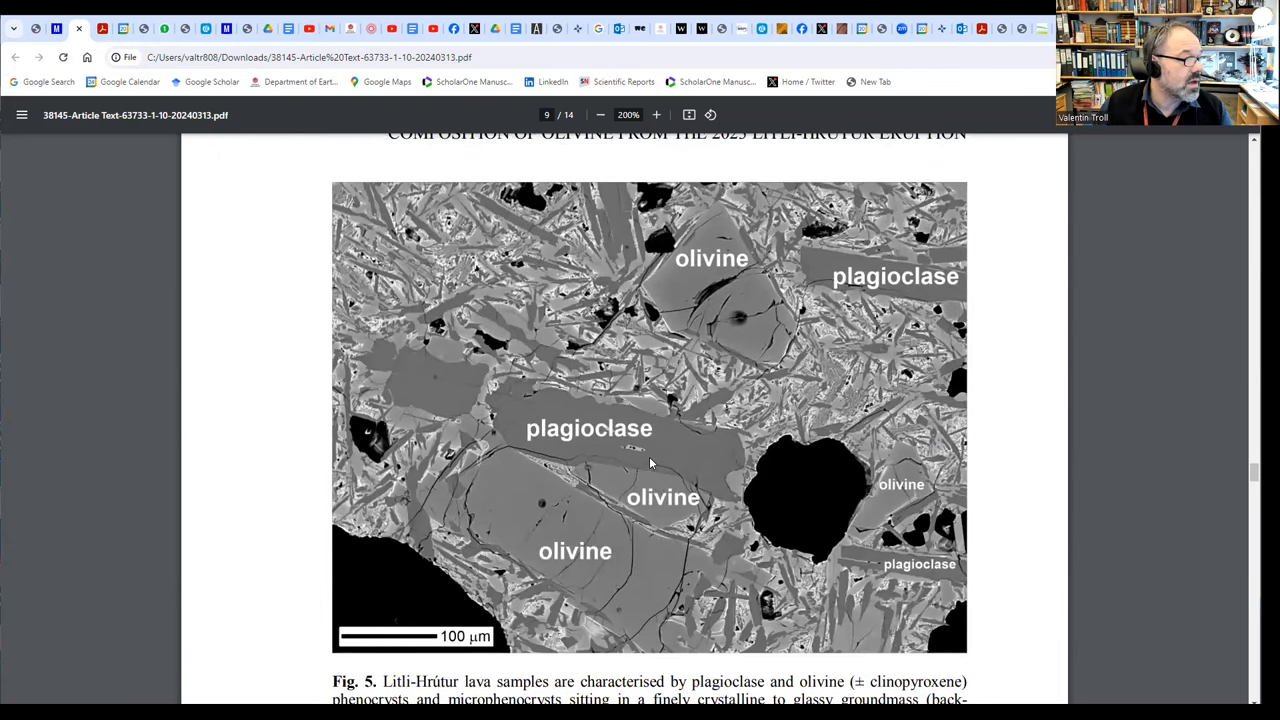
{"action": "mouse_move", "coordinate": [520, 648]}
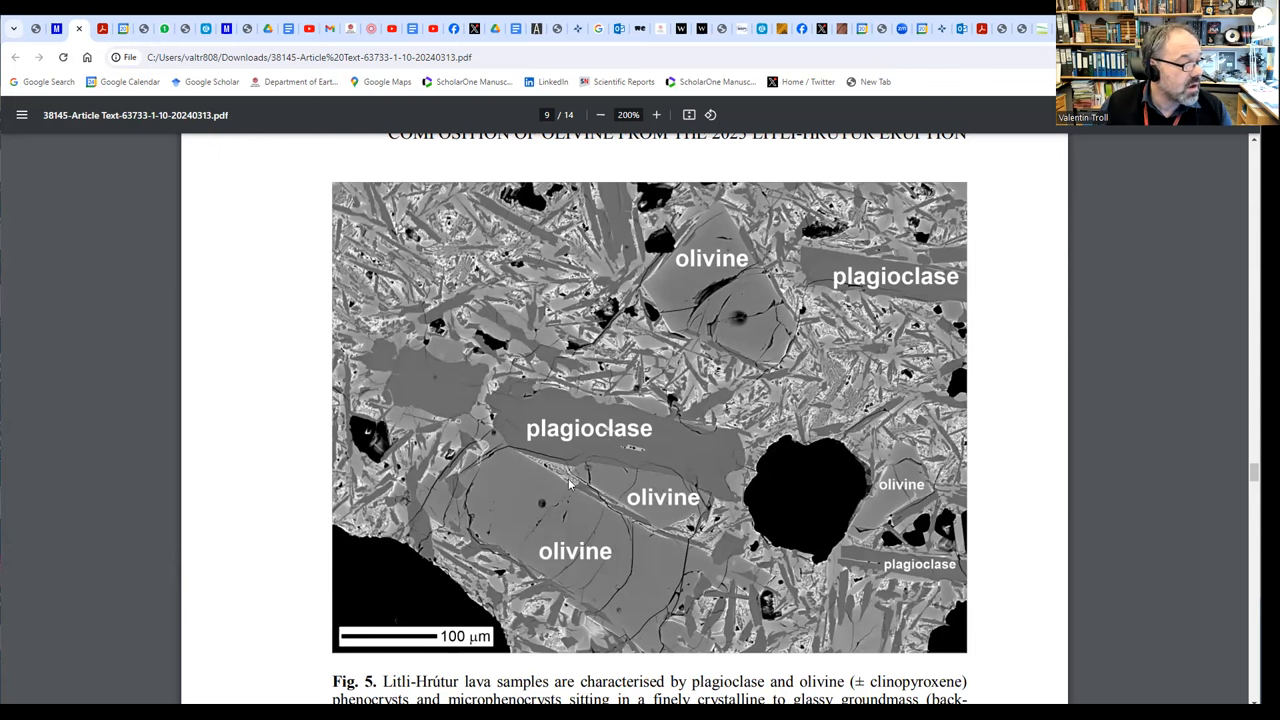
{"action": "mouse_move", "coordinate": [788, 492]}
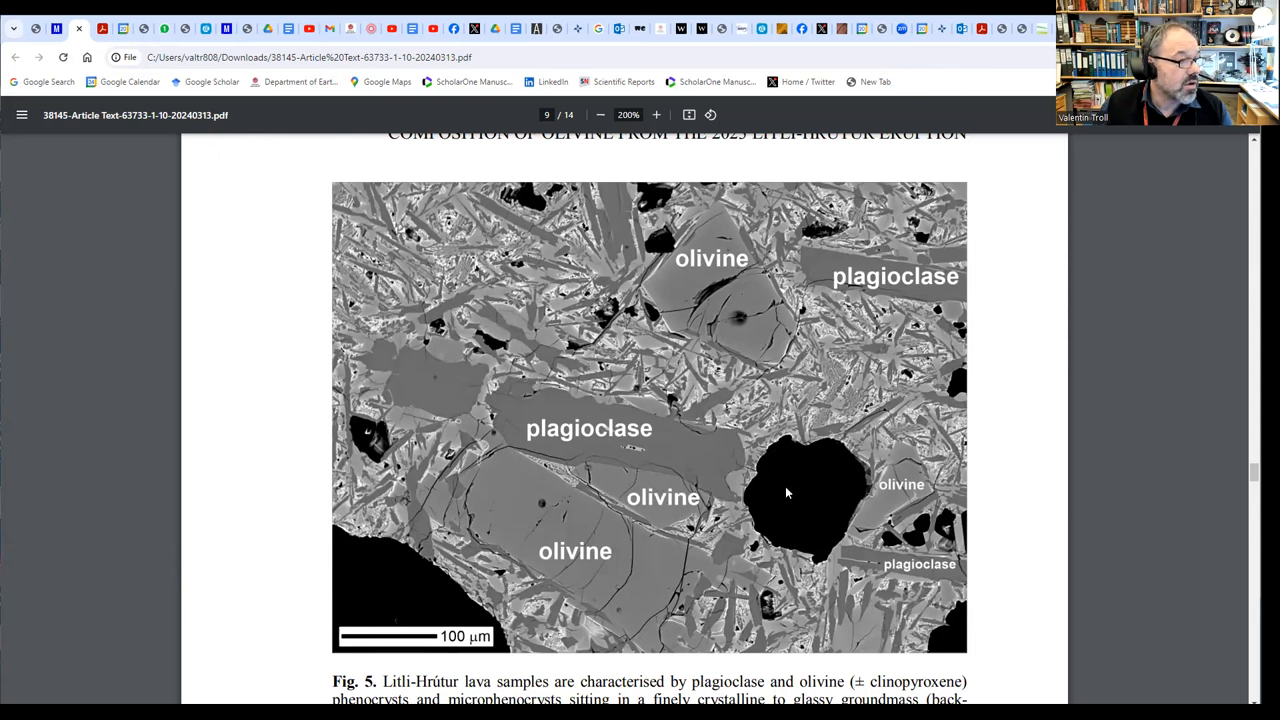
{"action": "mouse_move", "coordinate": [812, 468]}
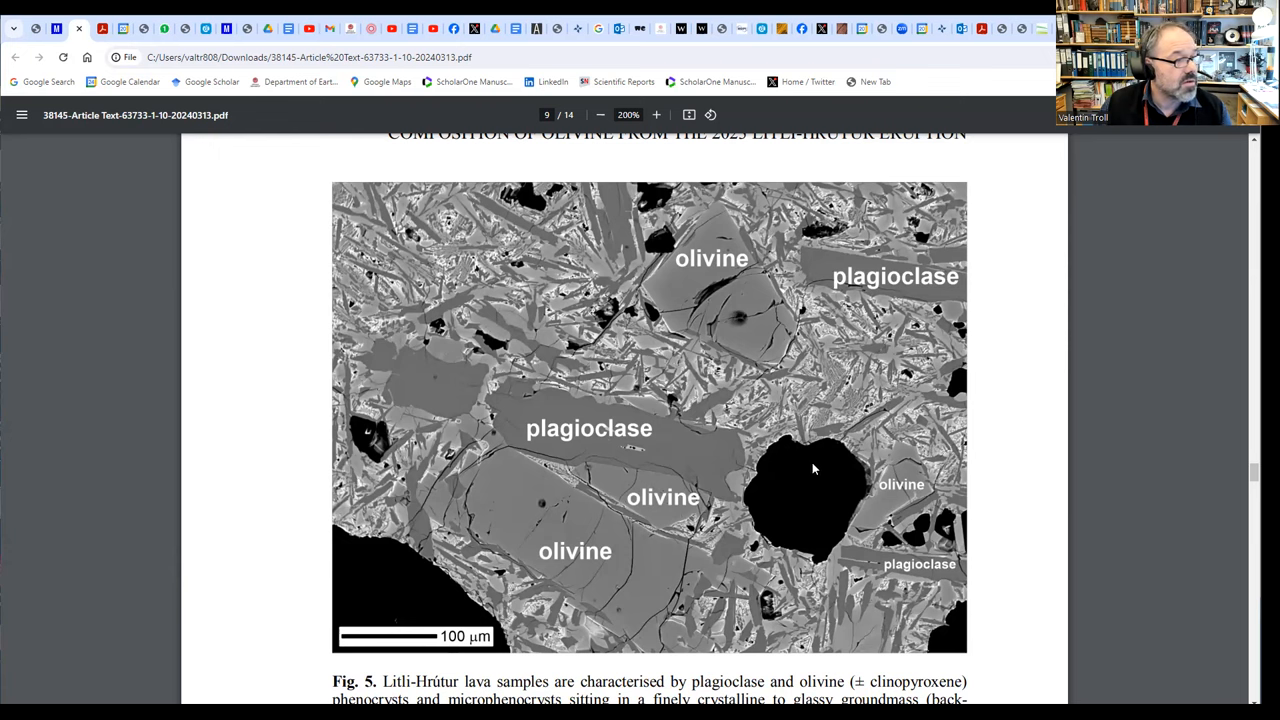
{"action": "mouse_move", "coordinate": [616, 420]}
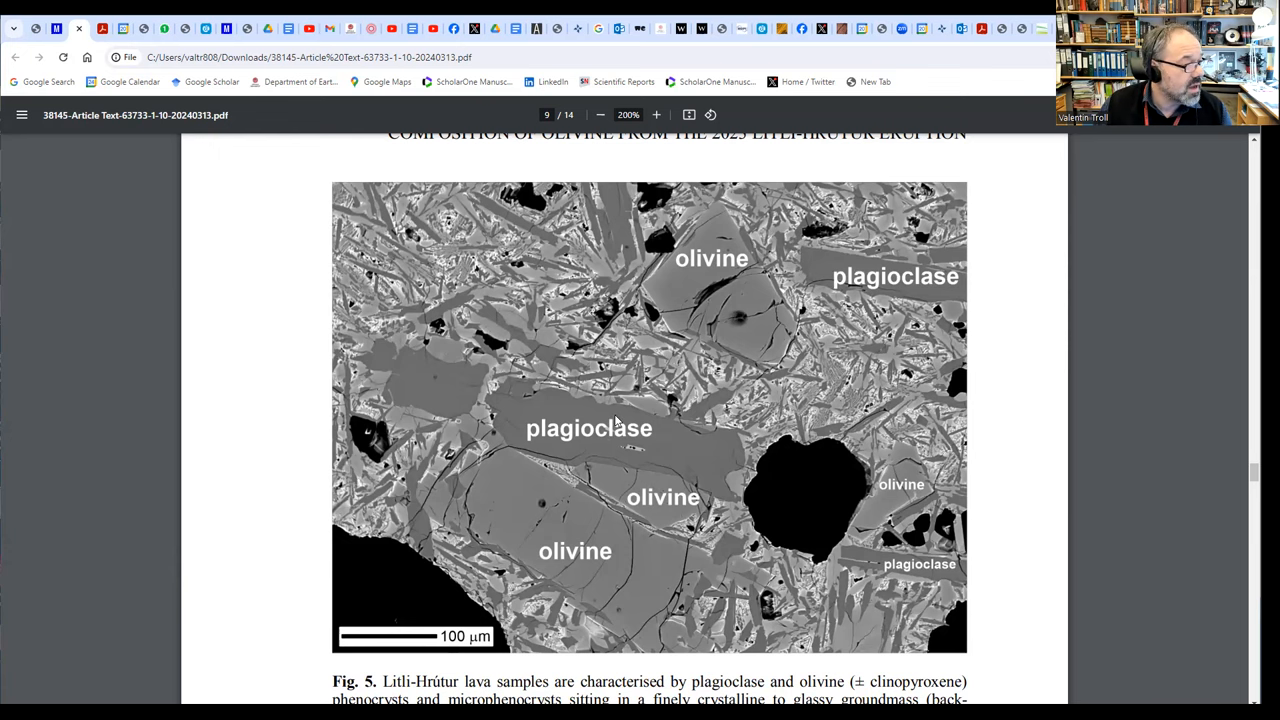
{"action": "scroll", "scroll_direction": "down", "scroll_amount": 3}
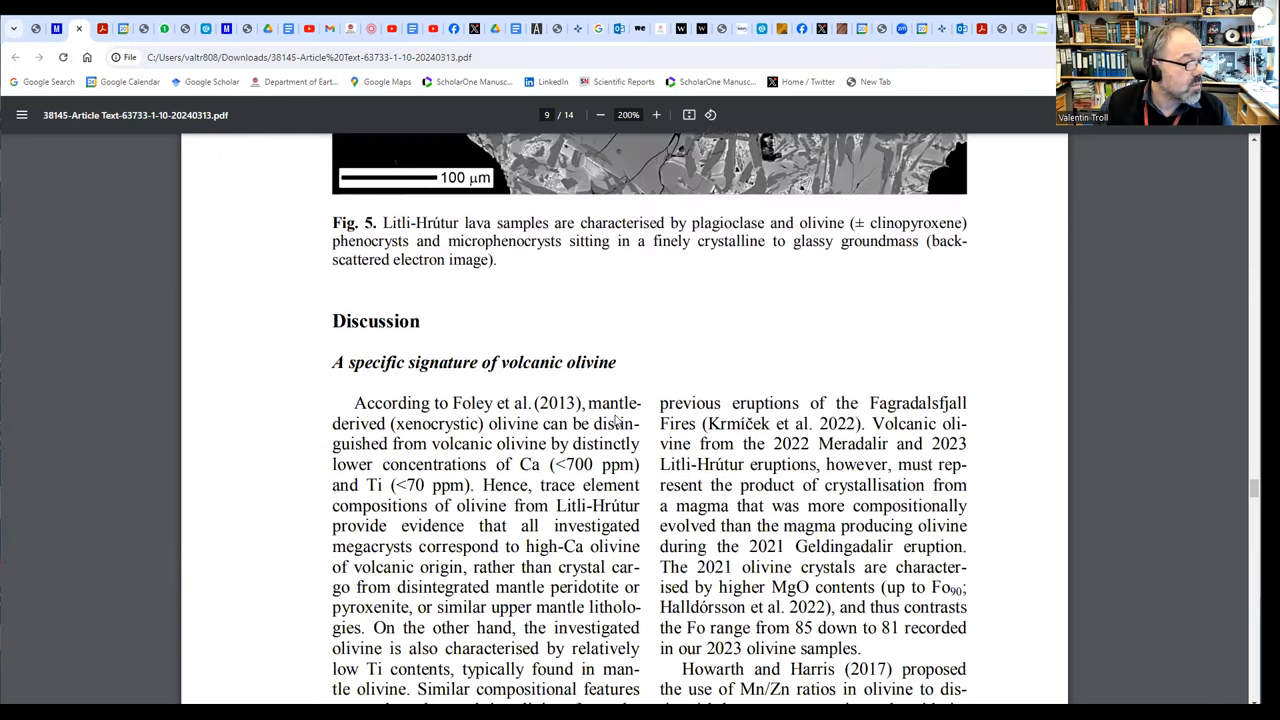
Scroll past the Fig. 6 Ga/Sc versus Mn/Zn diagram to the discussion text at the top of page 11.
{"action": "scroll", "scroll_direction": "down", "scroll_amount": 3}
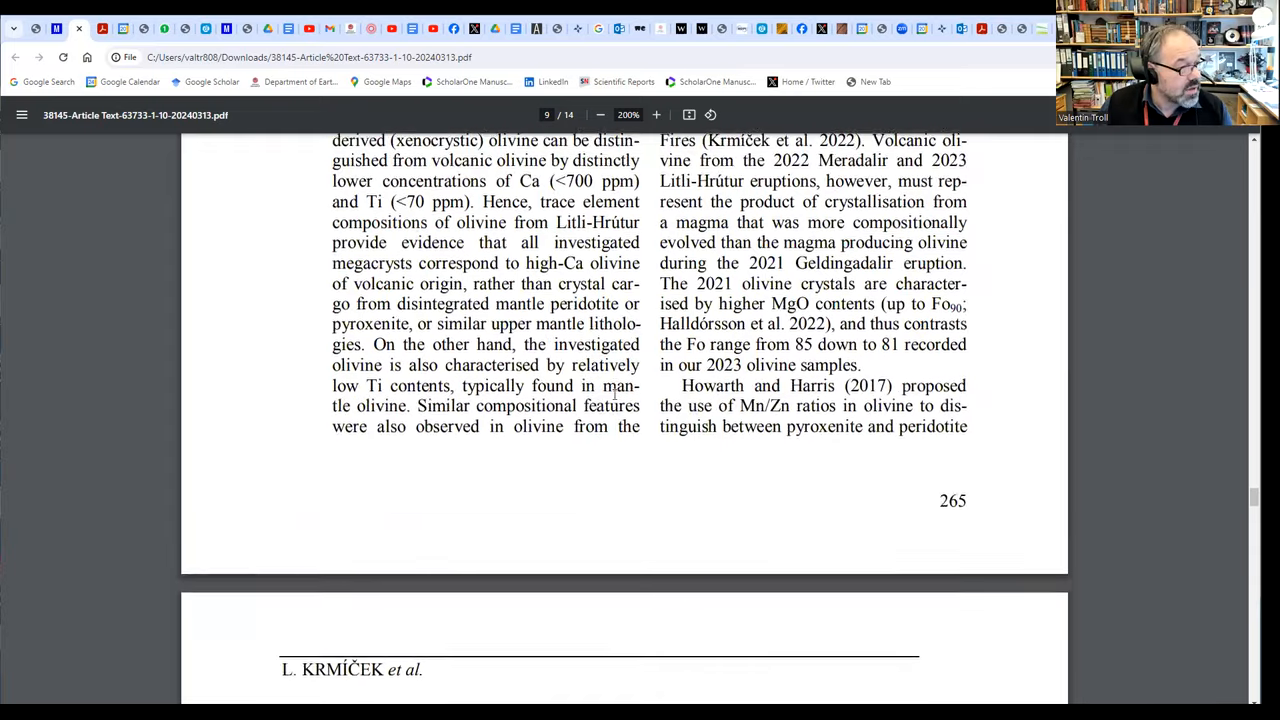
{"action": "scroll", "scroll_direction": "down", "scroll_amount": 3}
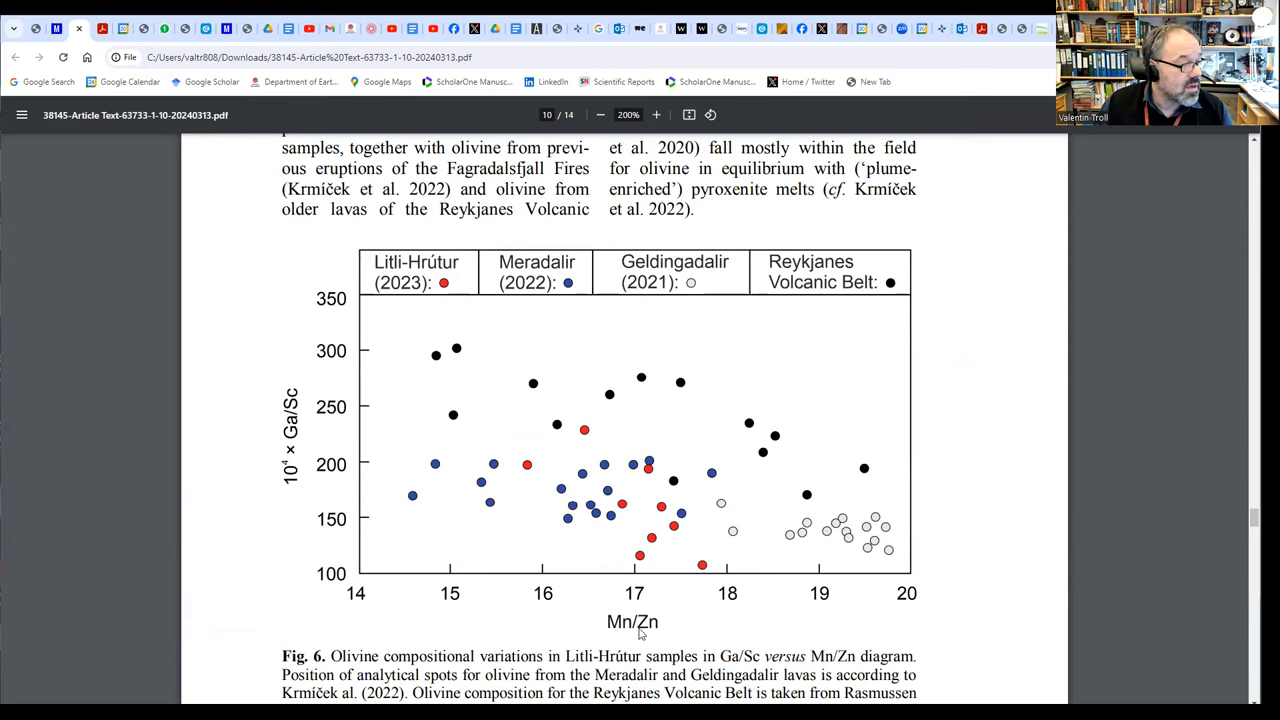
{"action": "mouse_move", "coordinate": [600, 542]}
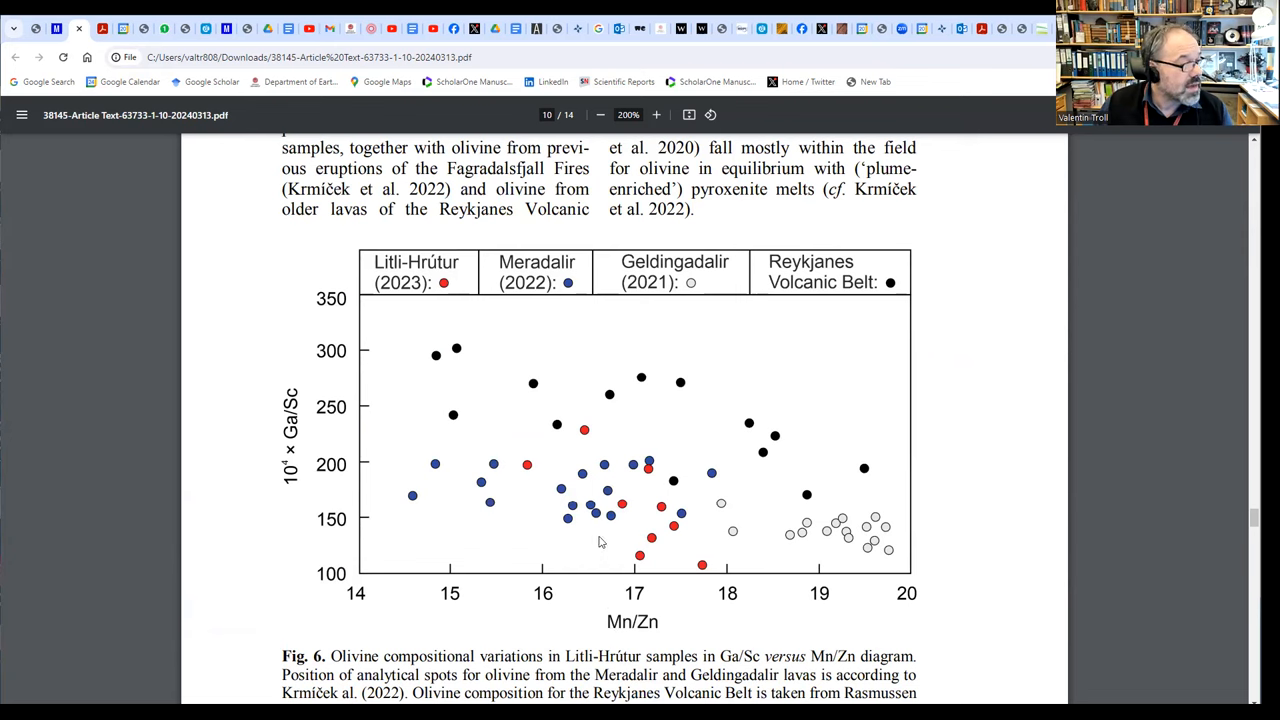
{"action": "mouse_move", "coordinate": [824, 314]}
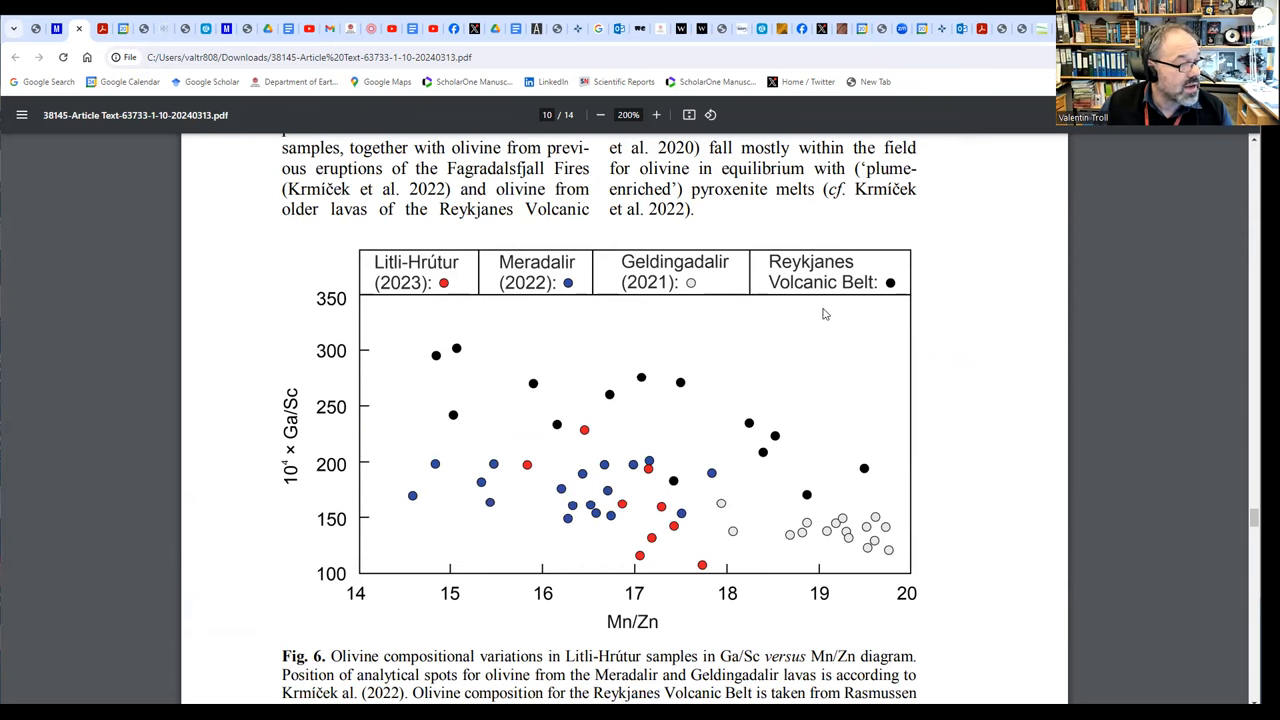
{"action": "mouse_move", "coordinate": [780, 414]}
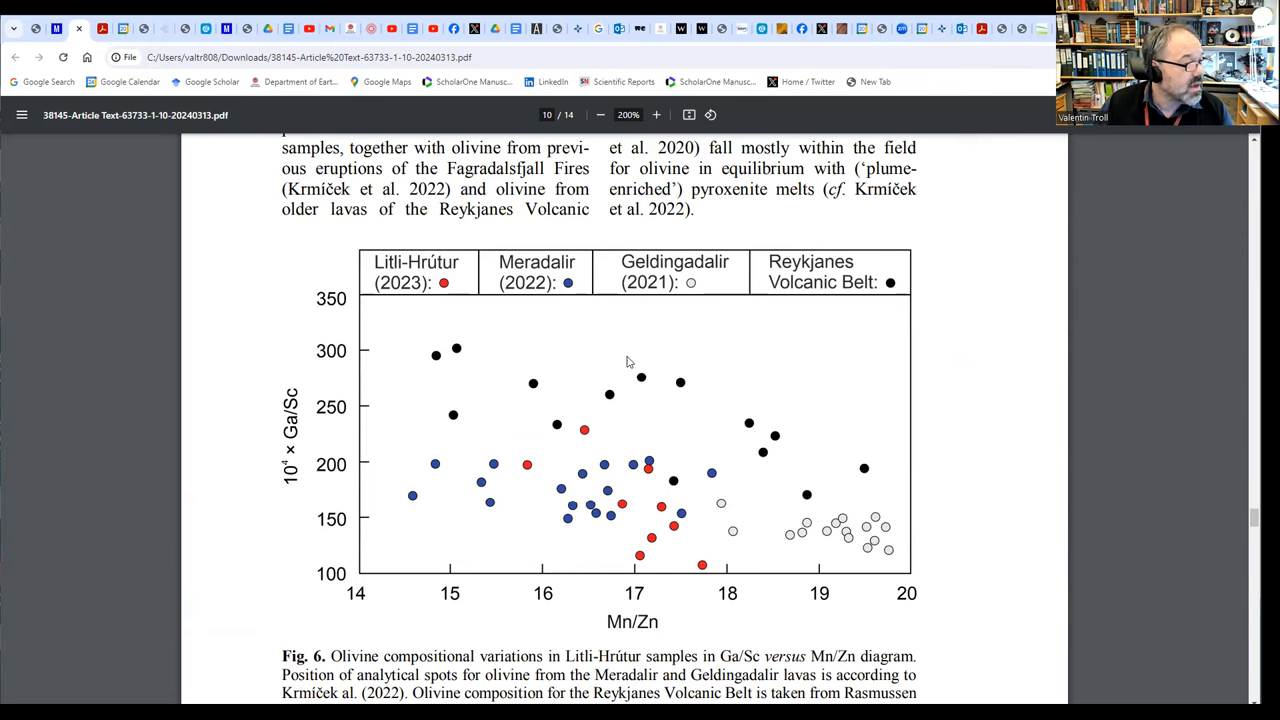
{"action": "mouse_move", "coordinate": [518, 476]}
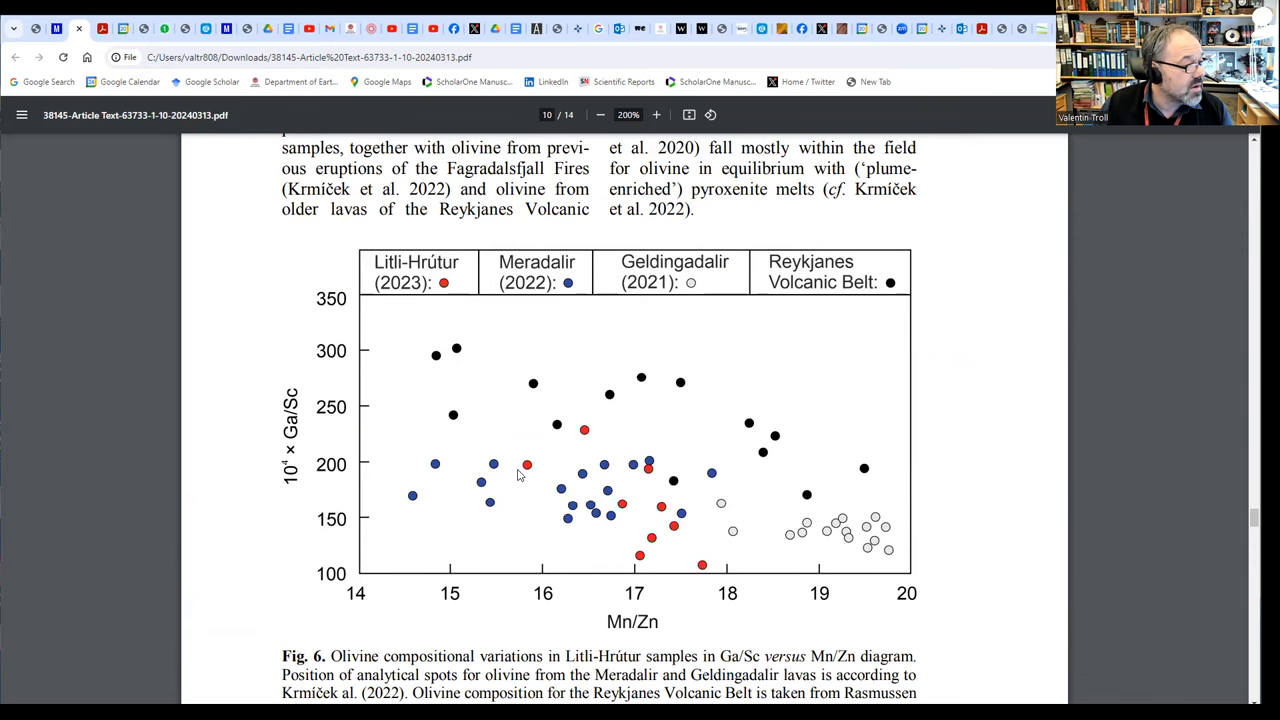
{"action": "mouse_move", "coordinate": [476, 418]}
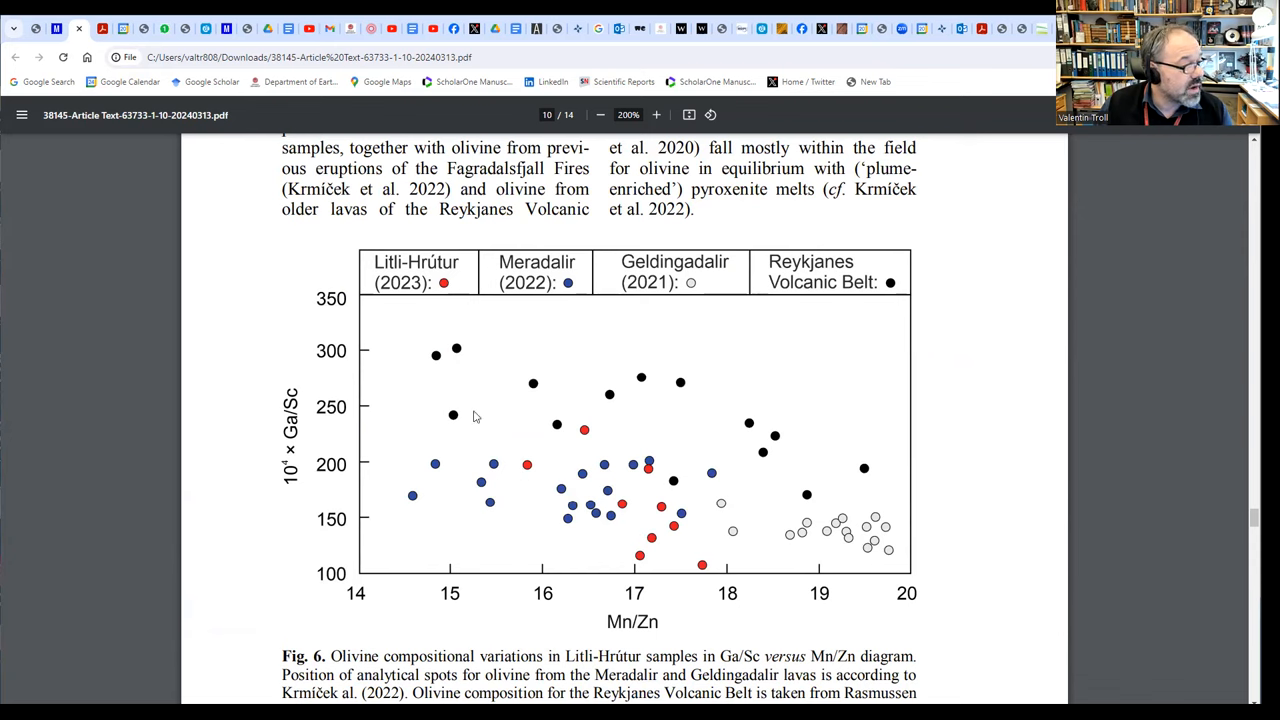
{"action": "mouse_move", "coordinate": [660, 520]}
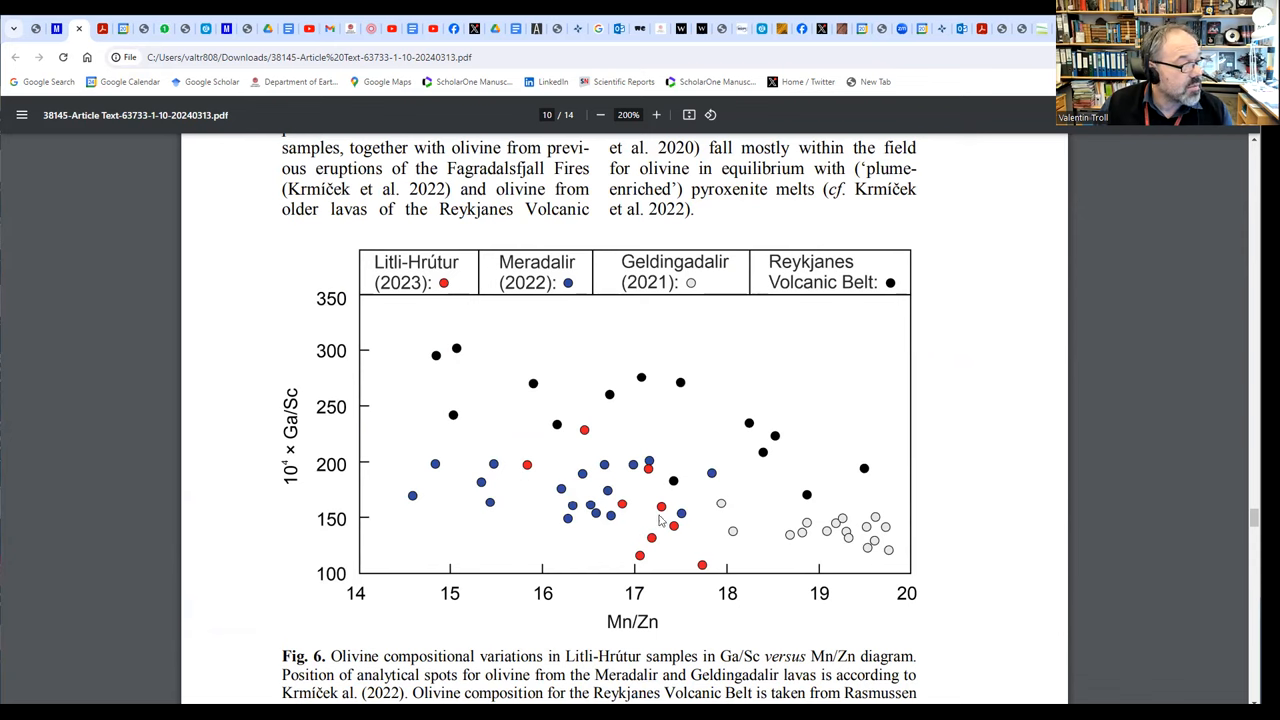
{"action": "mouse_move", "coordinate": [544, 456]}
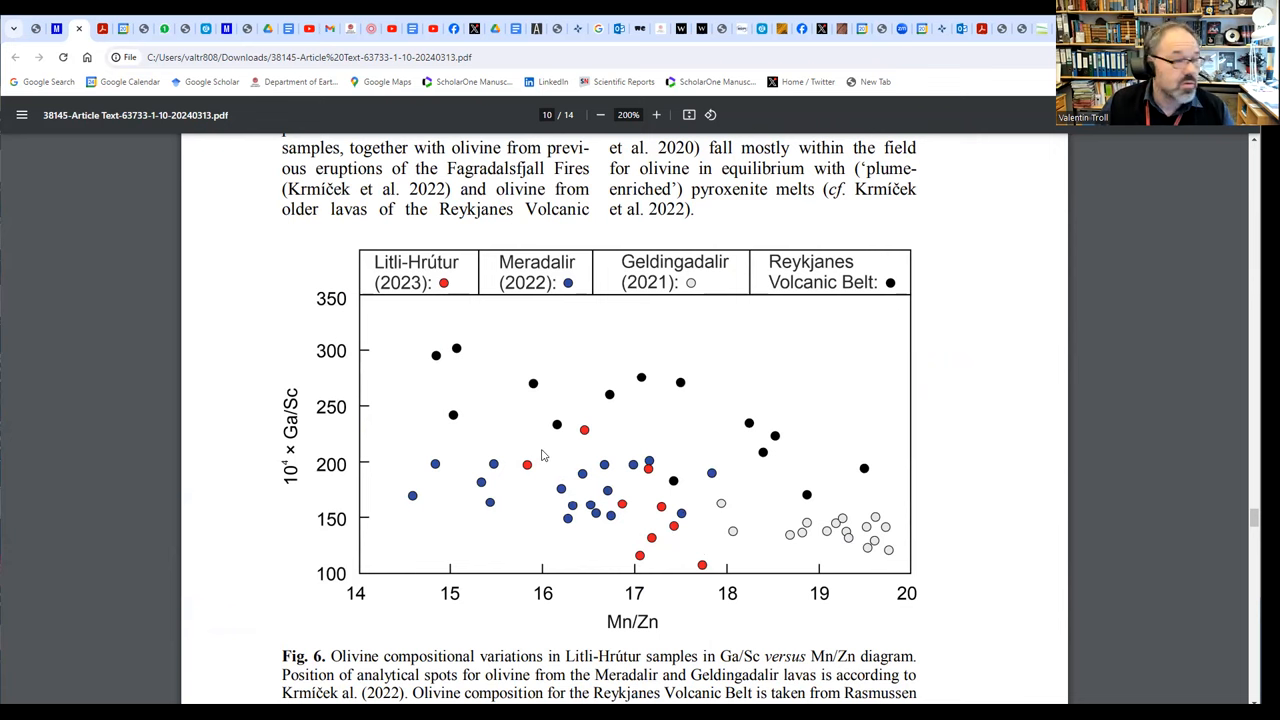
{"action": "mouse_move", "coordinate": [548, 452]}
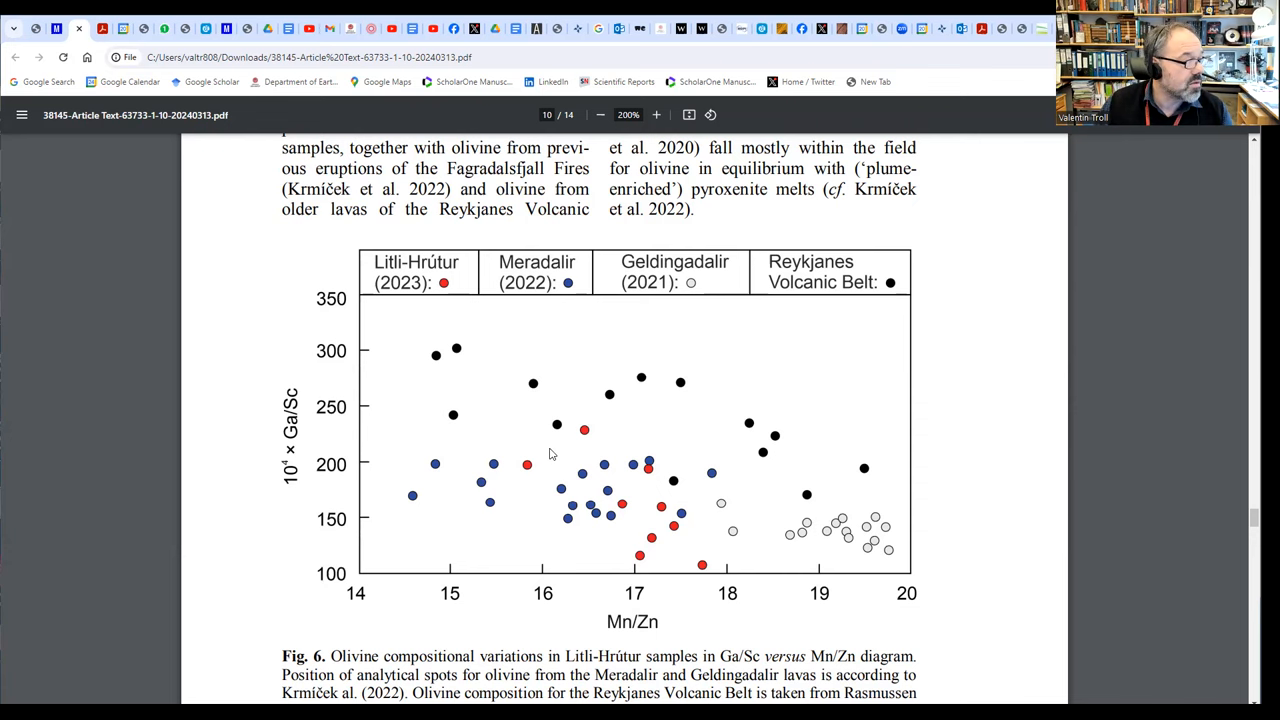
{"action": "scroll", "scroll_direction": "down", "scroll_amount": 3}
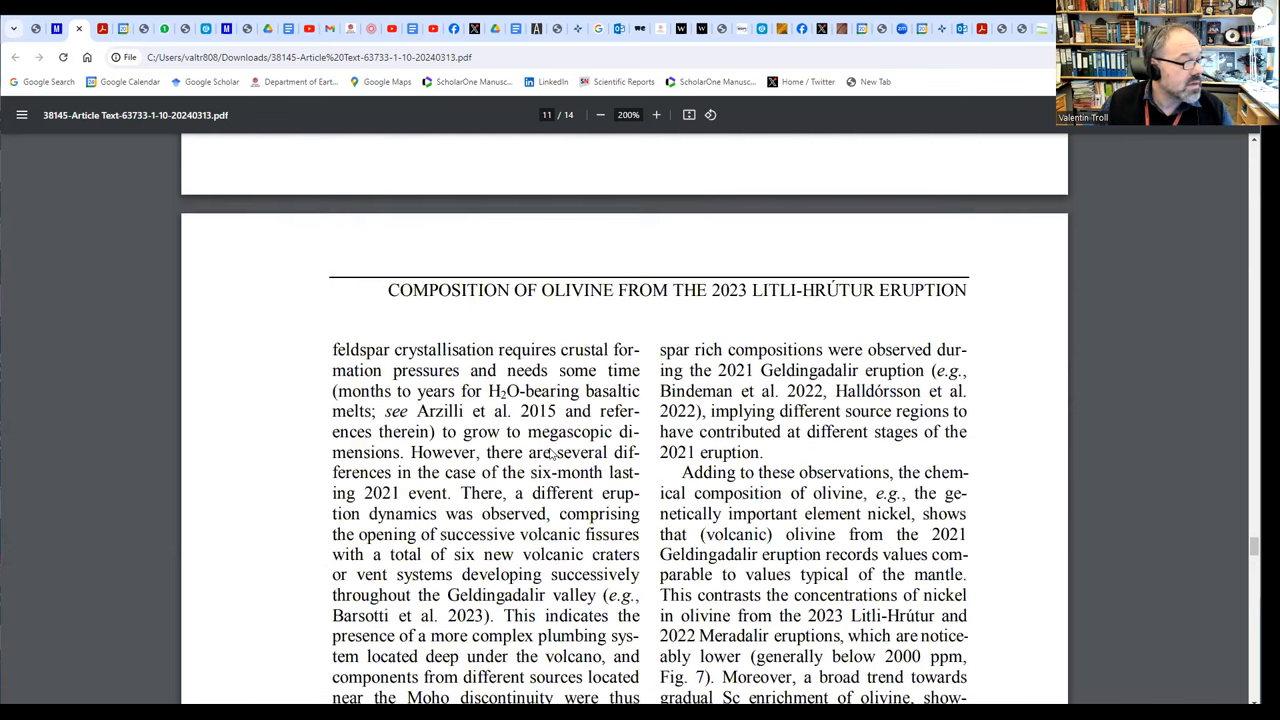
Scroll through Fig. 7 and the Conclusions to the References list on page 13.
{"action": "scroll", "scroll_direction": "down", "scroll_amount": 3}
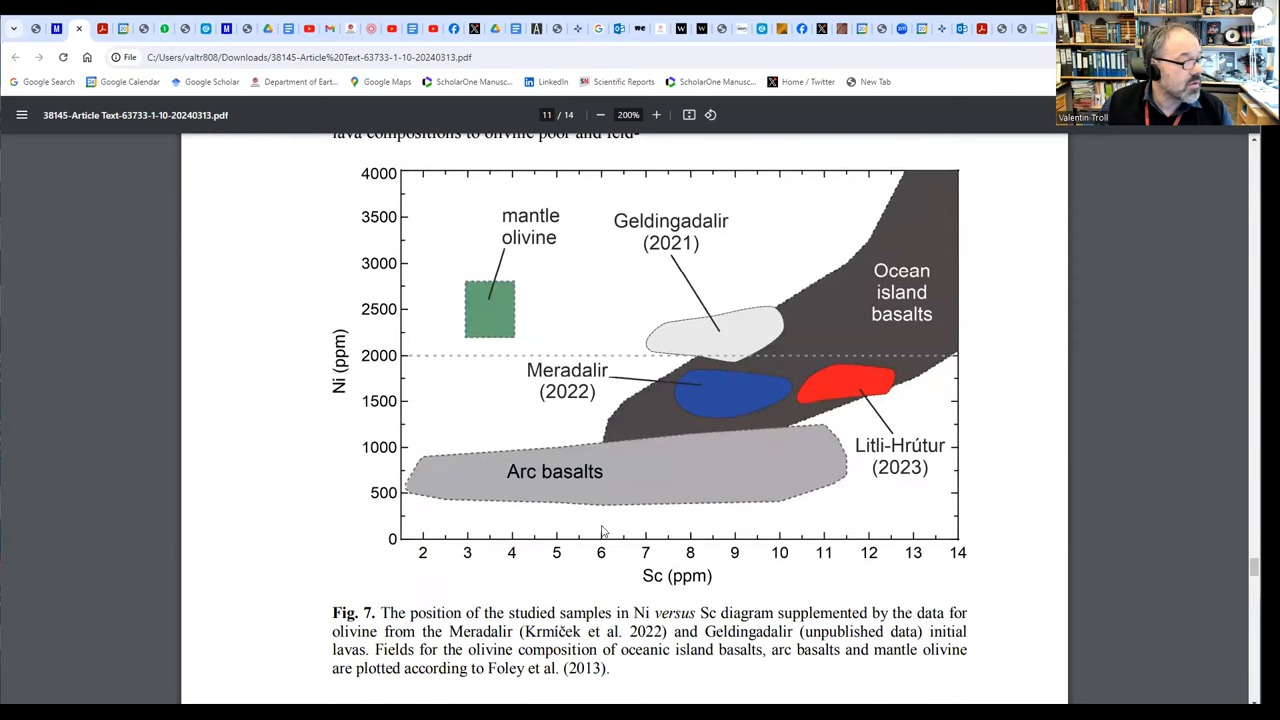
{"action": "mouse_move", "coordinate": [532, 504]}
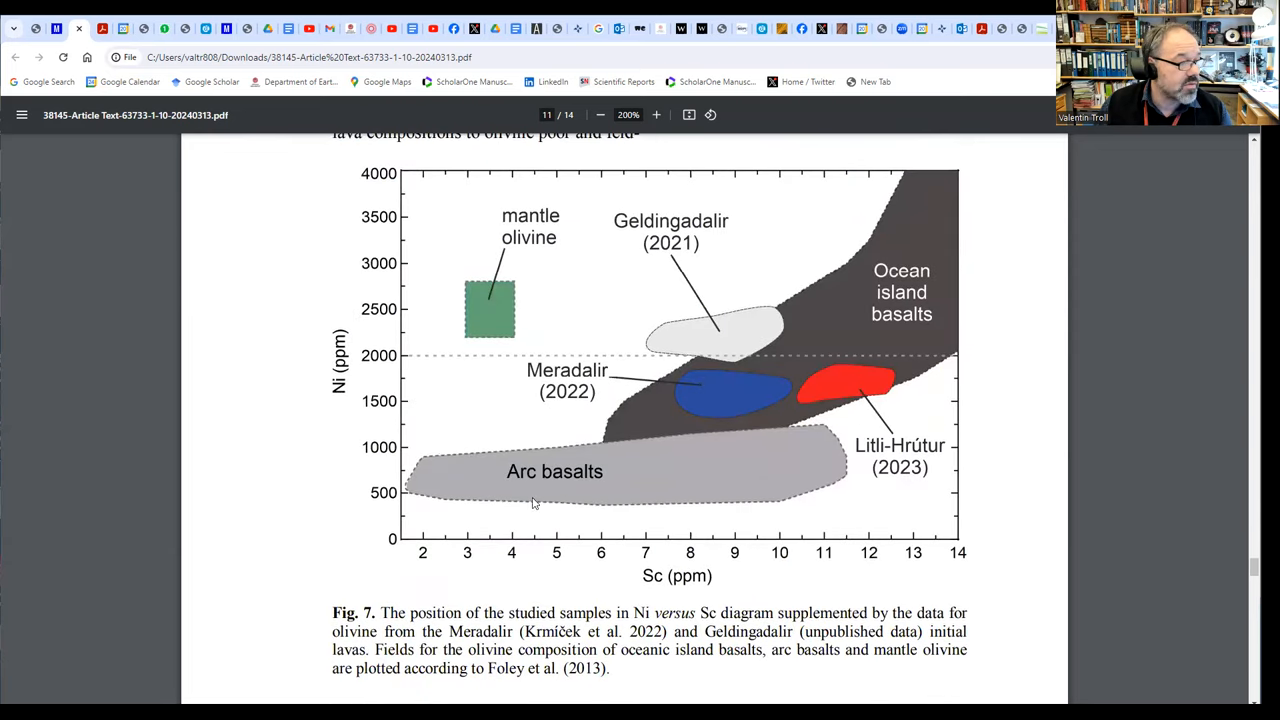
{"action": "mouse_move", "coordinate": [748, 586]}
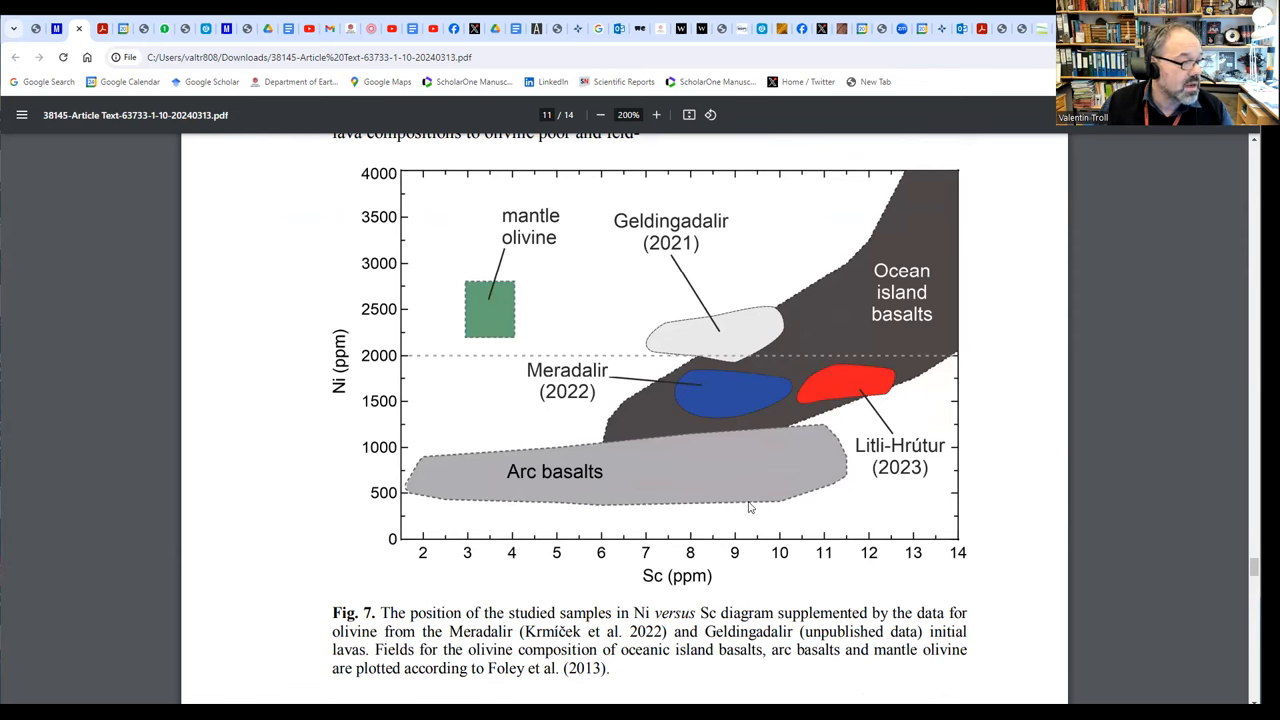
{"action": "mouse_move", "coordinate": [716, 388]}
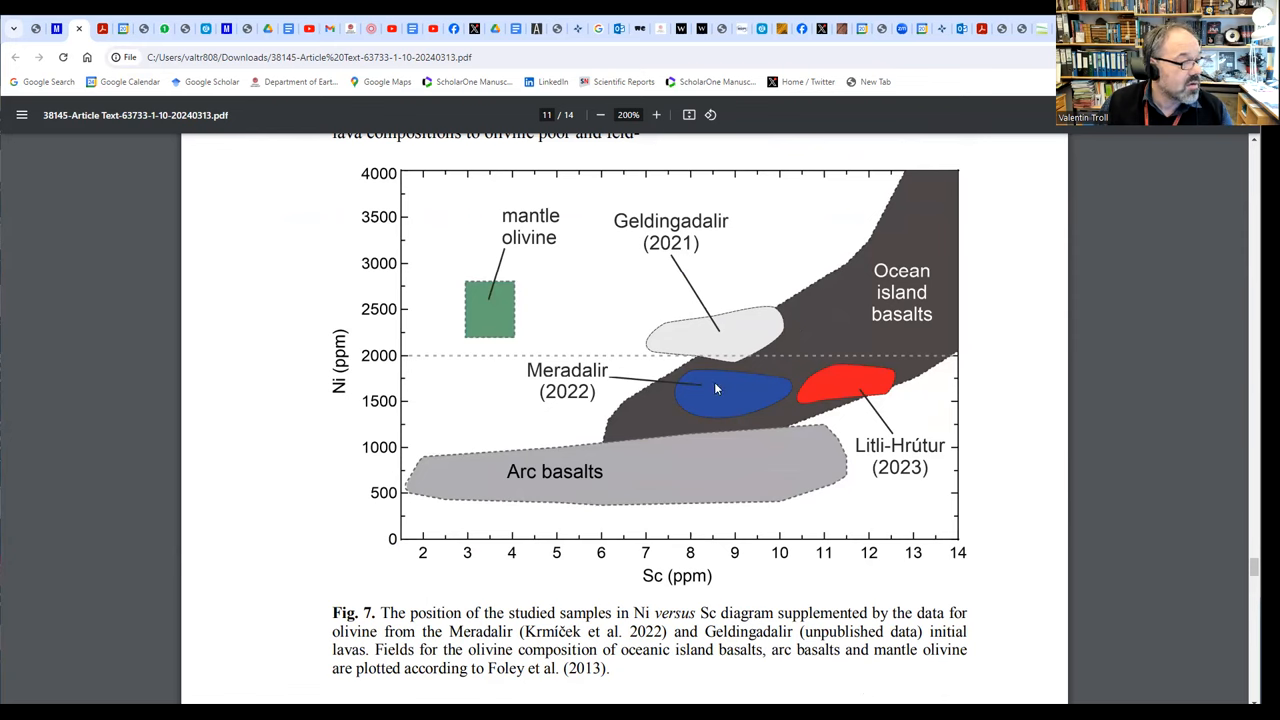
{"action": "mouse_move", "coordinate": [908, 420]}
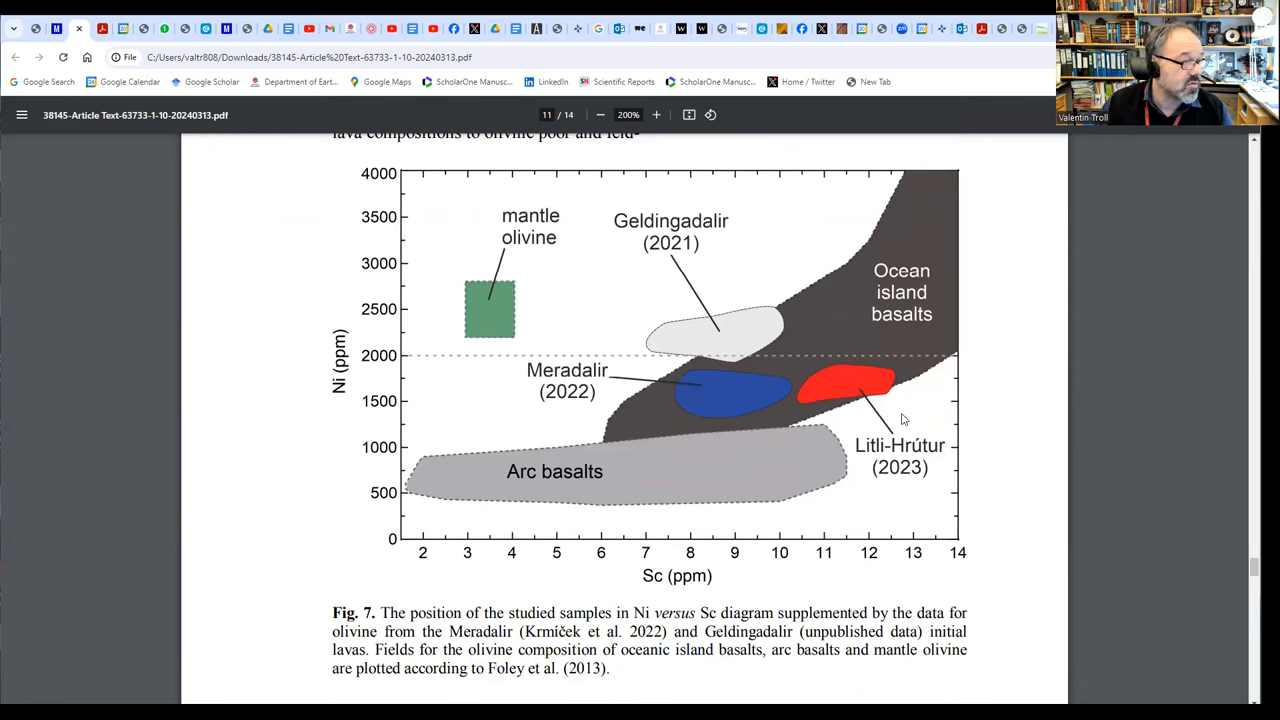
{"action": "mouse_move", "coordinate": [880, 212]}
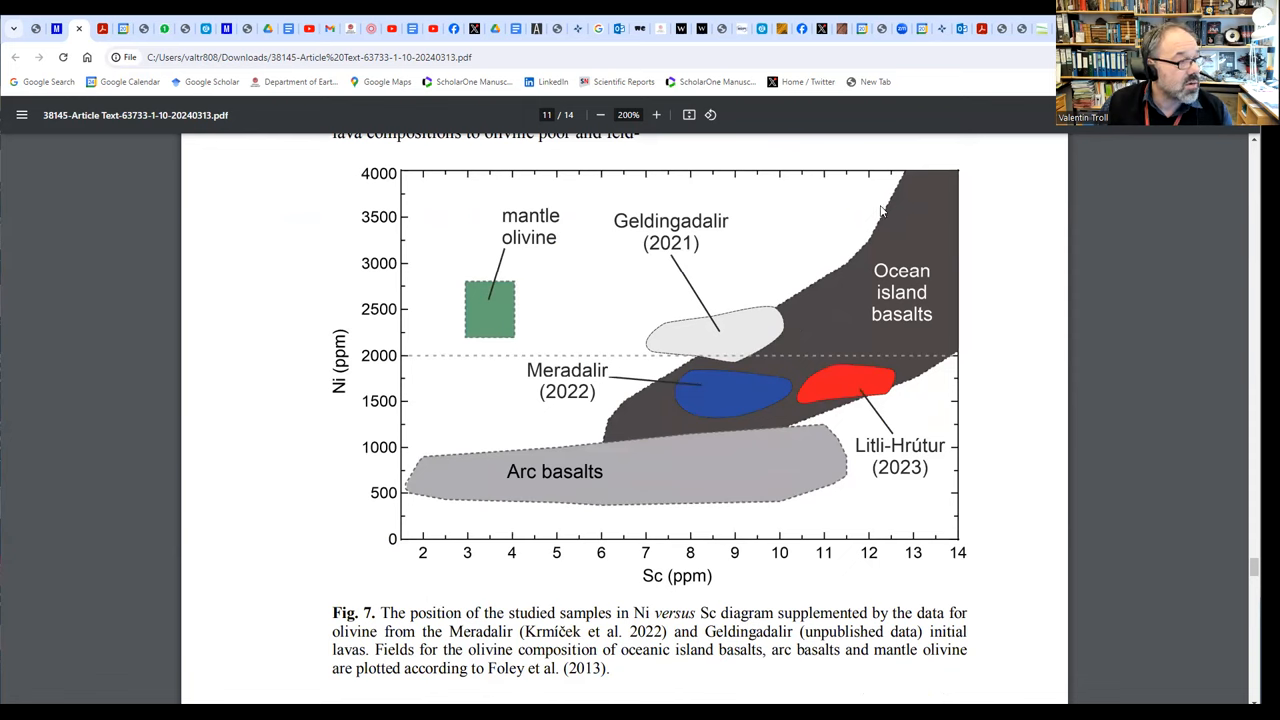
{"action": "mouse_move", "coordinate": [950, 368]}
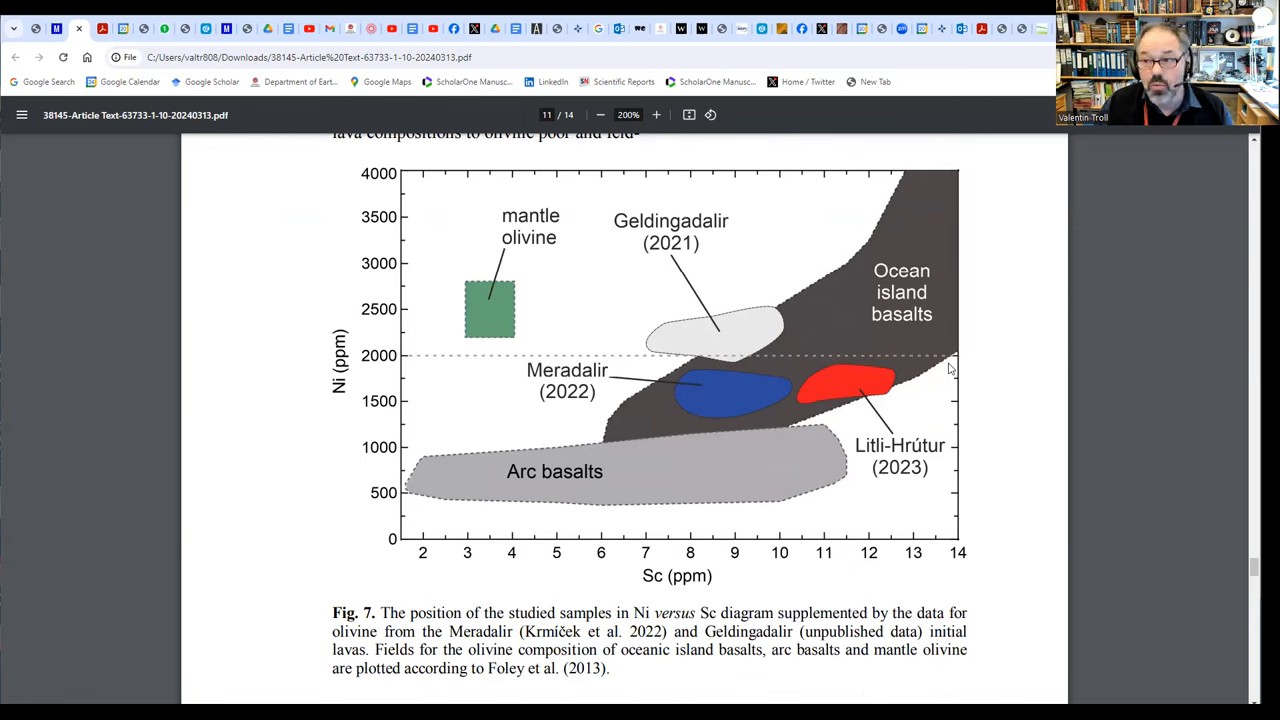
{"action": "mouse_move", "coordinate": [518, 368]}
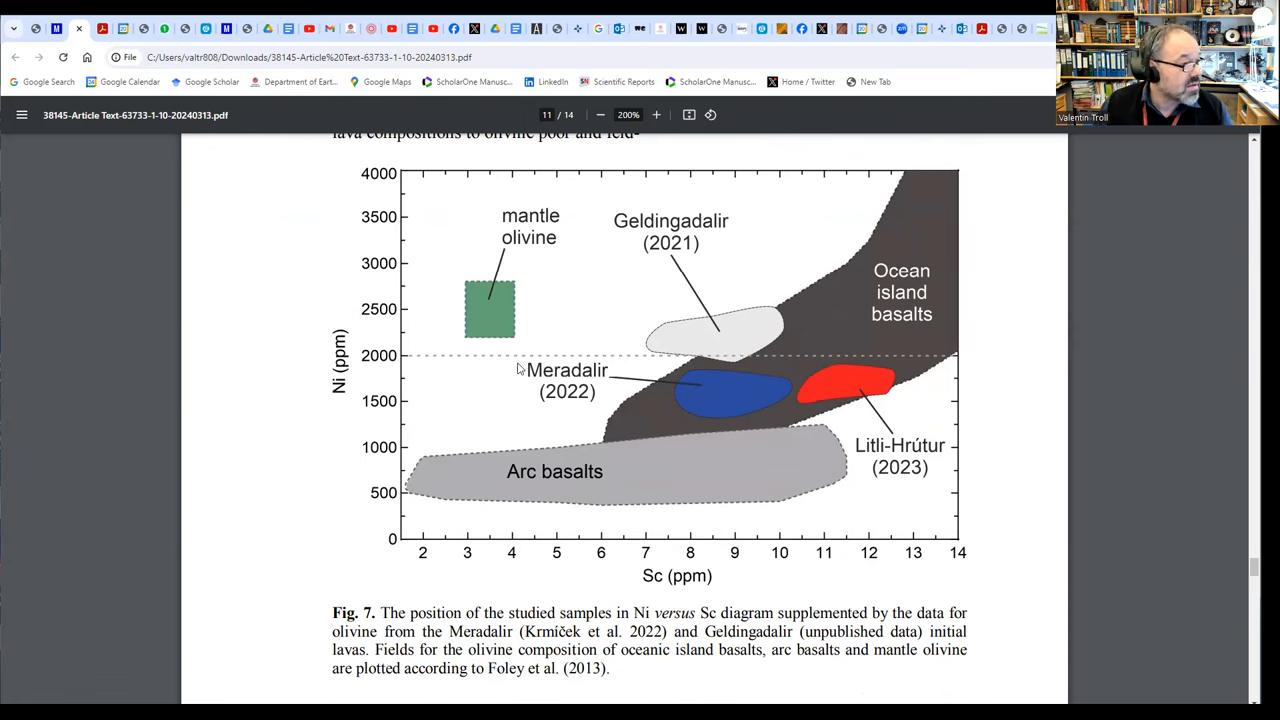
{"action": "mouse_move", "coordinate": [492, 346]}
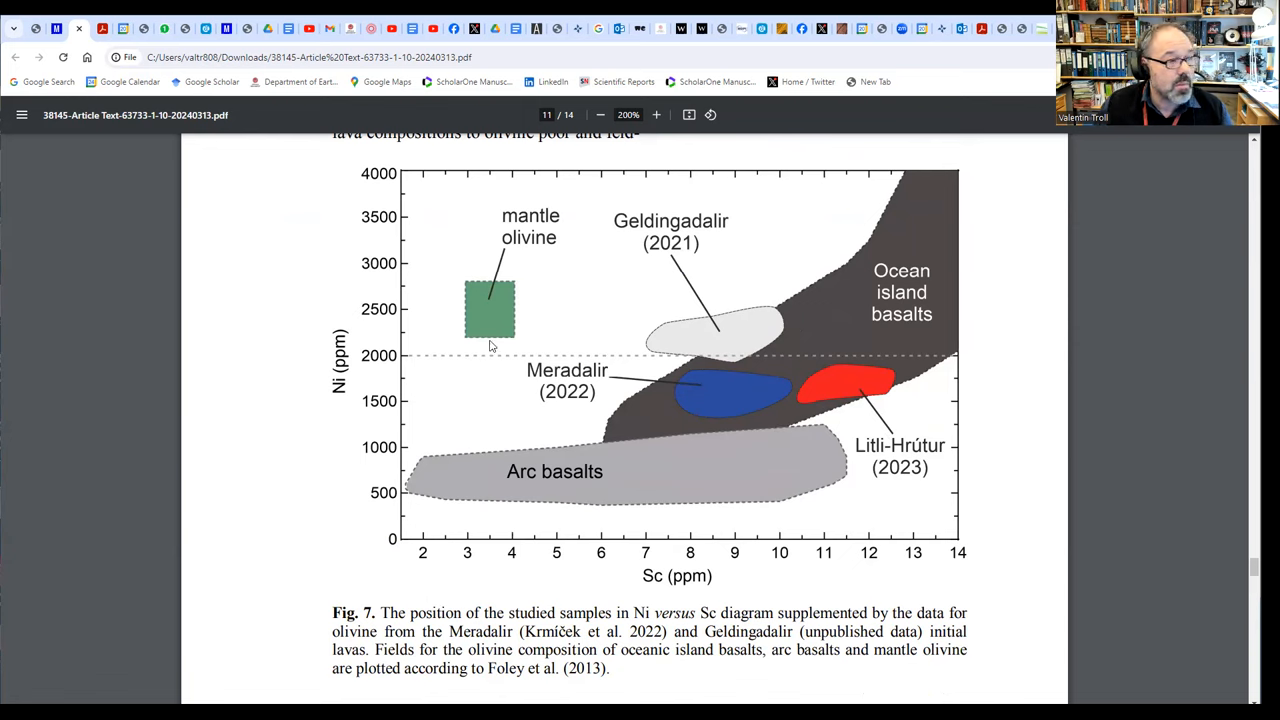
{"action": "mouse_move", "coordinate": [836, 392]}
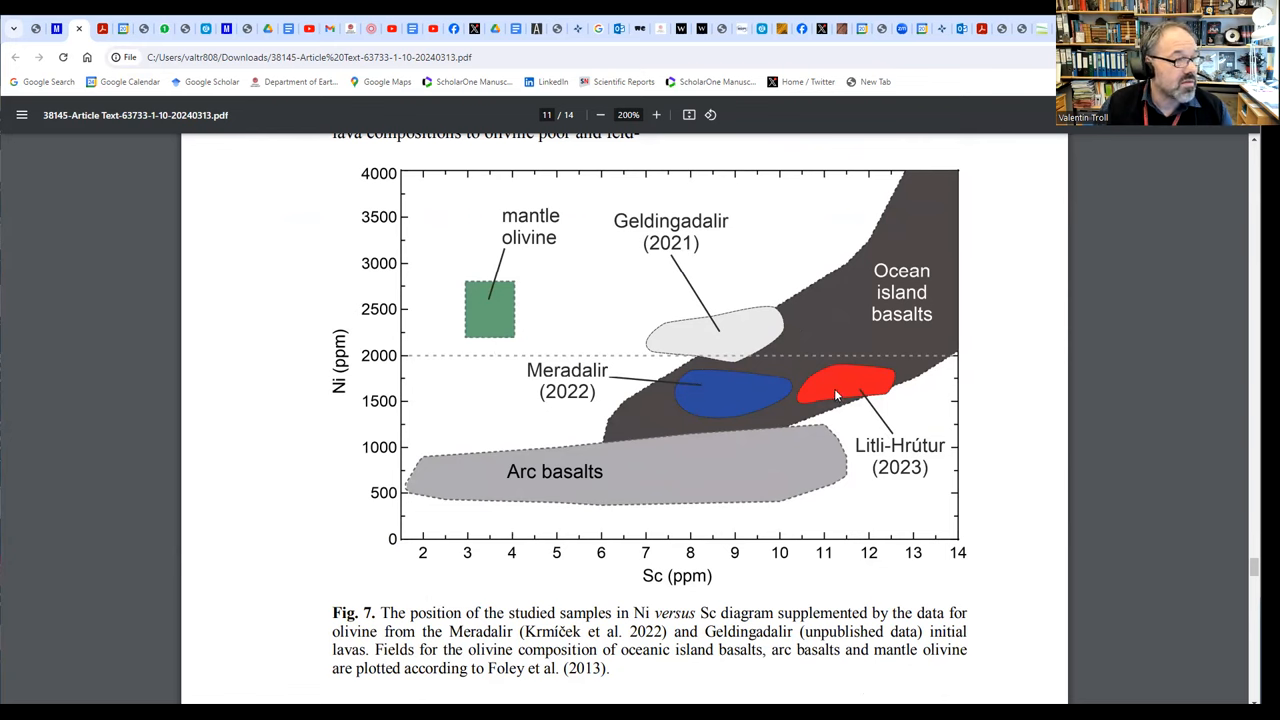
{"action": "mouse_move", "coordinate": [810, 396]}
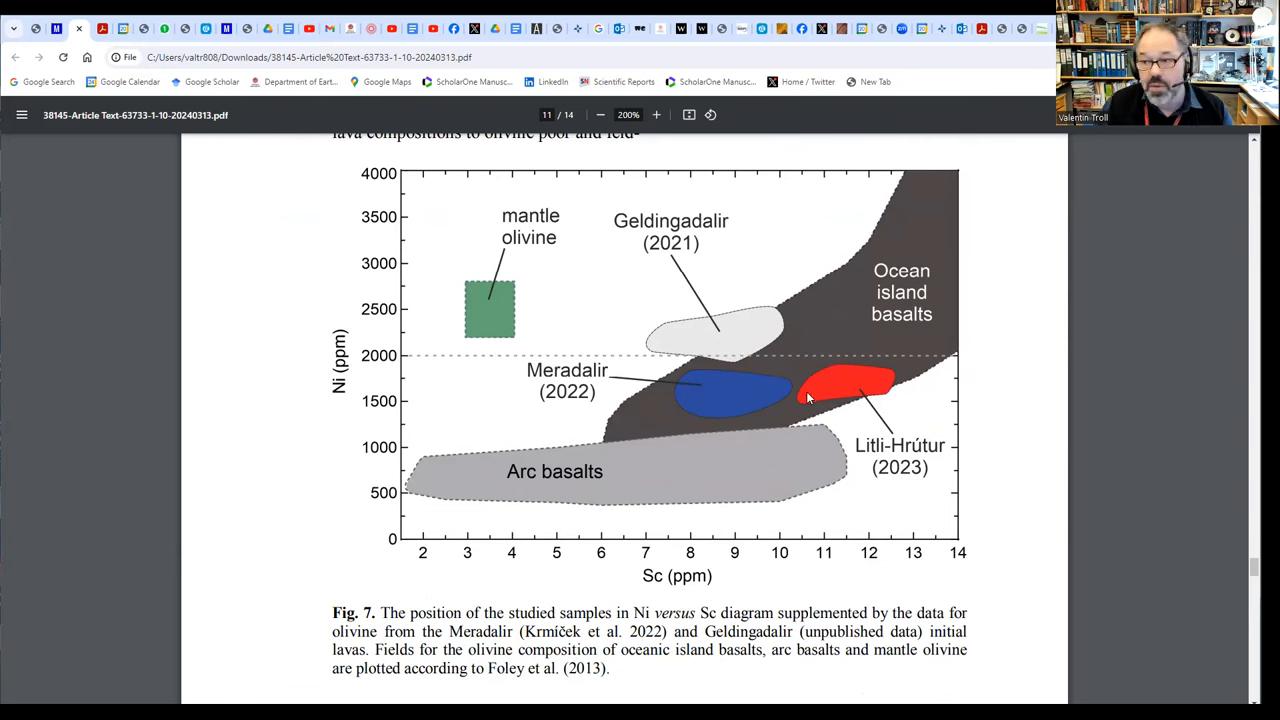
{"action": "mouse_move", "coordinate": [488, 330]}
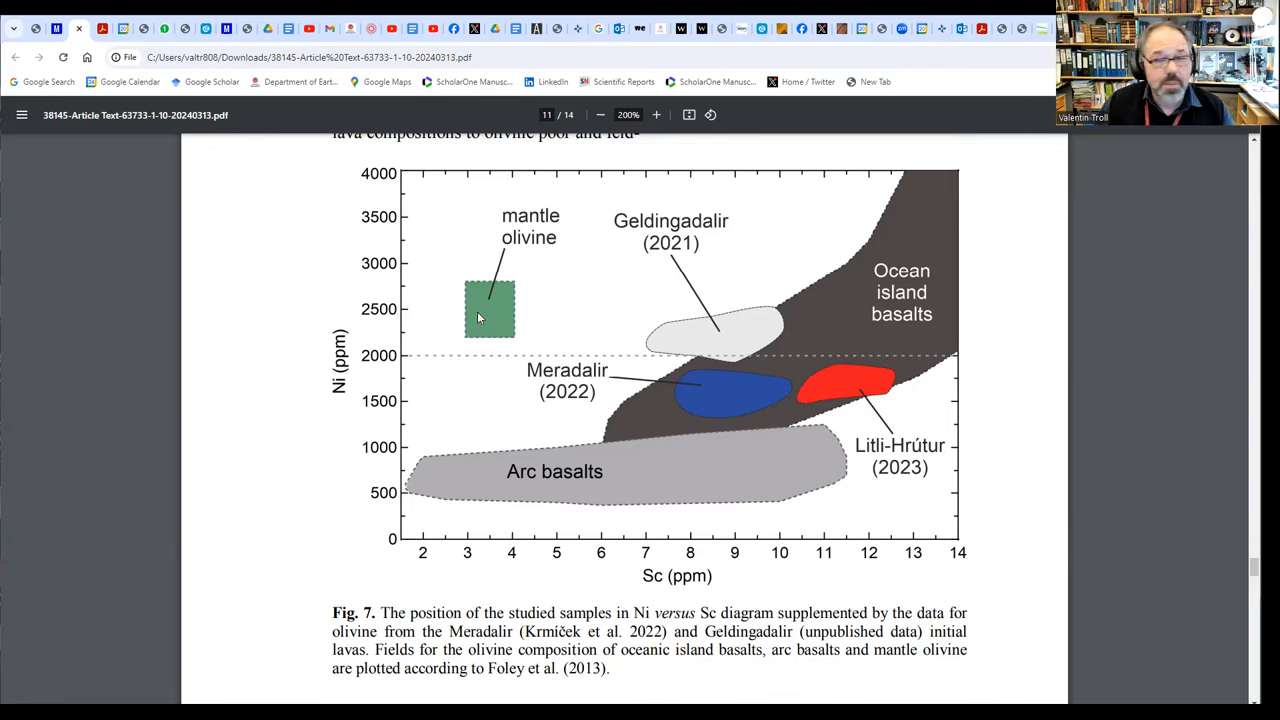
{"action": "mouse_move", "coordinate": [504, 308]}
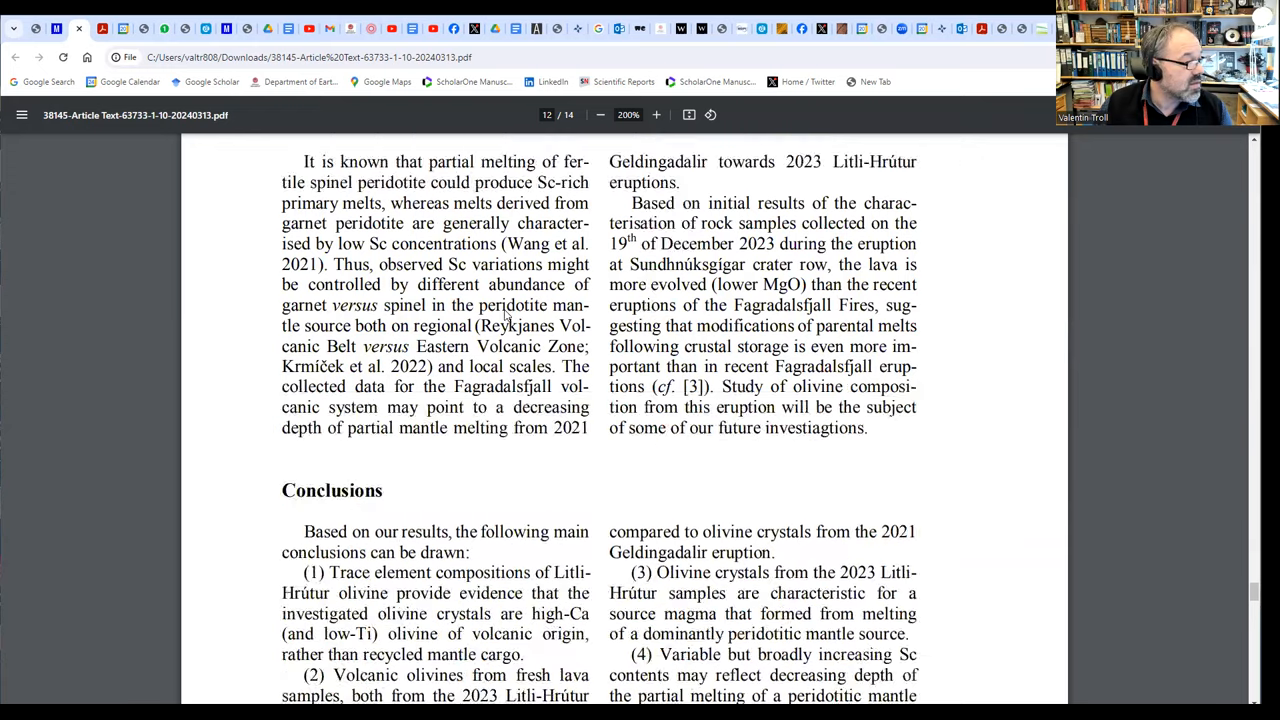
{"action": "scroll", "scroll_direction": "down", "scroll_amount": 3}
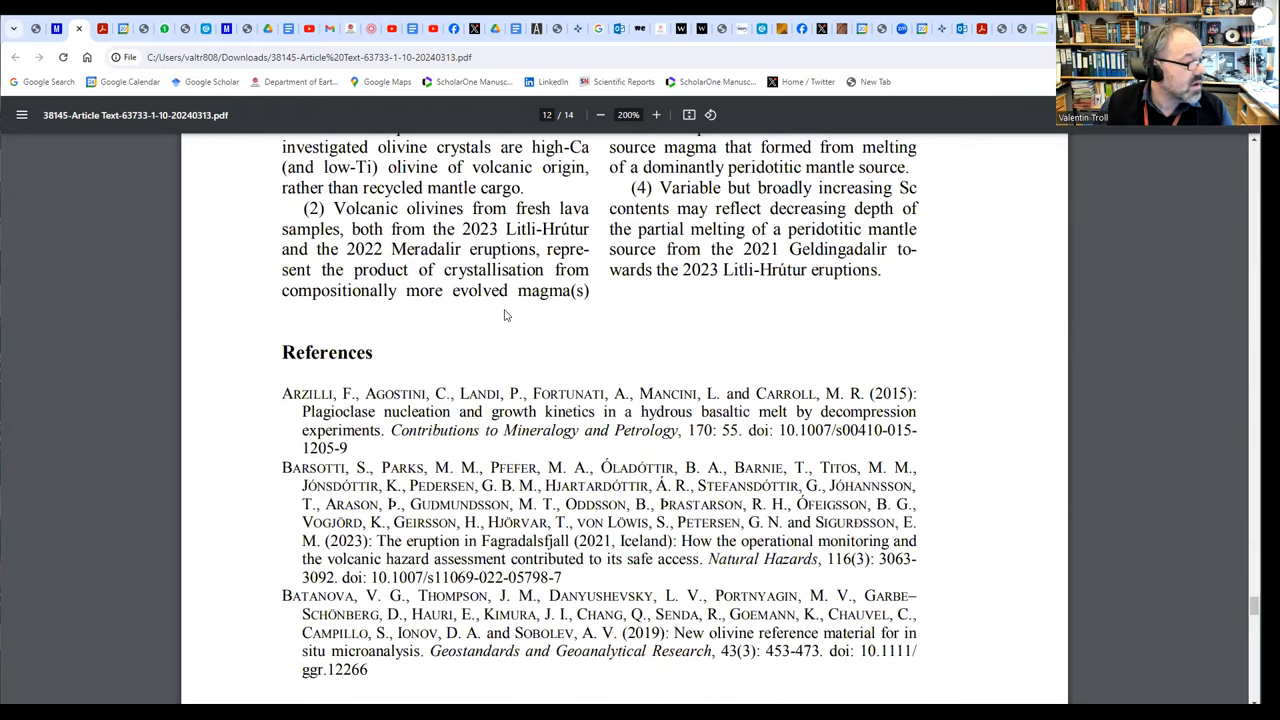
{"action": "scroll", "scroll_direction": "down", "scroll_amount": 3}
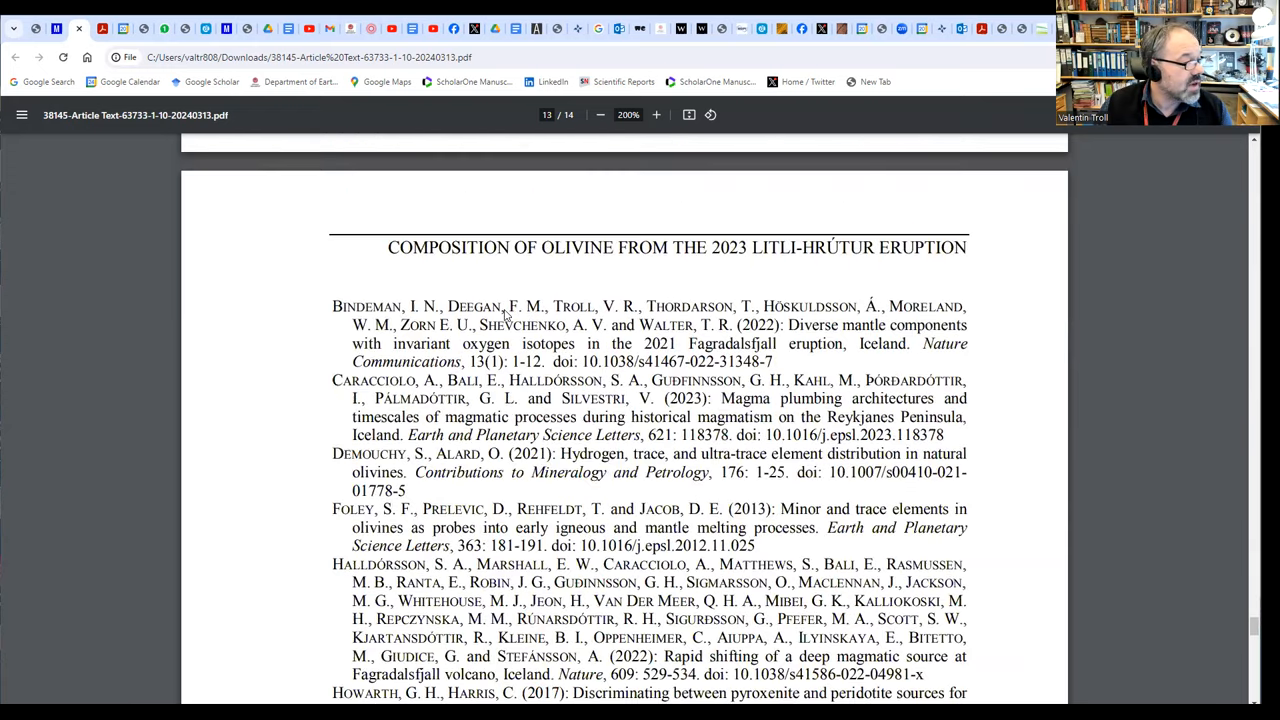